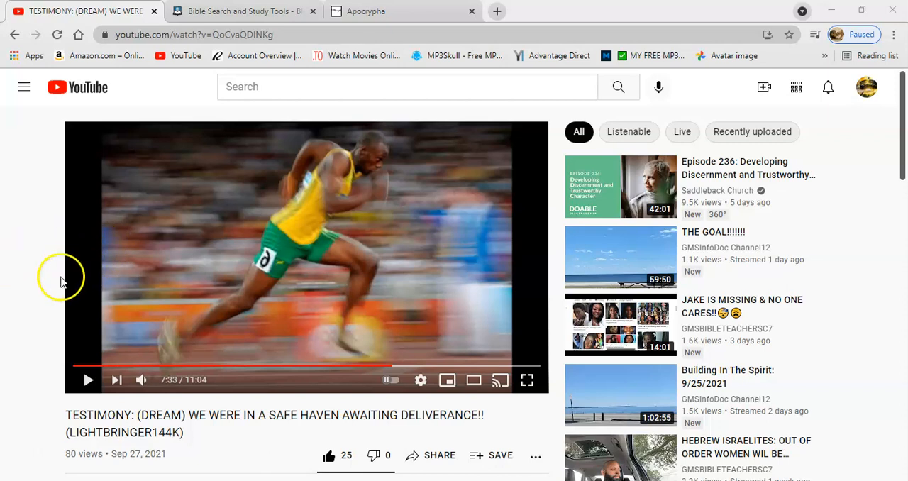
{"action": "mouse_move", "coordinate": [59, 254]}
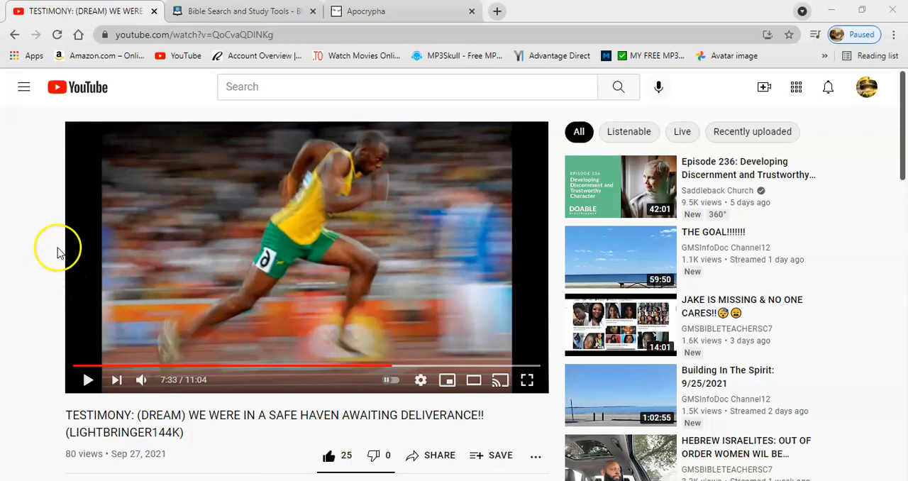
{"action": "mouse_move", "coordinate": [13, 289]}
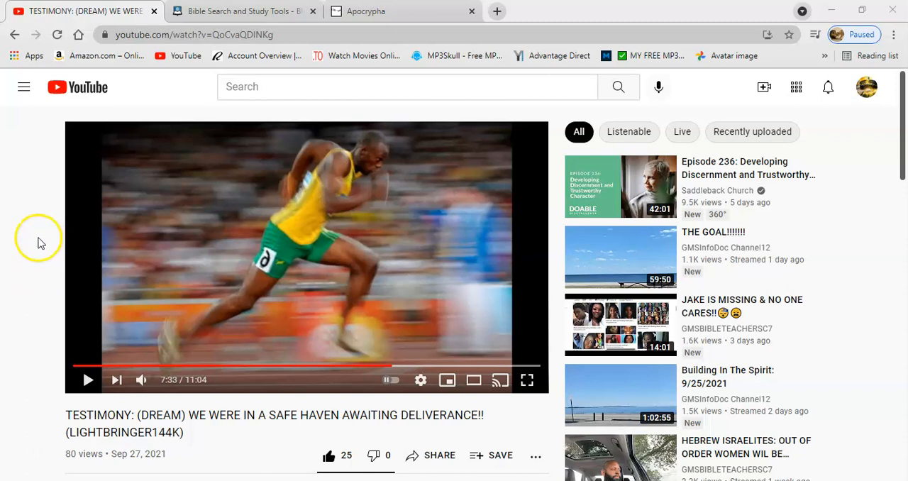
{"action": "mouse_move", "coordinate": [107, 306]}
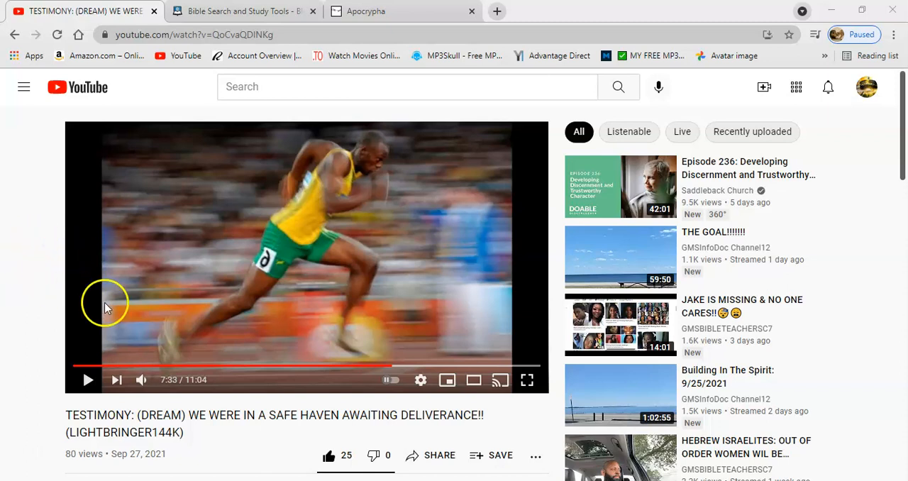
{"action": "mouse_move", "coordinate": [45, 268]}
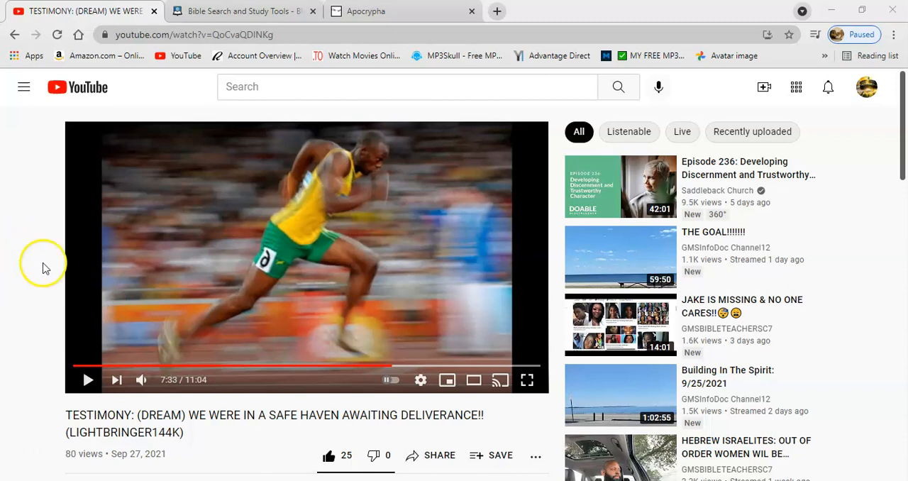
{"action": "mouse_move", "coordinate": [151, 260]}
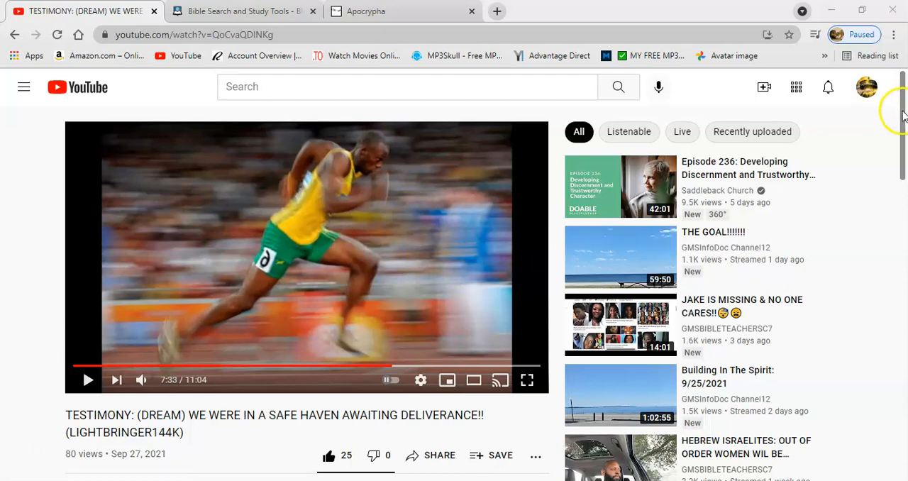
- Search 'heb 12' and load Hebrews 12 in the King James Version from the suggestion
{"action": "scroll", "scroll_direction": "down", "scroll_amount": 3}
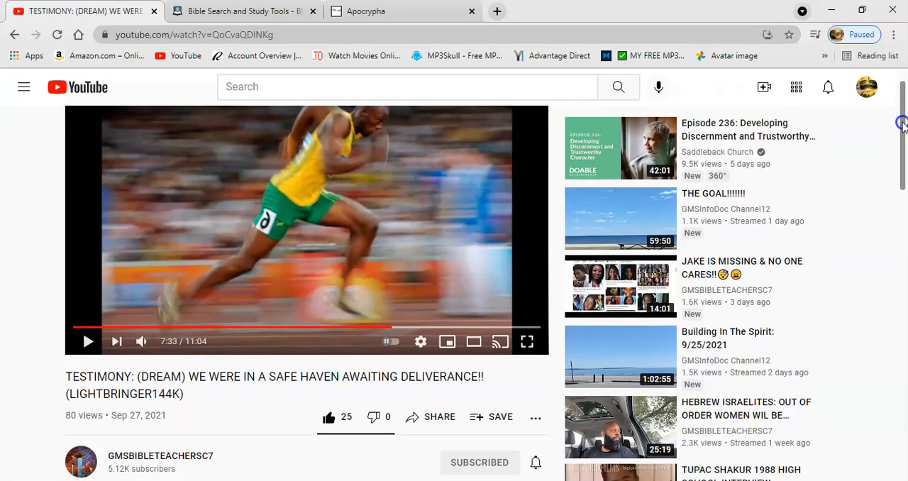
{"action": "scroll", "scroll_direction": "down", "scroll_amount": 3}
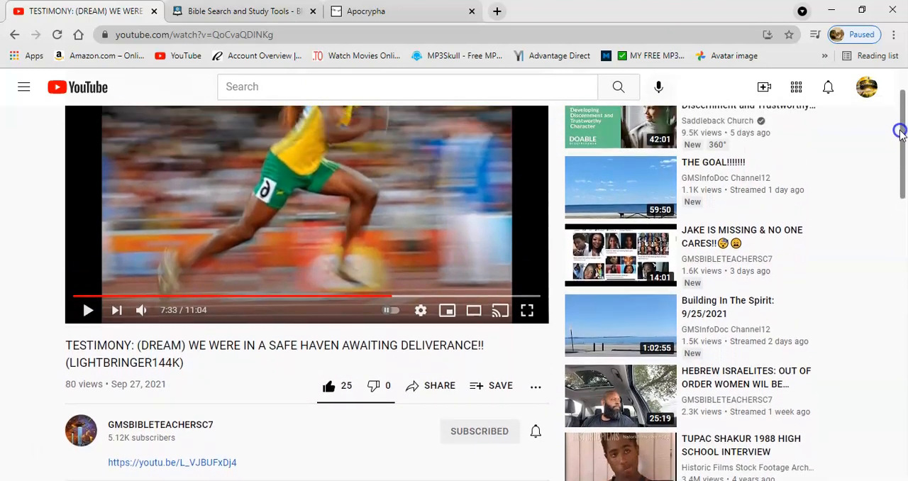
{"action": "scroll", "scroll_direction": "up", "scroll_amount": 3}
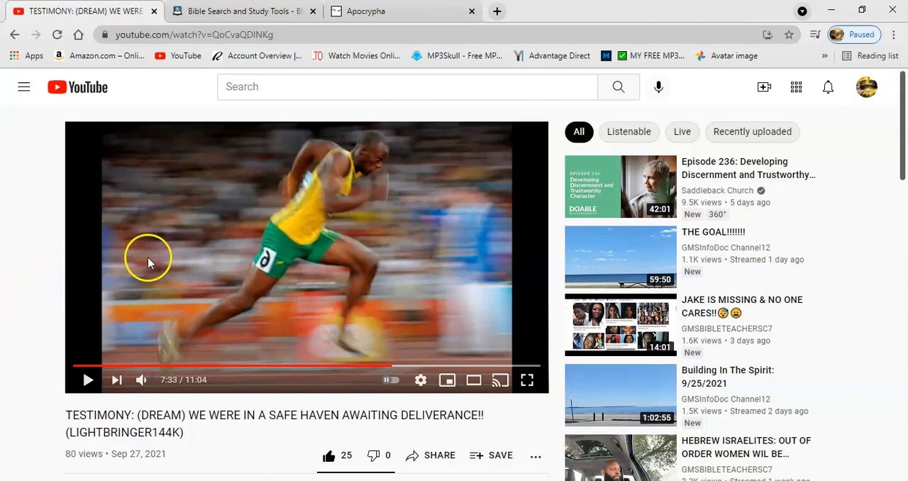
{"action": "mouse_move", "coordinate": [32, 248]}
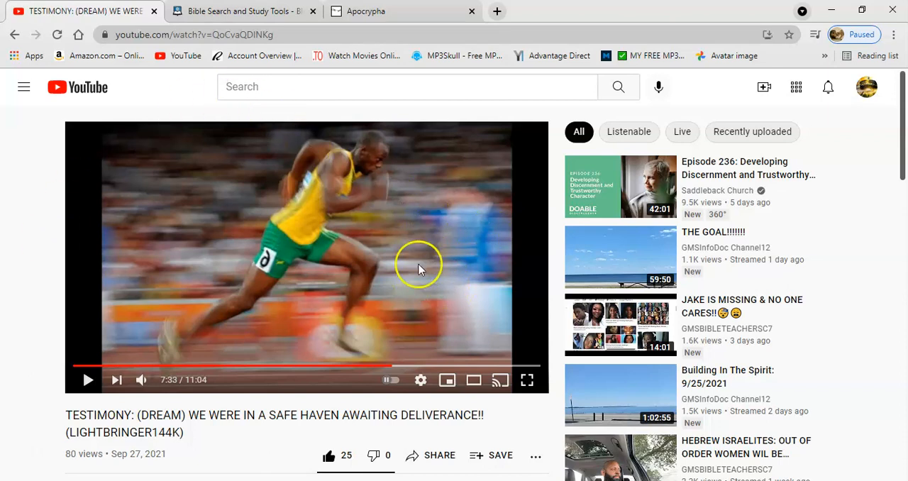
{"action": "mouse_move", "coordinate": [420, 239]}
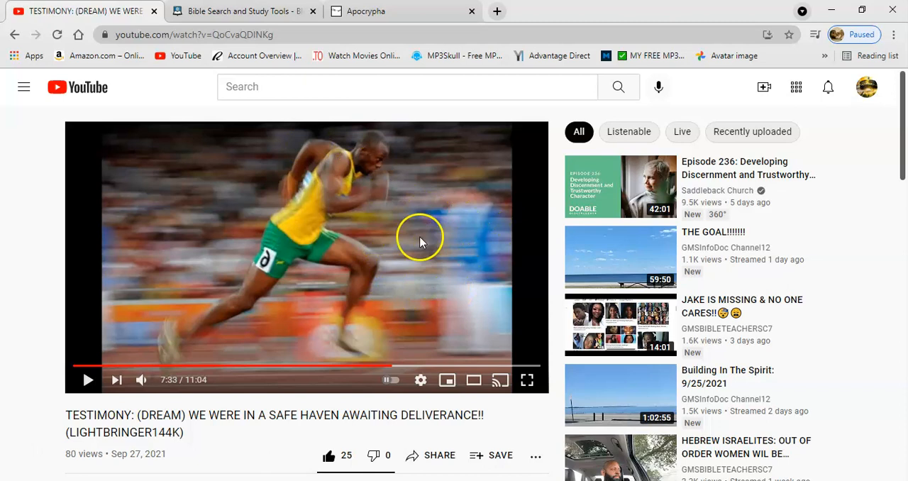
{"action": "mouse_move", "coordinate": [436, 252]}
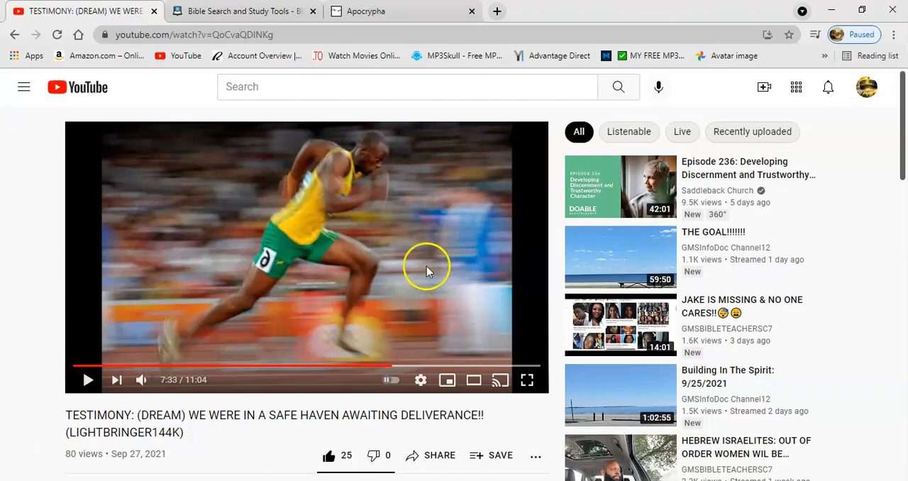
{"action": "mouse_move", "coordinate": [388, 238]}
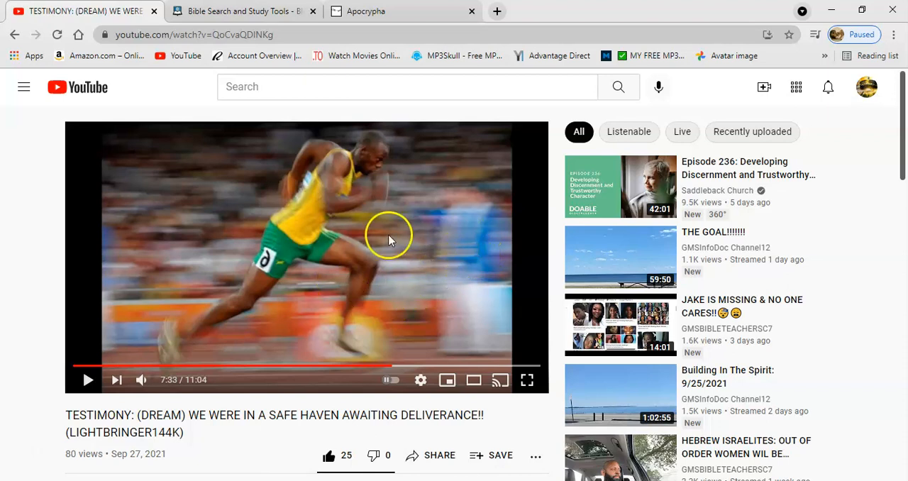
{"action": "mouse_move", "coordinate": [396, 238]}
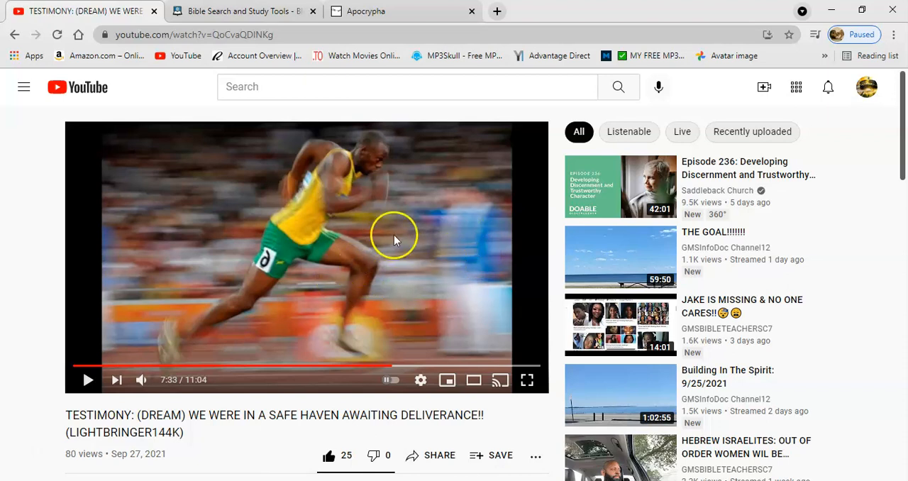
{"action": "mouse_move", "coordinate": [429, 236]}
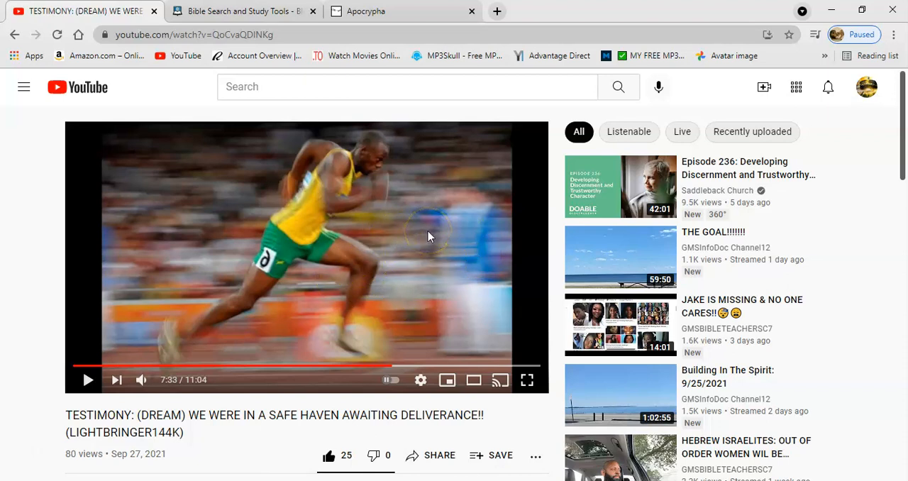
{"action": "mouse_move", "coordinate": [397, 276]}
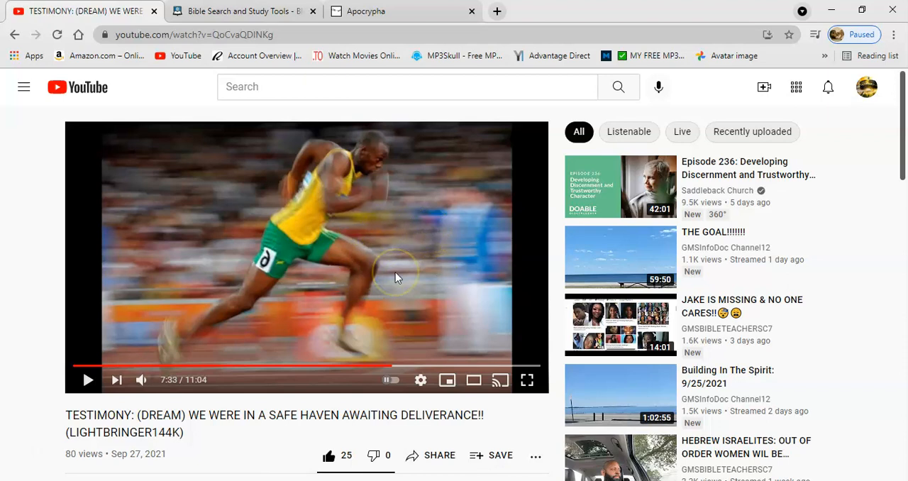
{"action": "mouse_move", "coordinate": [408, 283]}
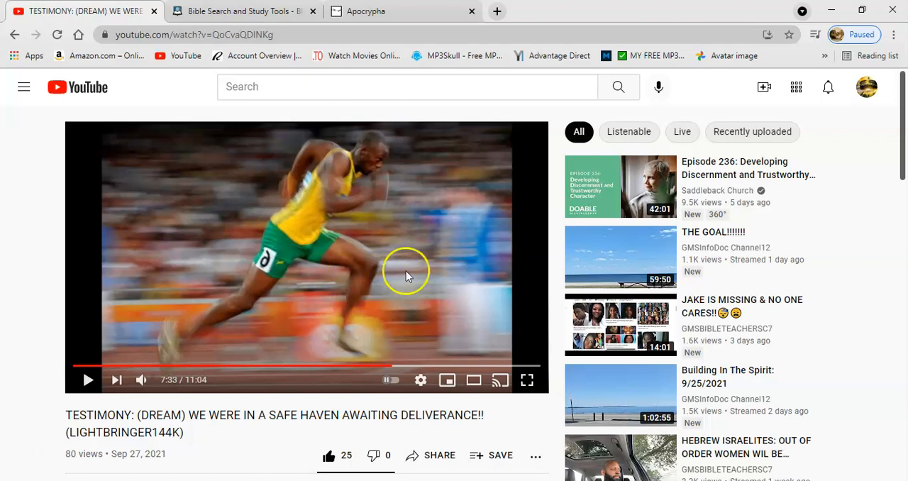
{"action": "mouse_move", "coordinate": [403, 282]}
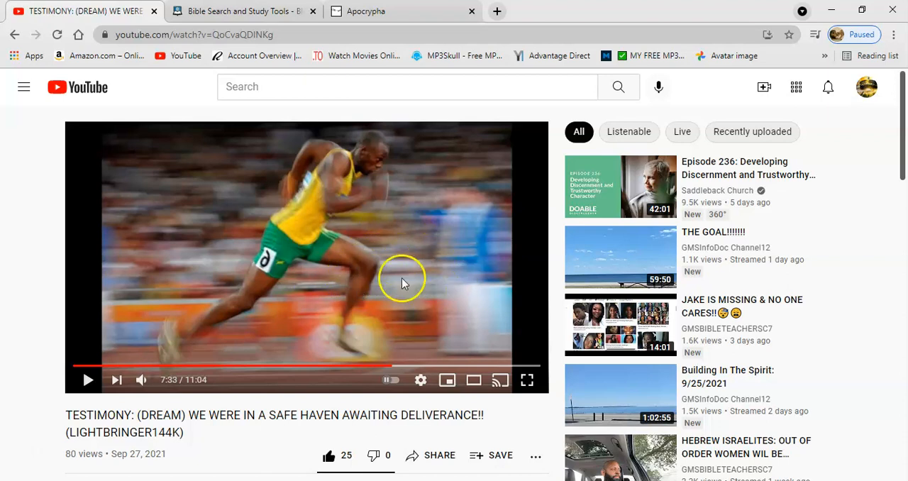
{"action": "mouse_move", "coordinate": [423, 277]}
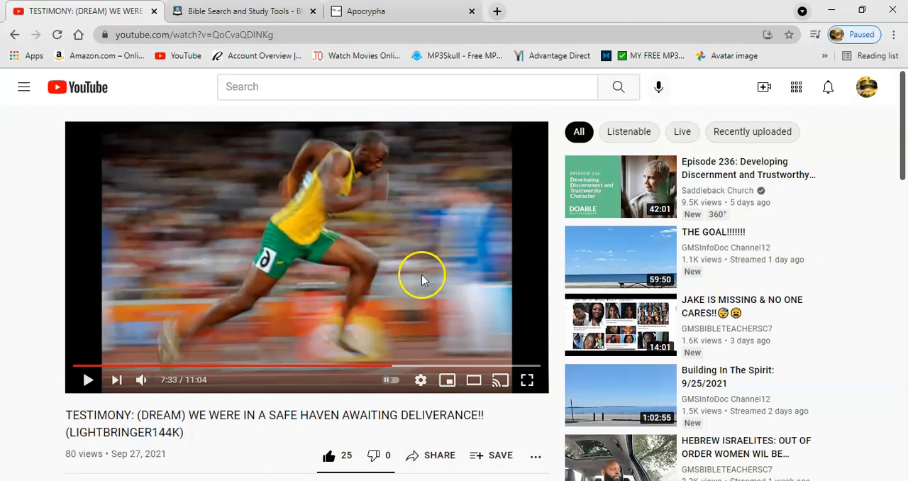
{"action": "mouse_move", "coordinate": [425, 273]}
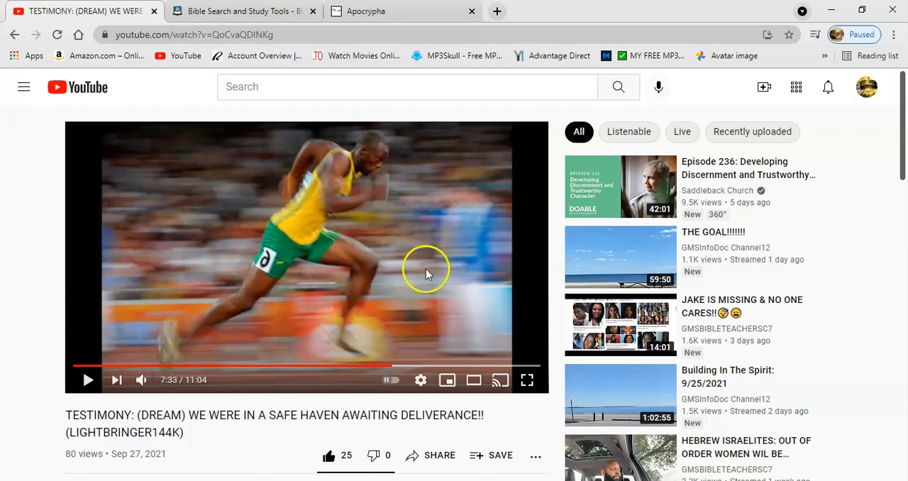
{"action": "mouse_move", "coordinate": [436, 269]}
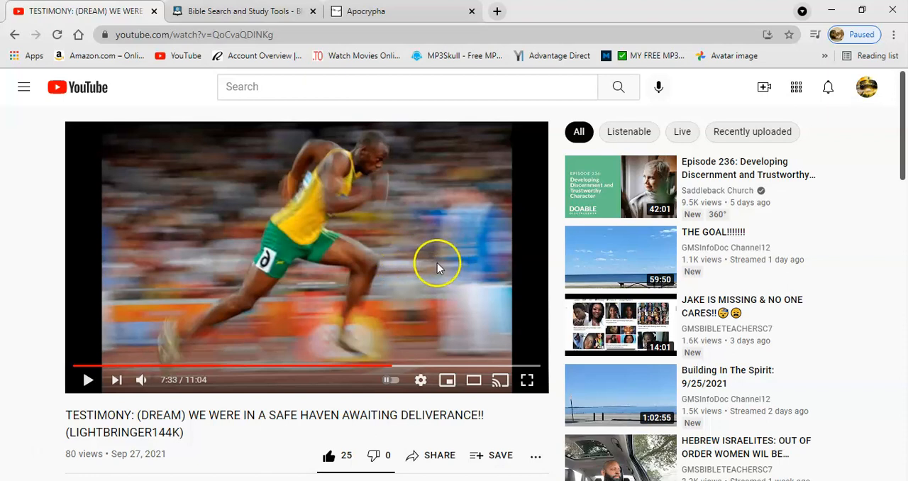
{"action": "mouse_move", "coordinate": [440, 266]}
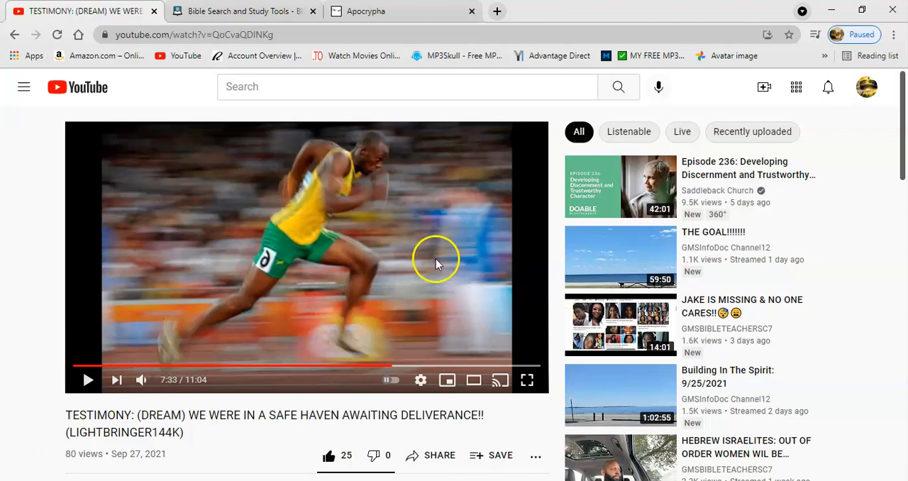
{"action": "mouse_move", "coordinate": [472, 259]}
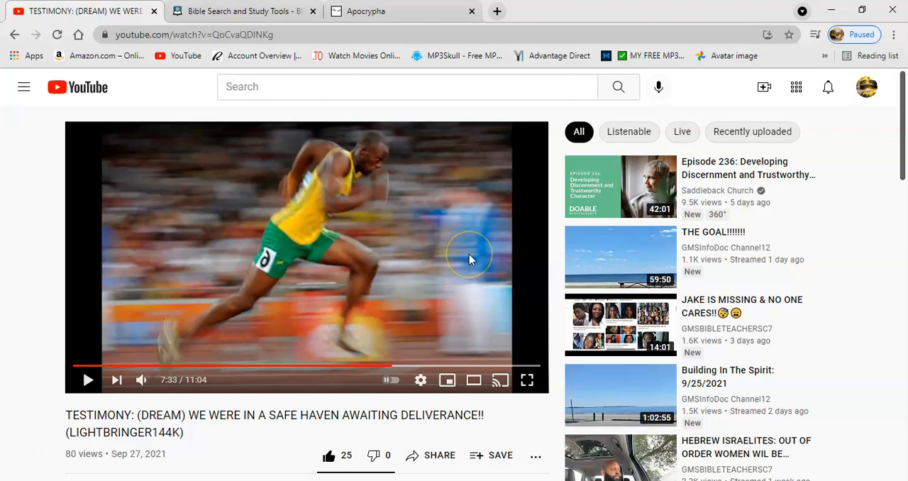
{"action": "mouse_move", "coordinate": [460, 255]}
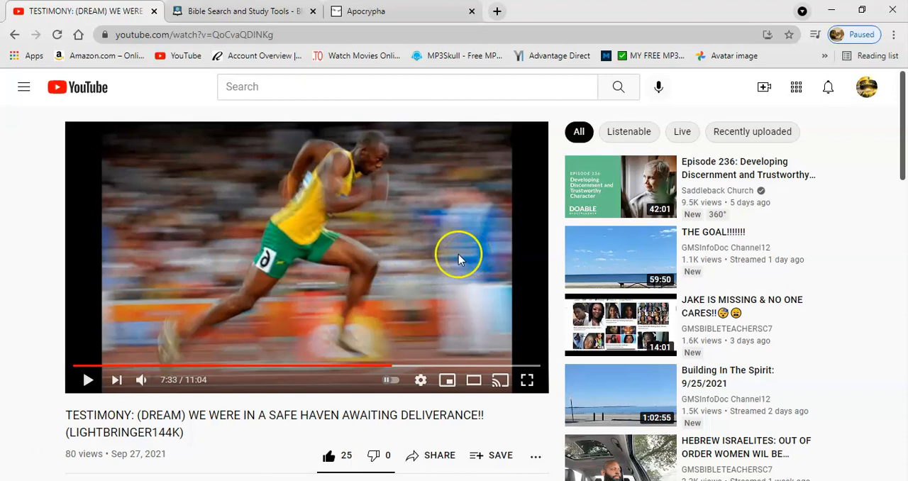
{"action": "mouse_move", "coordinate": [418, 268]}
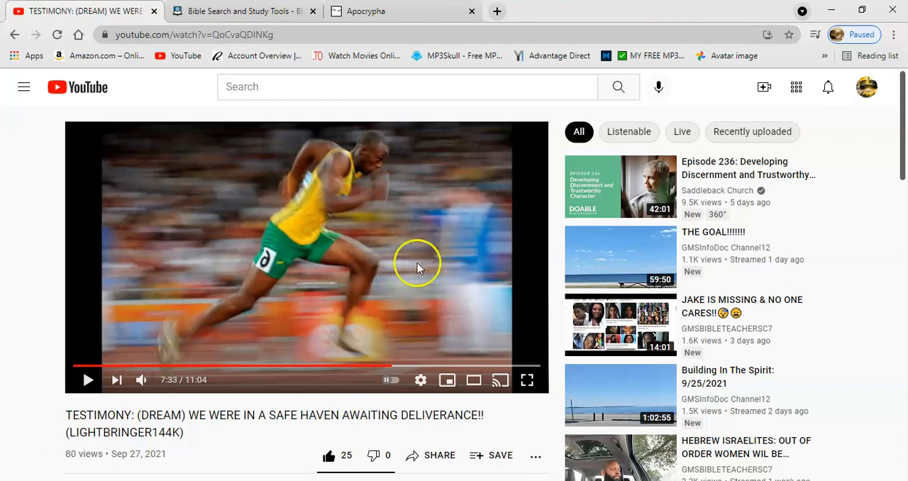
{"action": "mouse_move", "coordinate": [408, 283]}
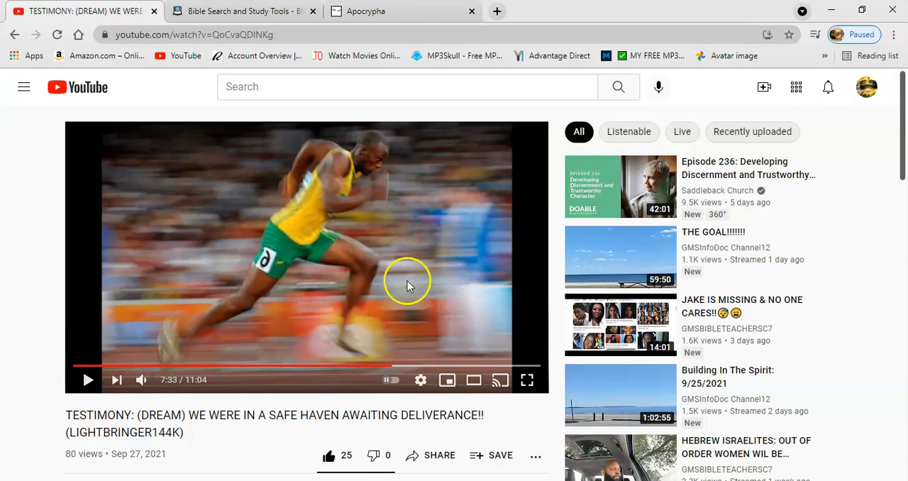
{"action": "mouse_move", "coordinate": [407, 272]}
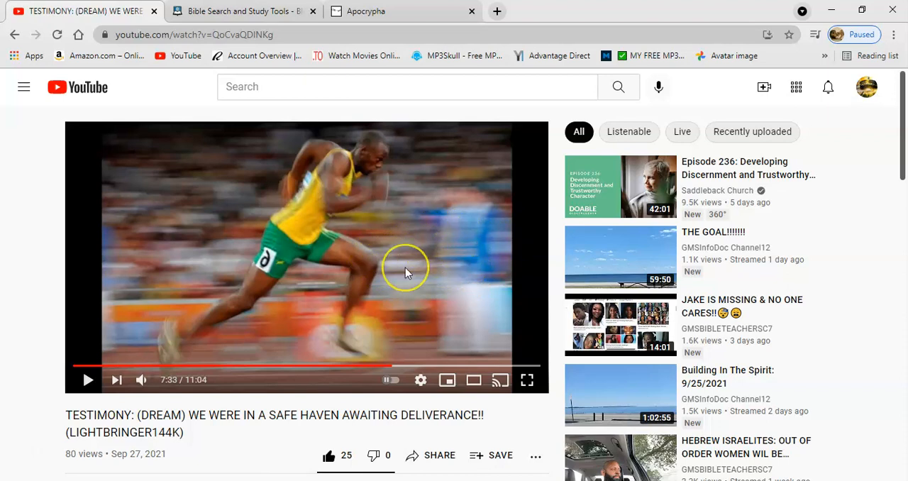
{"action": "mouse_move", "coordinate": [372, 269]}
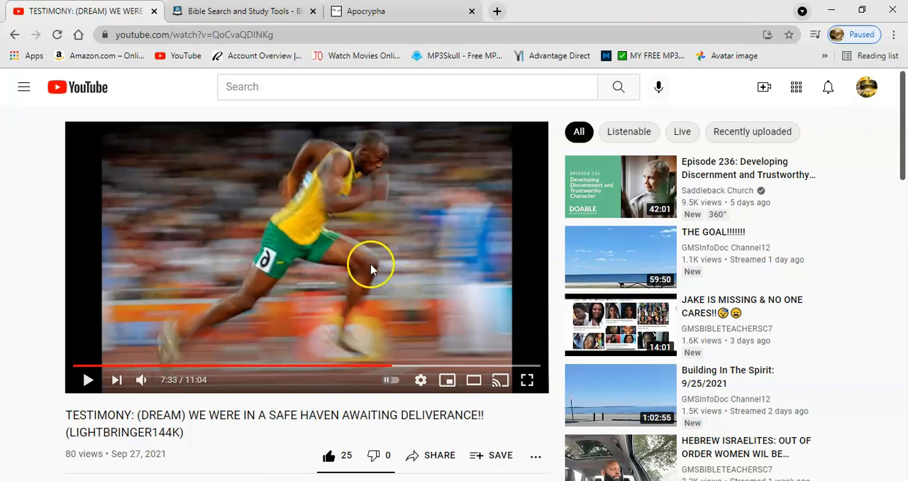
{"action": "mouse_move", "coordinate": [466, 266]}
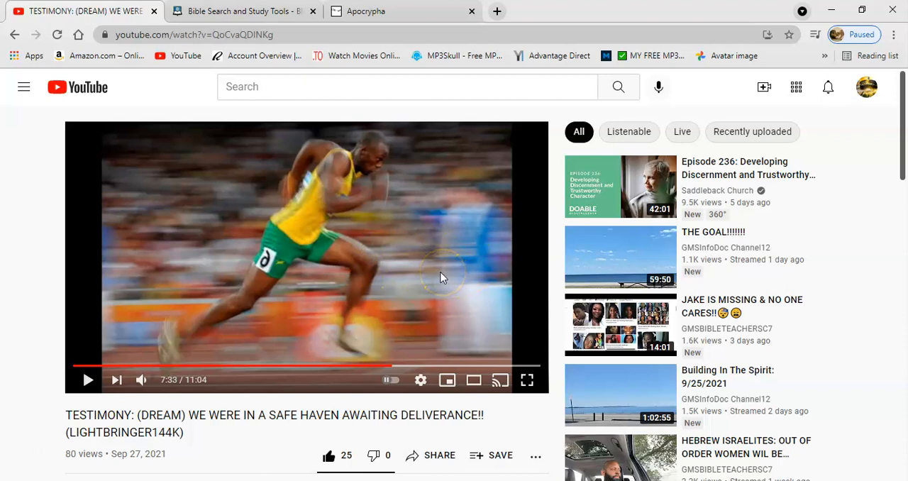
{"action": "mouse_move", "coordinate": [458, 266]}
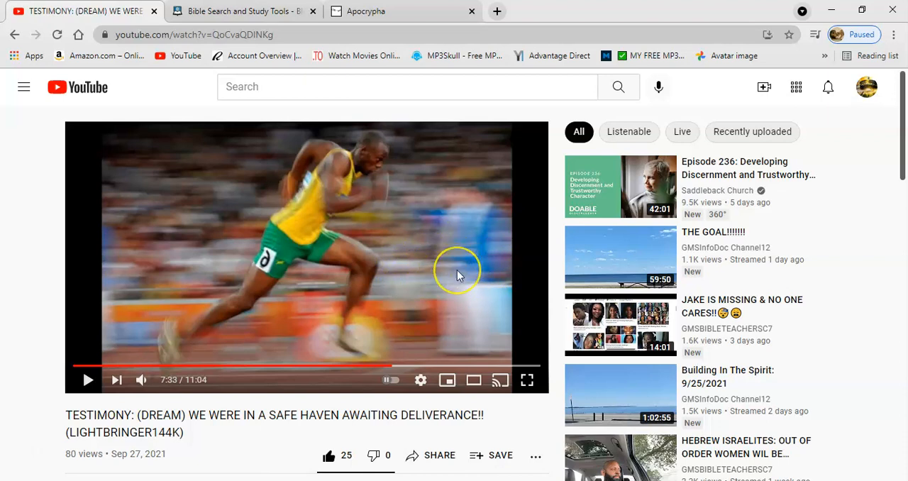
{"action": "mouse_move", "coordinate": [442, 267]}
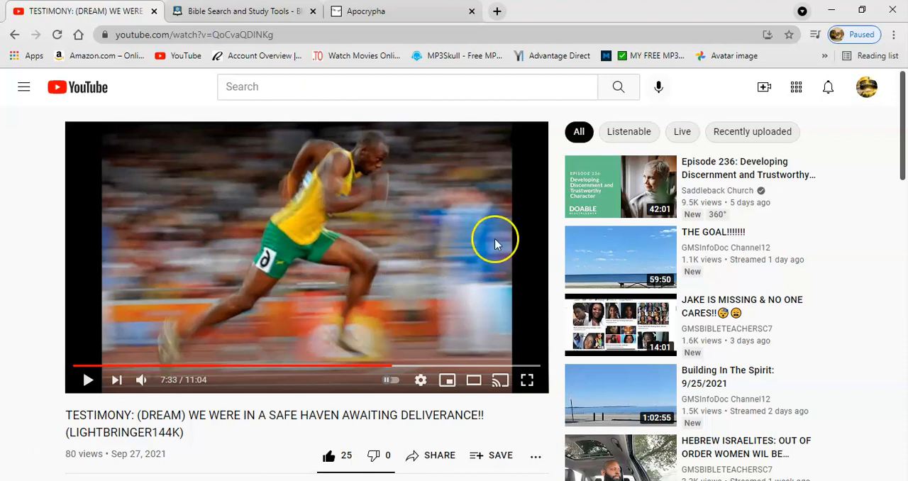
{"action": "mouse_move", "coordinate": [500, 247]}
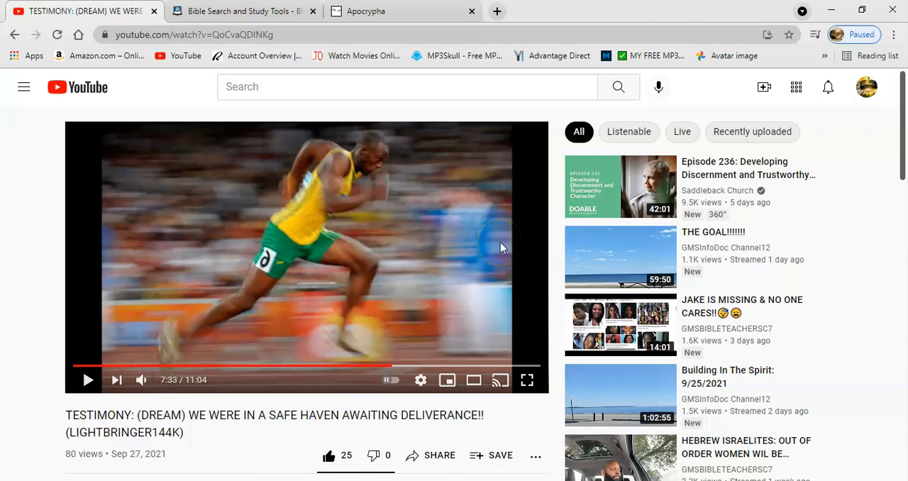
{"action": "mouse_move", "coordinate": [413, 247]}
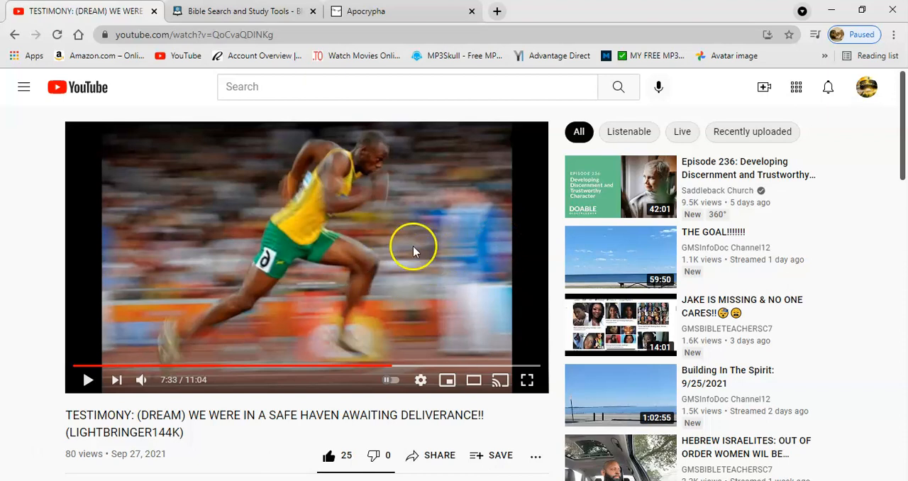
{"action": "mouse_move", "coordinate": [461, 258]}
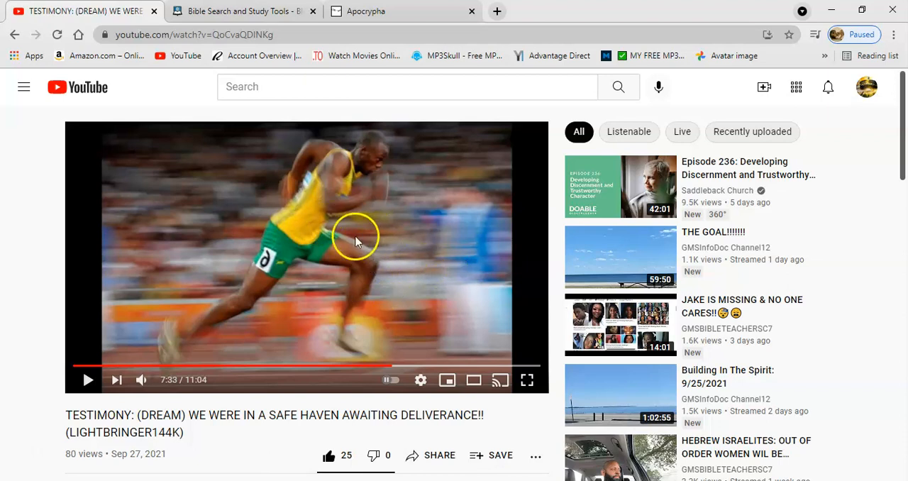
{"action": "mouse_move", "coordinate": [446, 217]}
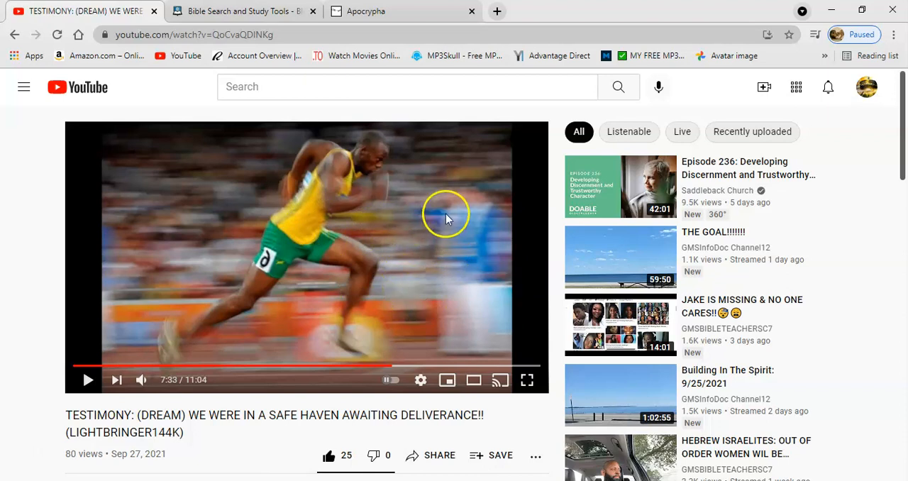
{"action": "mouse_move", "coordinate": [416, 316]}
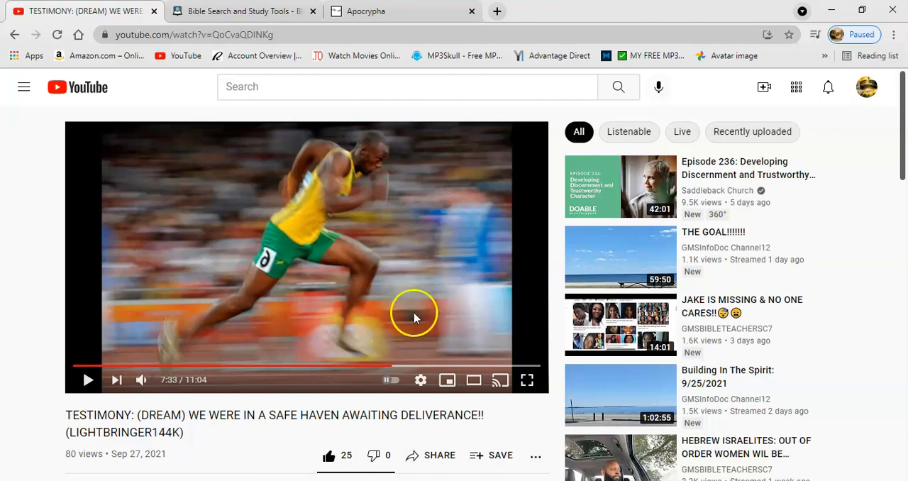
{"action": "mouse_move", "coordinate": [400, 223]}
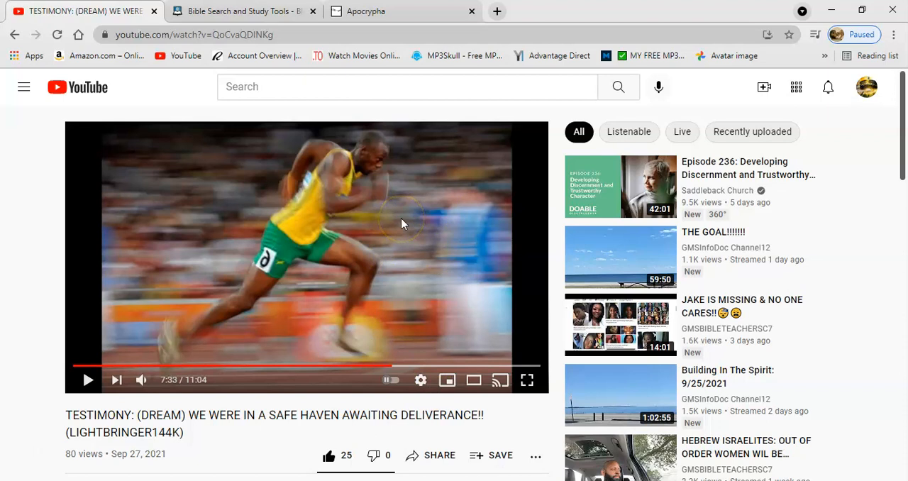
{"action": "mouse_move", "coordinate": [269, 433]}
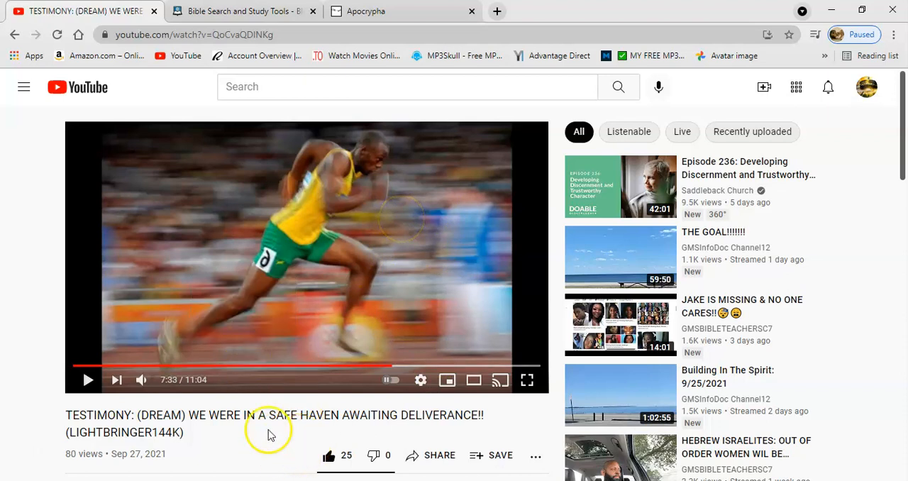
{"action": "mouse_move", "coordinate": [277, 426]}
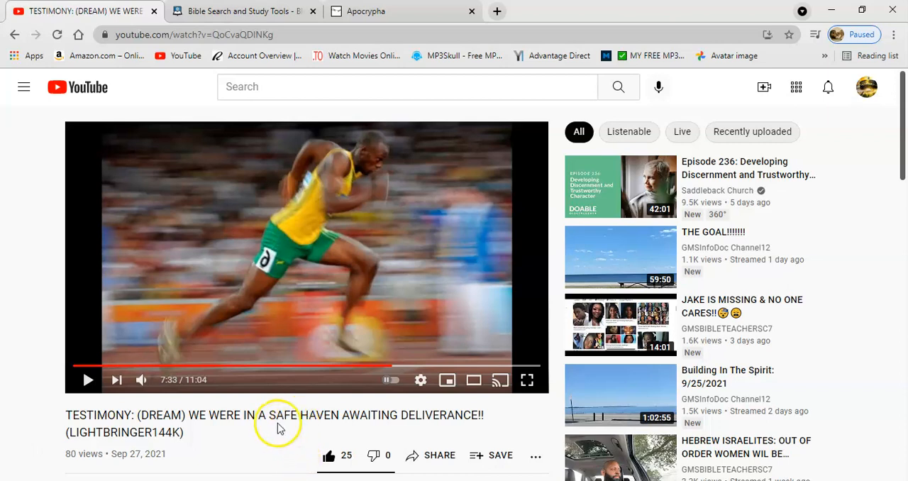
{"action": "mouse_move", "coordinate": [289, 442]}
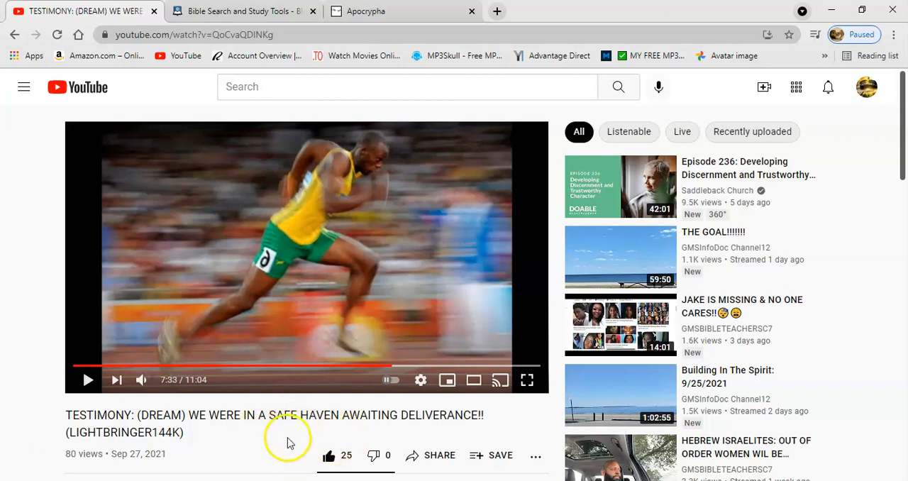
{"action": "mouse_move", "coordinate": [246, 410]}
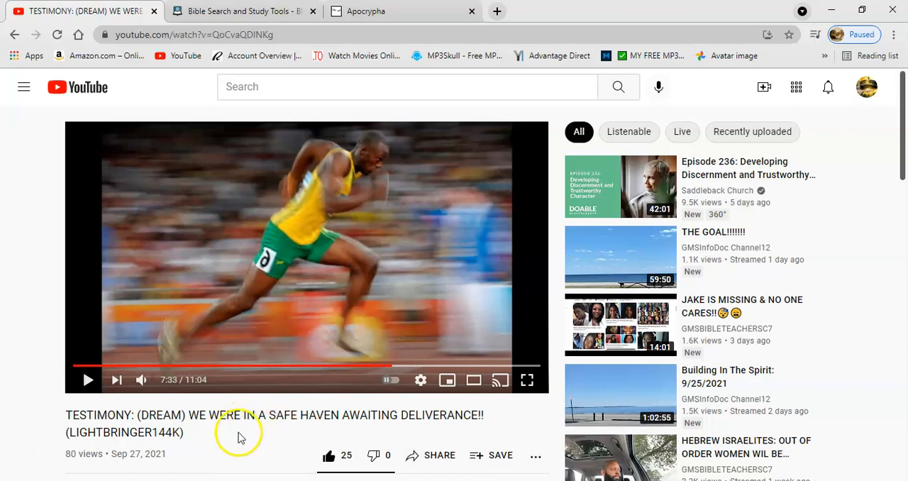
{"action": "mouse_move", "coordinate": [263, 437]}
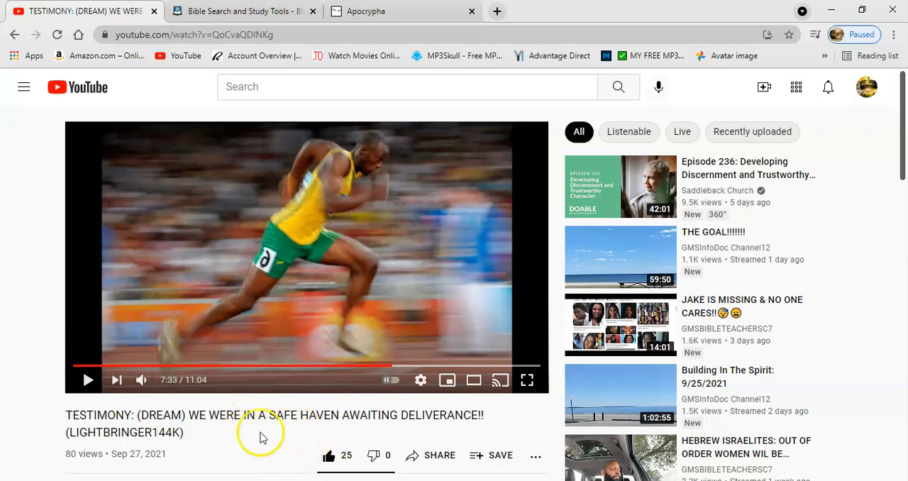
{"action": "mouse_move", "coordinate": [222, 446]}
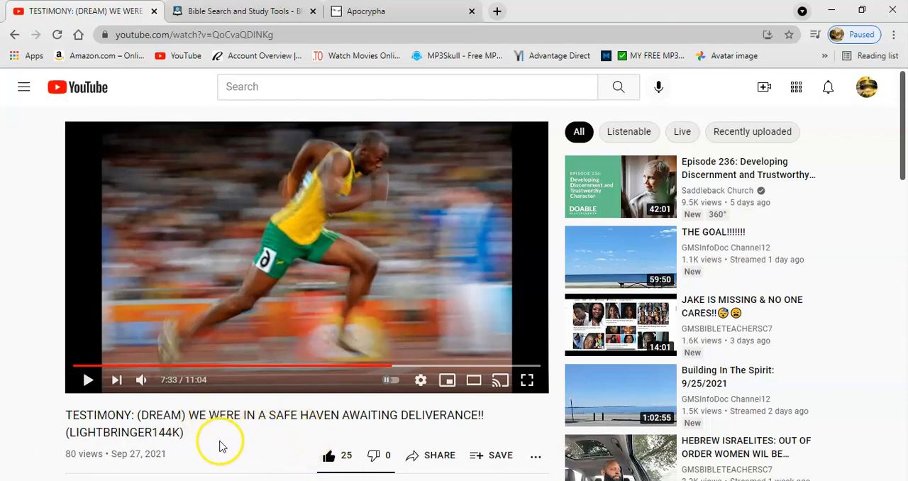
{"action": "mouse_move", "coordinate": [244, 433]}
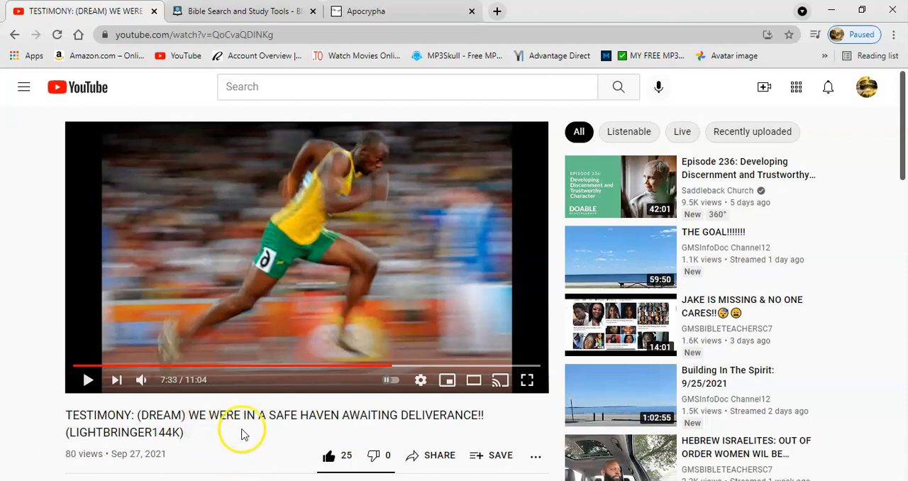
{"action": "mouse_move", "coordinate": [249, 436]}
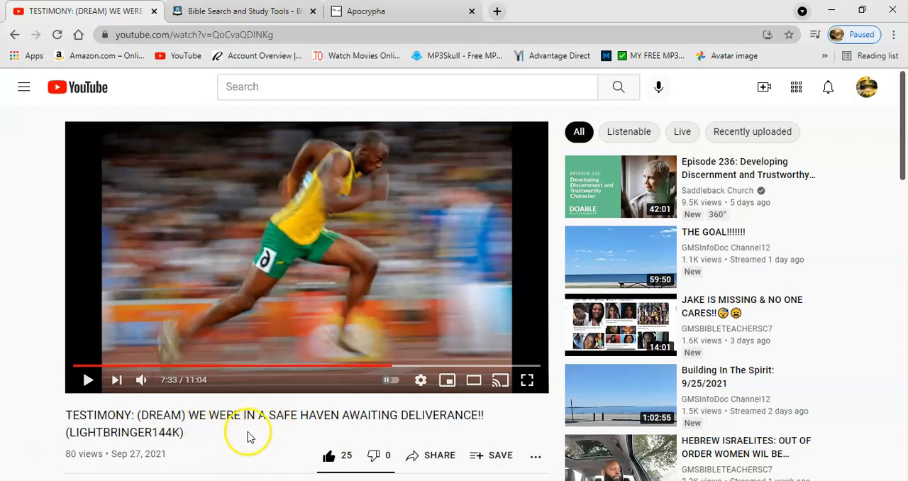
{"action": "mouse_move", "coordinate": [275, 466]}
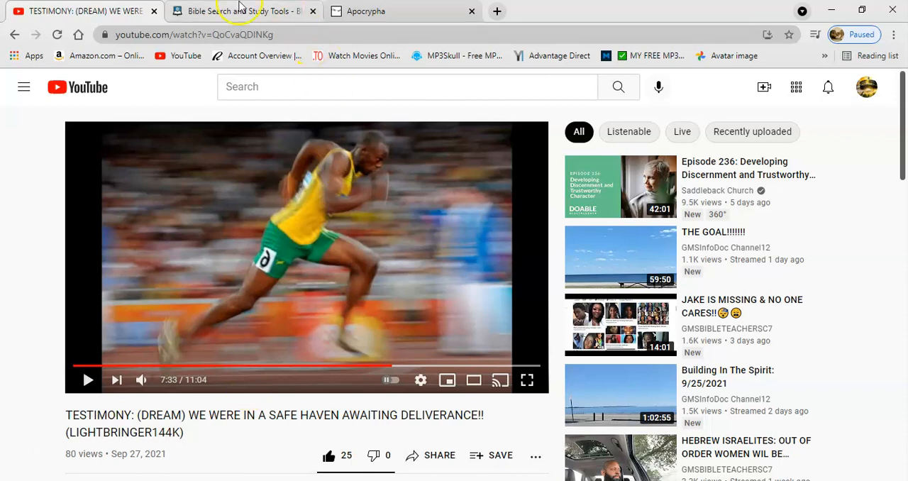
{"action": "left_click", "coordinate": [241, 10]}
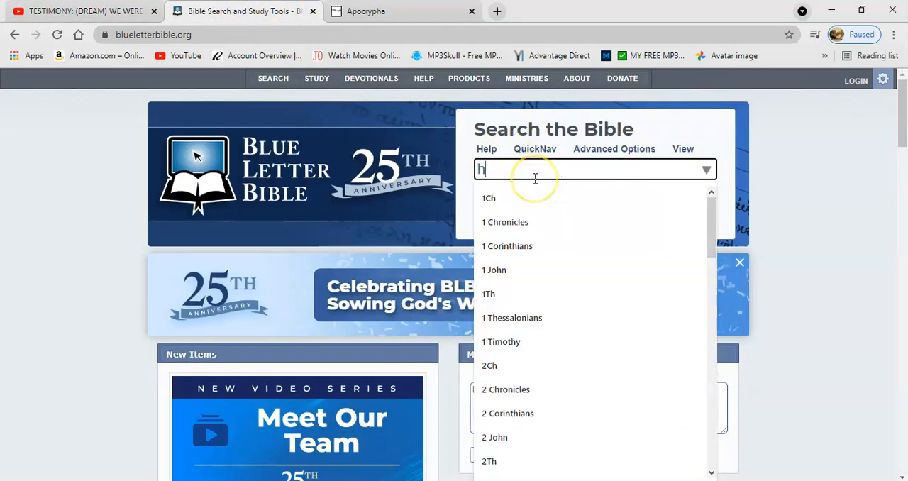
{"action": "type", "text": "eb 12"}
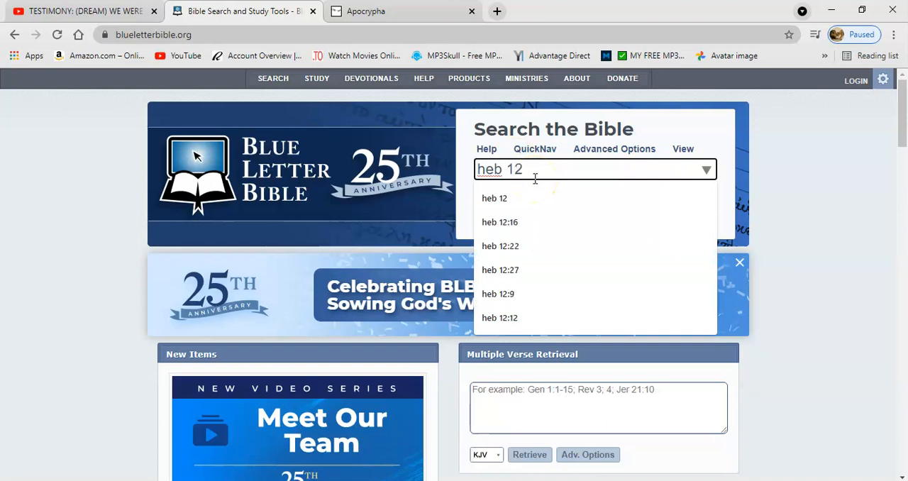
{"action": "left_click", "coordinate": [494, 198]}
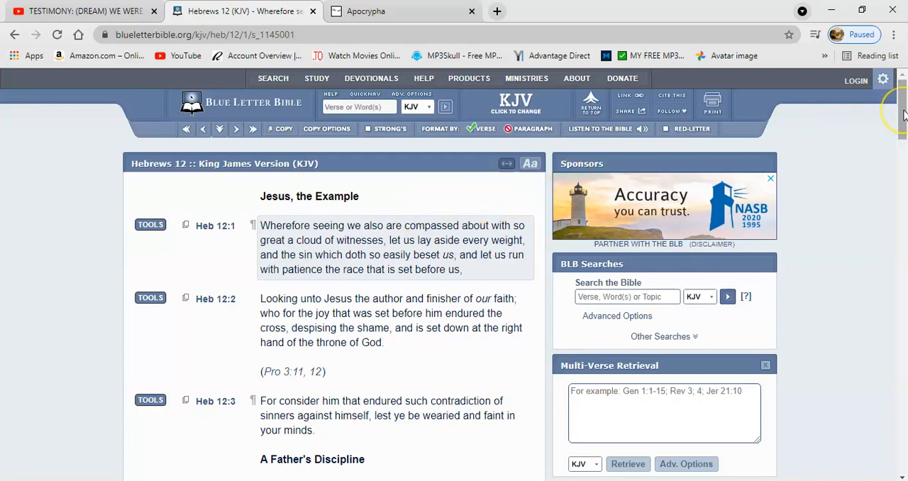
{"action": "scroll", "scroll_direction": "down", "scroll_amount": 3}
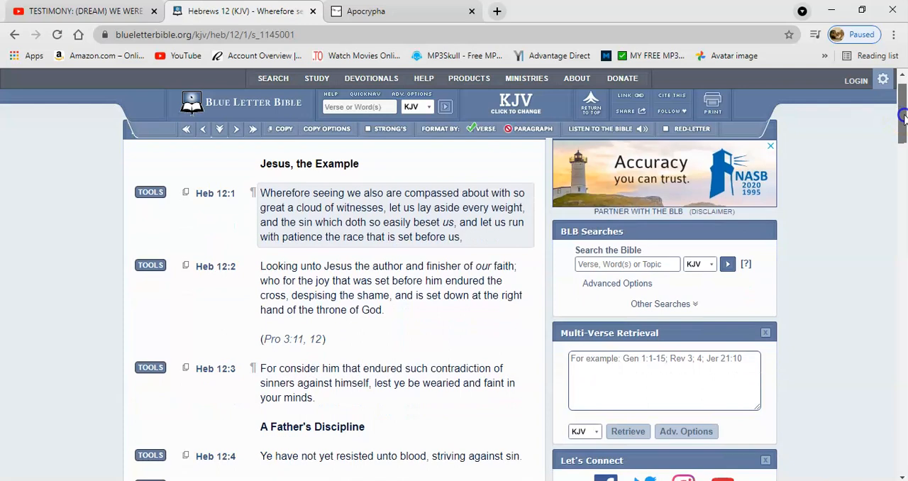
{"action": "scroll", "scroll_direction": "down", "scroll_amount": 3}
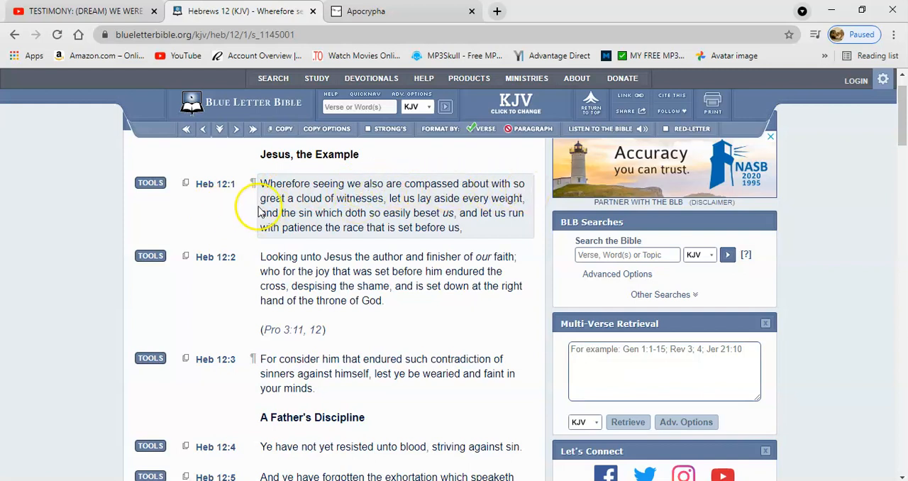
{"action": "mouse_move", "coordinate": [362, 206]}
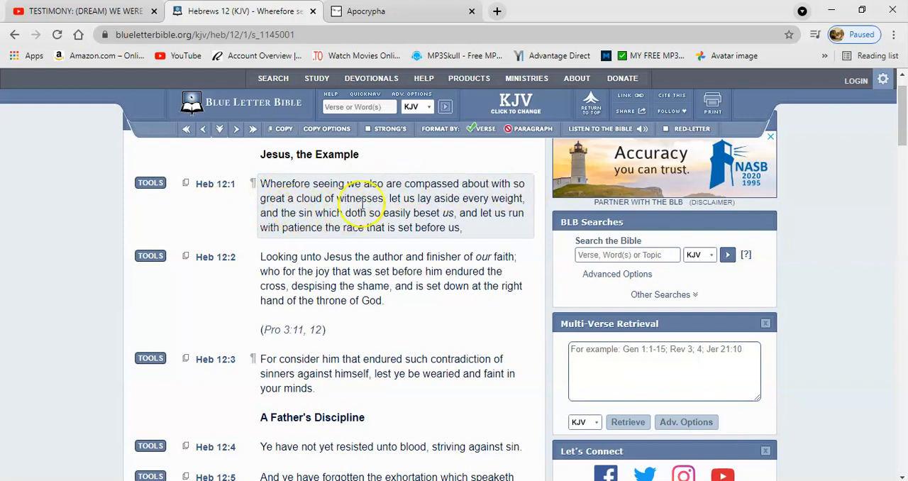
{"action": "mouse_move", "coordinate": [420, 211]}
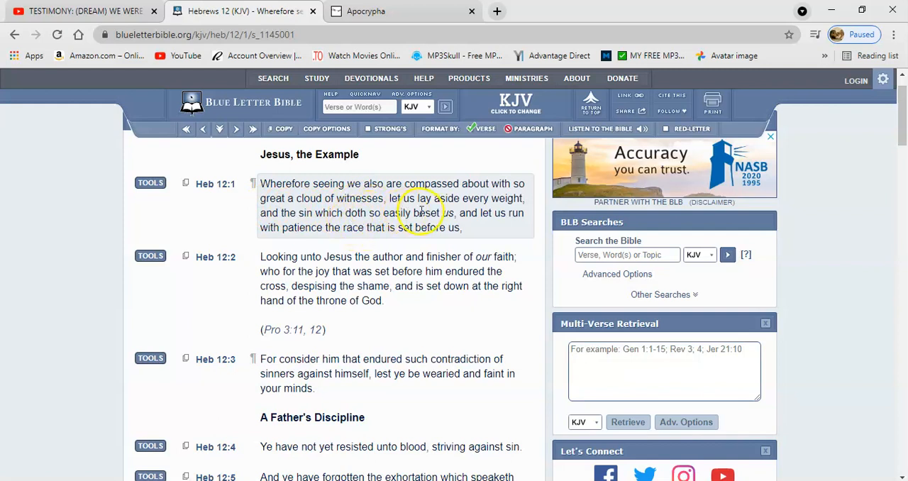
{"action": "mouse_move", "coordinate": [518, 209]}
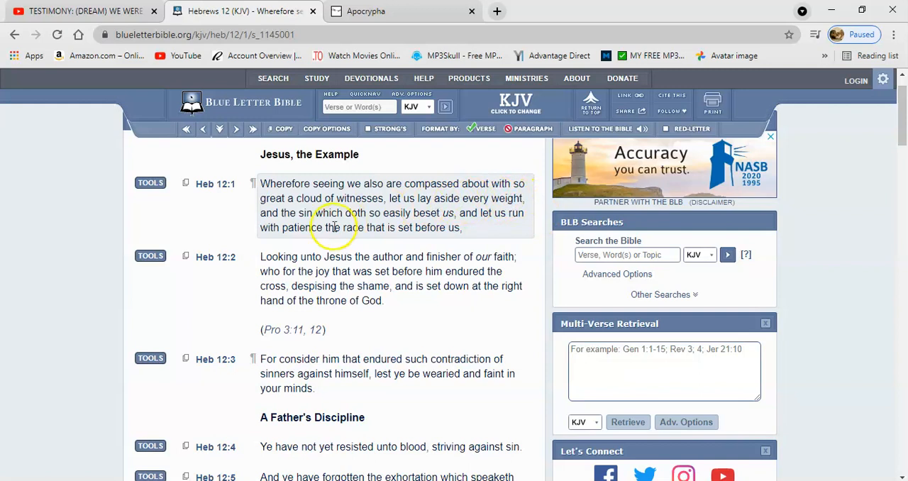
{"action": "mouse_move", "coordinate": [391, 214]}
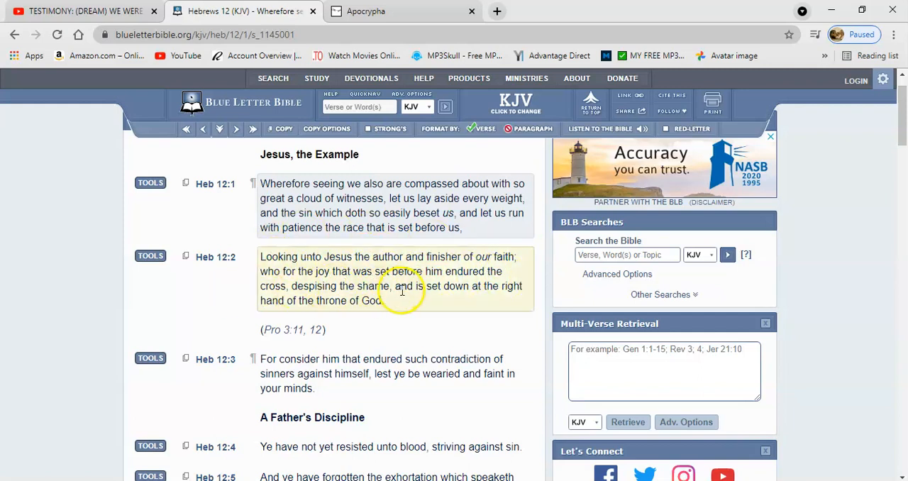
{"action": "mouse_move", "coordinate": [261, 313]}
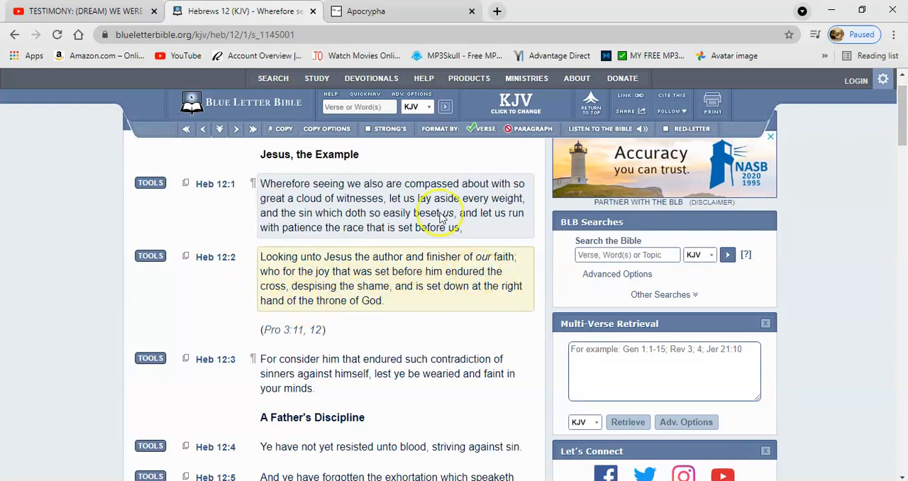
{"action": "mouse_move", "coordinate": [358, 257]}
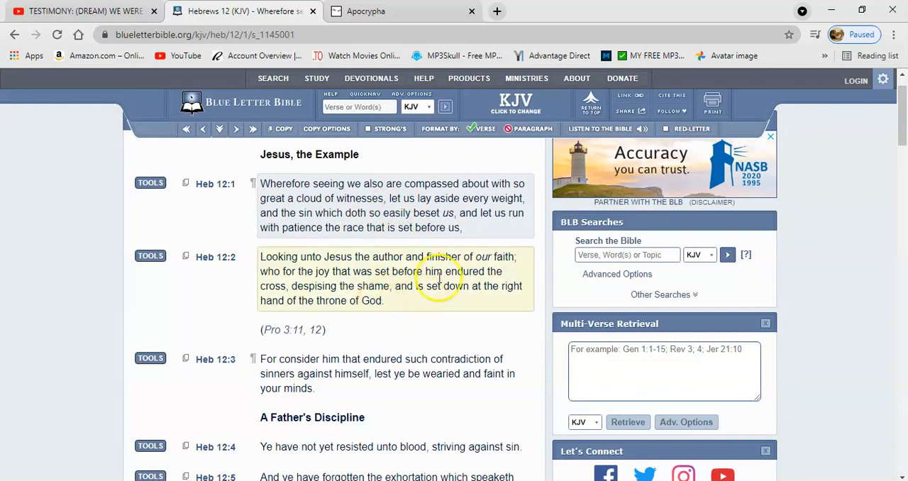
{"action": "mouse_move", "coordinate": [422, 296]}
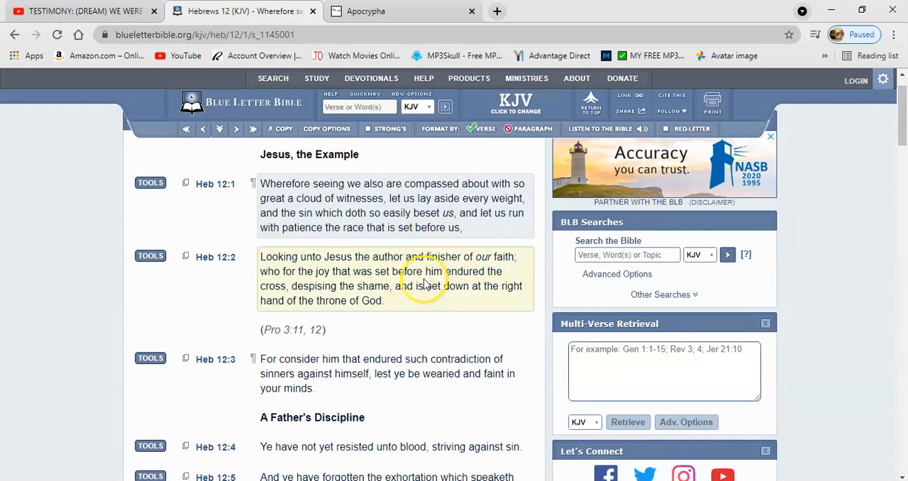
{"action": "mouse_move", "coordinate": [408, 316]}
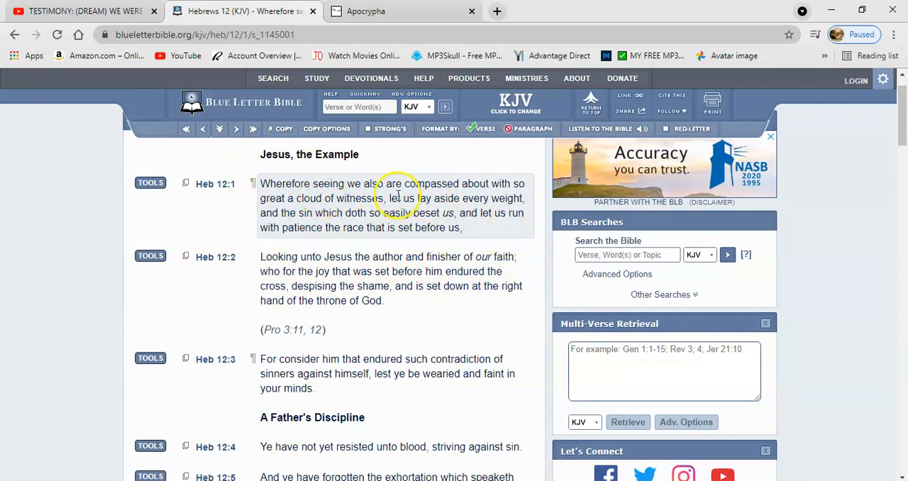
{"action": "mouse_move", "coordinate": [528, 210]}
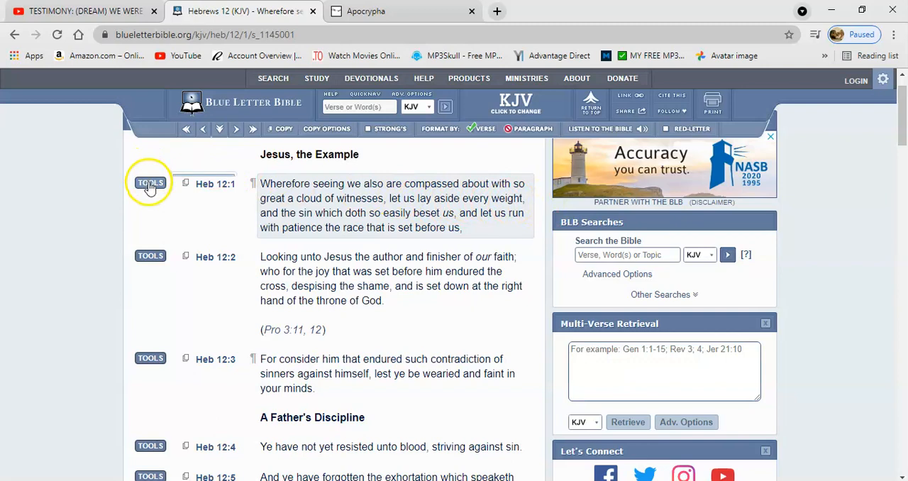
- From the Hebrews 12:1 Greek interlinear, follow Strong's G3591 (ogkos) beside 'weight'
{"action": "left_click", "coordinate": [150, 183]}
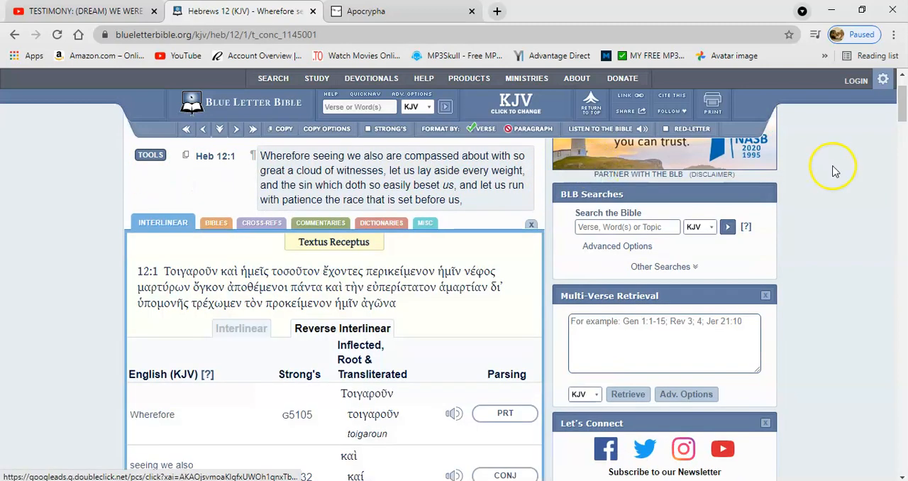
{"action": "scroll", "scroll_direction": "down", "scroll_amount": 3}
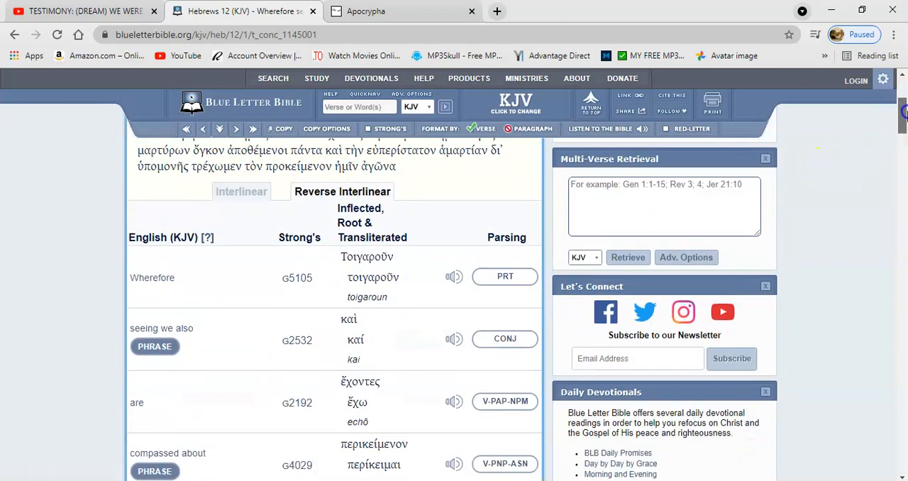
{"action": "scroll", "scroll_direction": "down", "scroll_amount": 3}
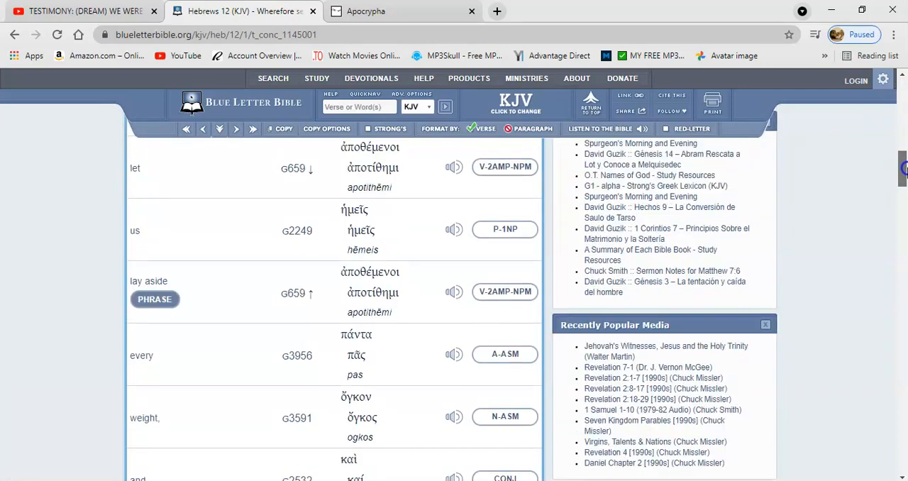
{"action": "scroll", "scroll_direction": "down", "scroll_amount": 3}
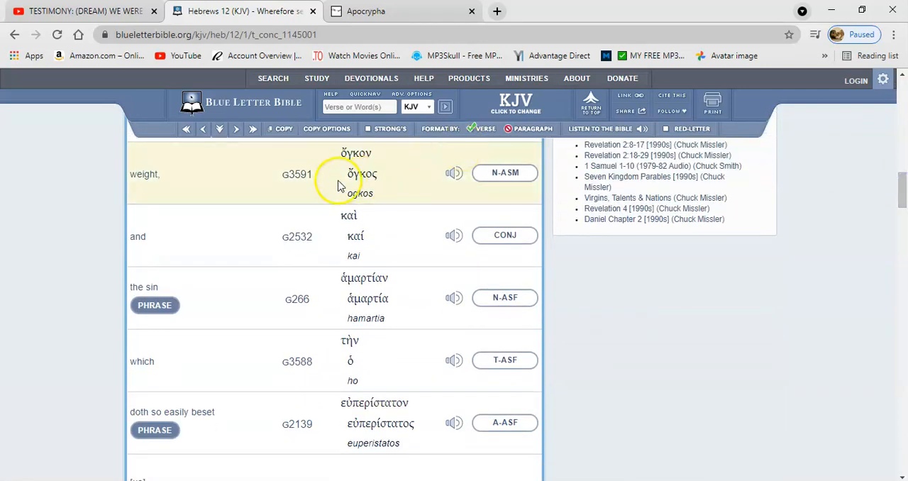
{"action": "left_click", "coordinate": [297, 174]}
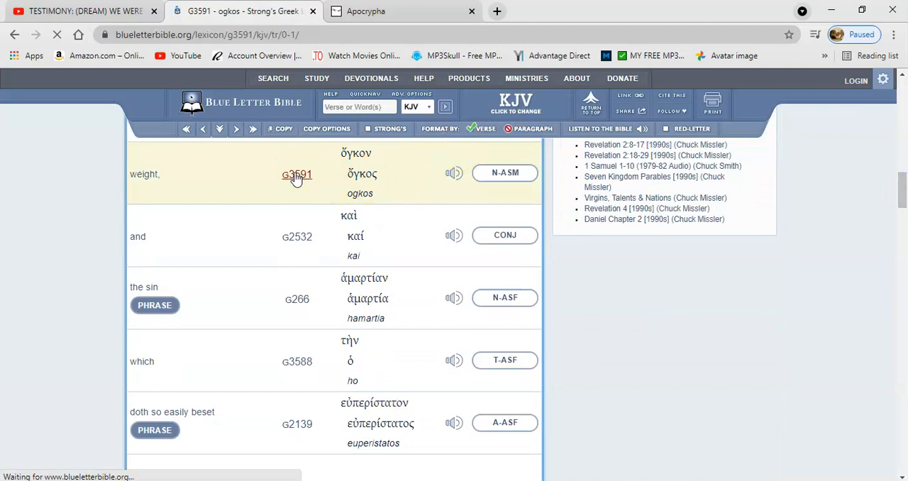
- Read the ogkos lexicon entry, then close the Bible tools under Hebrews 12:1
{"action": "left_click", "coordinate": [297, 175]}
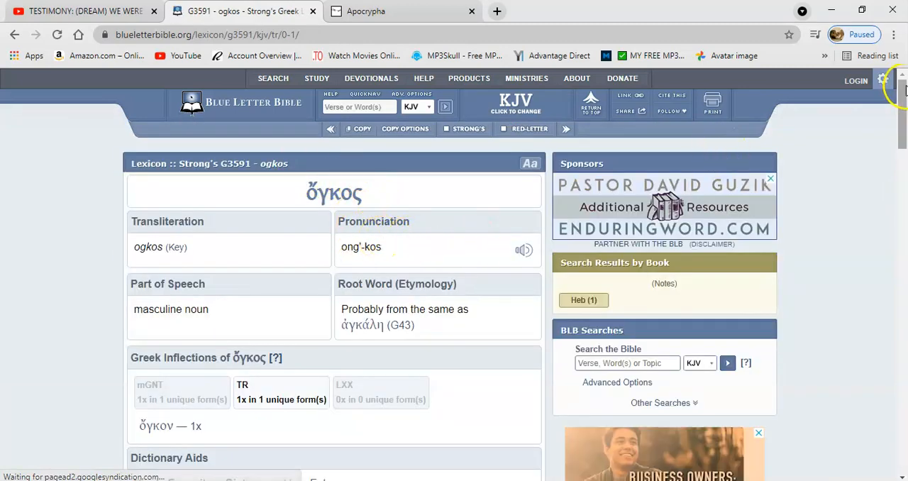
{"action": "scroll", "scroll_direction": "down", "scroll_amount": 3}
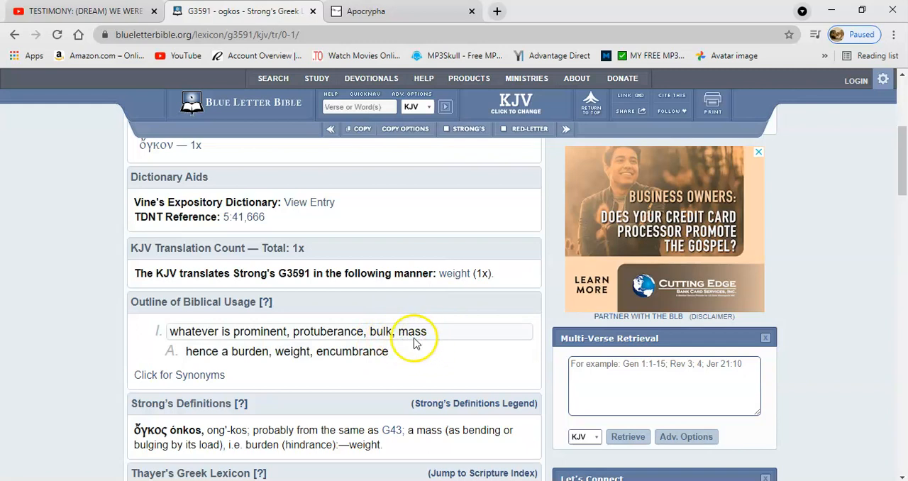
{"action": "mouse_move", "coordinate": [478, 363]}
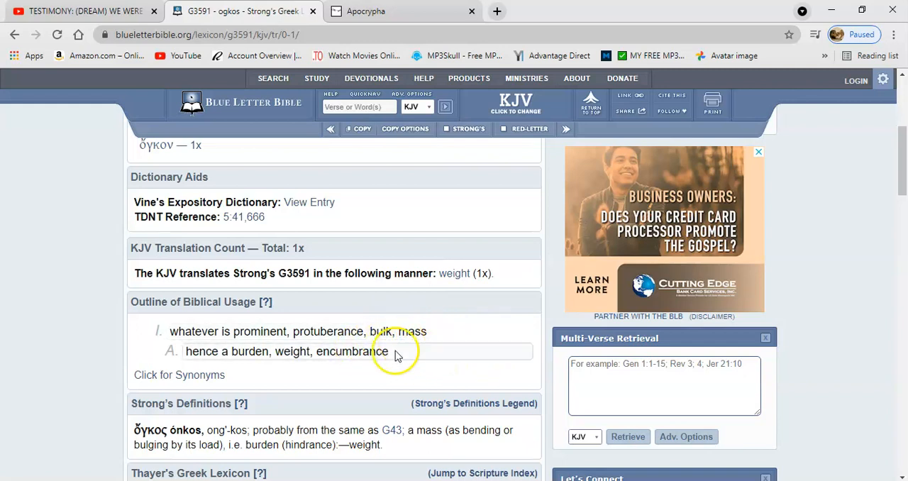
{"action": "mouse_move", "coordinate": [440, 355]}
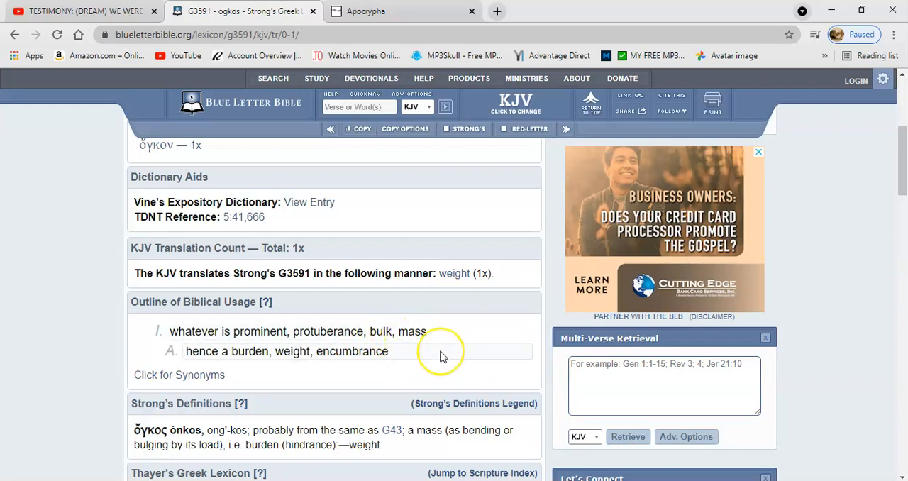
{"action": "mouse_move", "coordinate": [437, 353]}
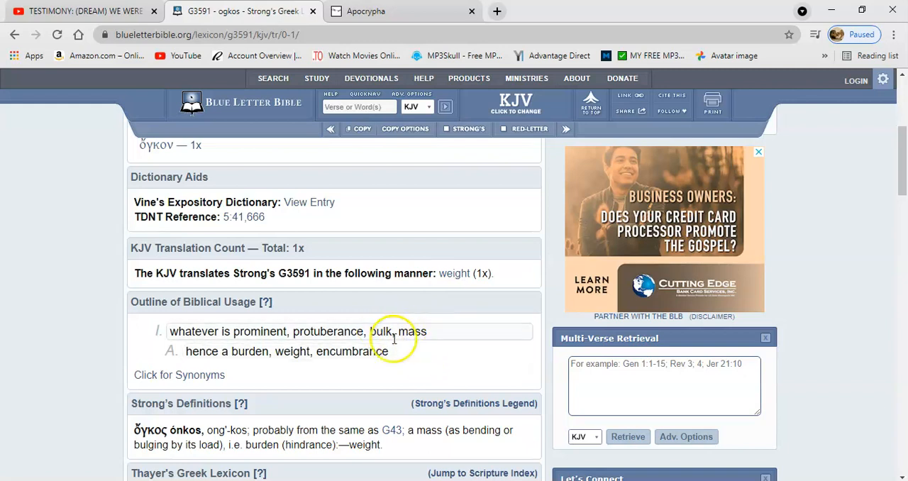
{"action": "mouse_move", "coordinate": [399, 344]}
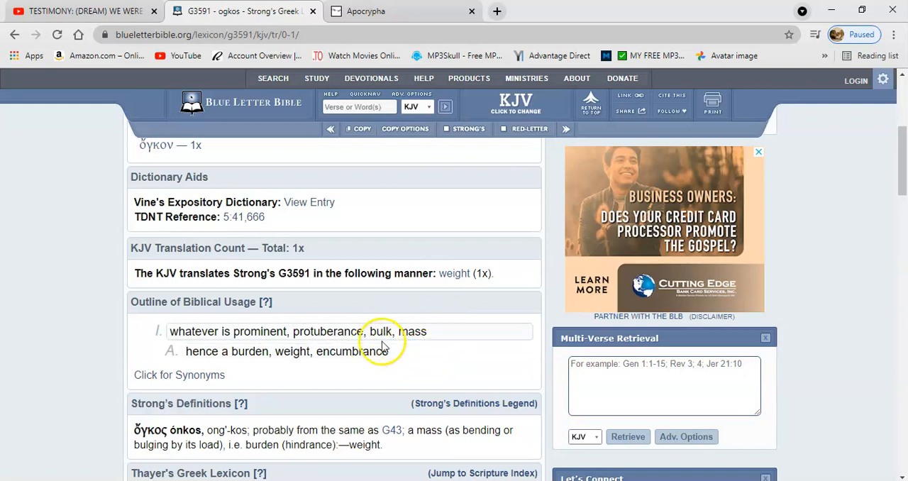
{"action": "mouse_move", "coordinate": [464, 347]}
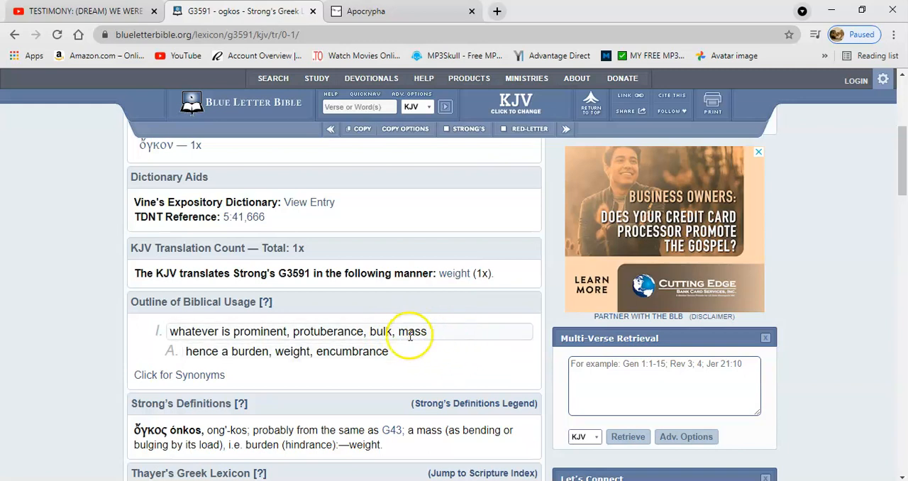
{"action": "mouse_move", "coordinate": [451, 353]}
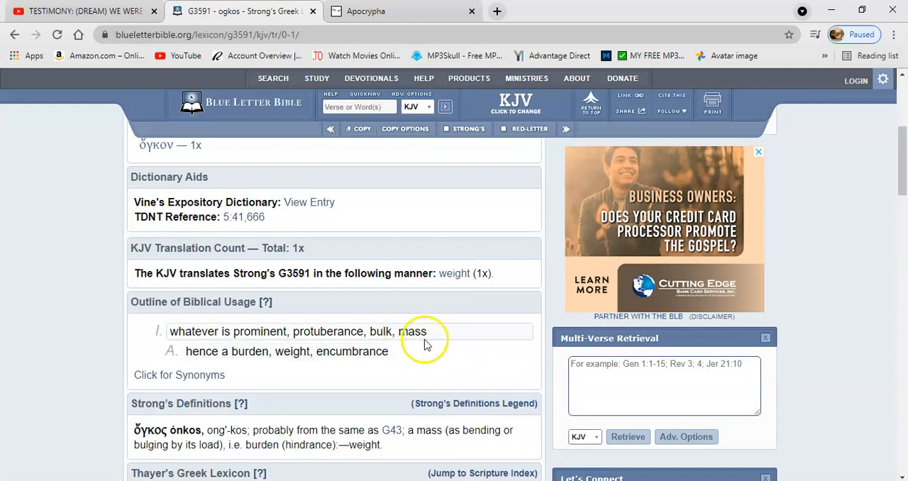
{"action": "mouse_move", "coordinate": [429, 346]}
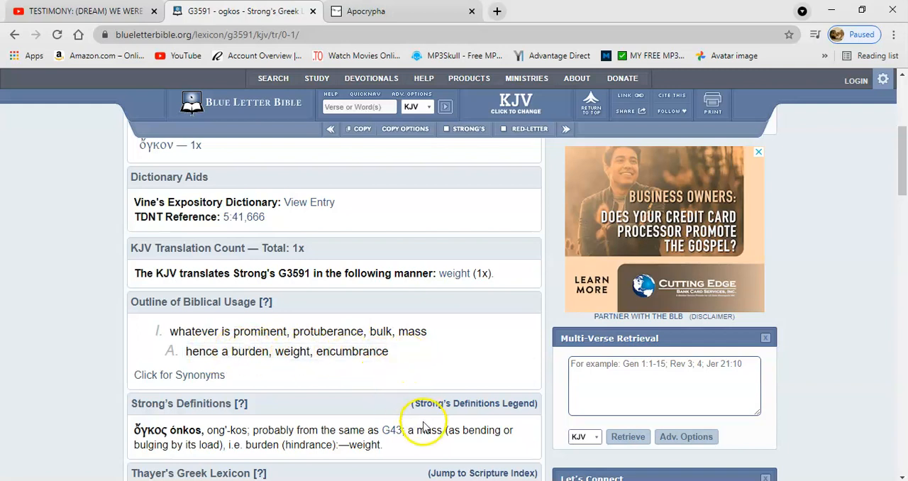
{"action": "mouse_move", "coordinate": [173, 445]}
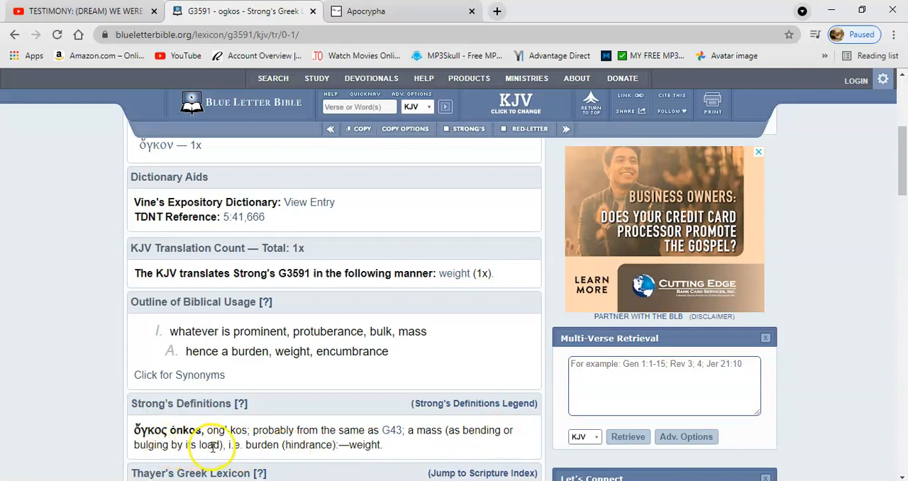
{"action": "mouse_move", "coordinate": [327, 458]}
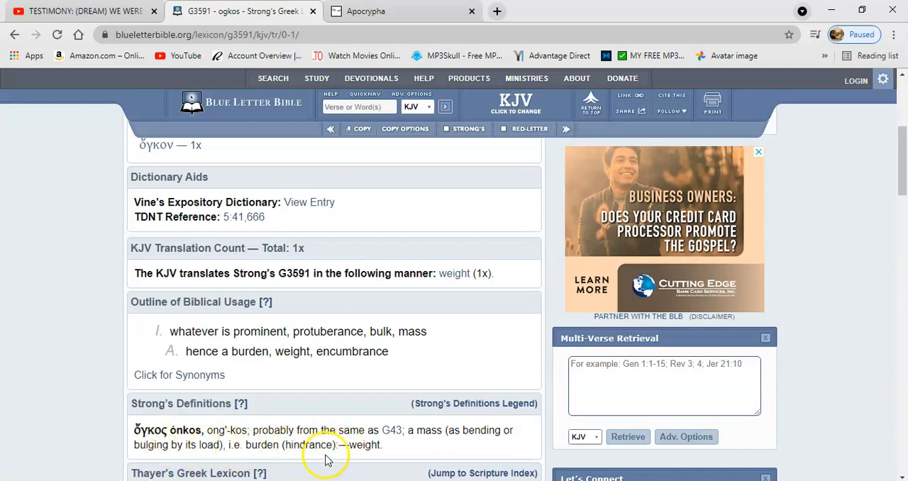
{"action": "mouse_move", "coordinate": [775, 120]}
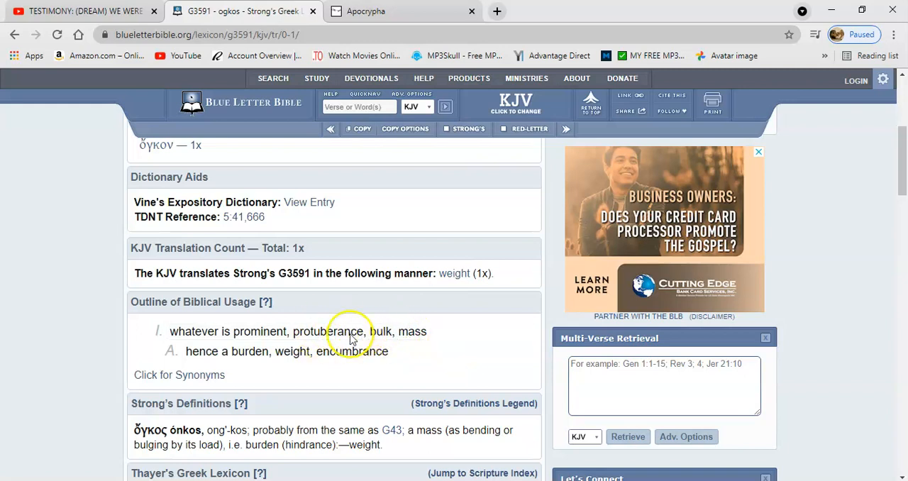
{"action": "mouse_move", "coordinate": [341, 347]}
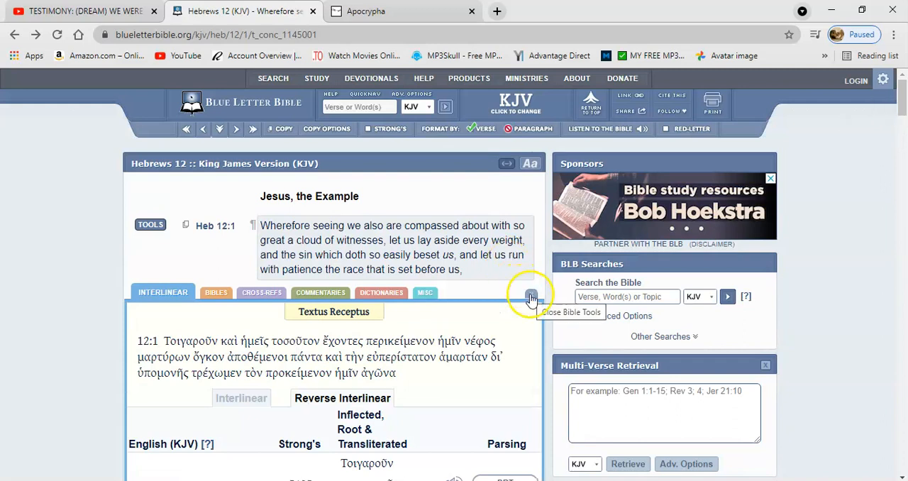
{"action": "left_click", "coordinate": [531, 297]}
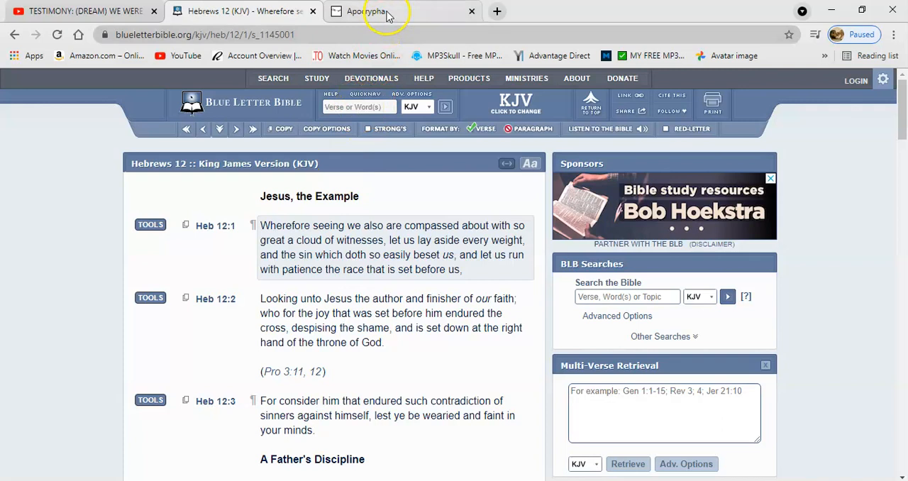
- On the artbible.info Apocrypha page, go to 2 Esdras chapter 14
{"action": "left_click", "coordinate": [386, 11]}
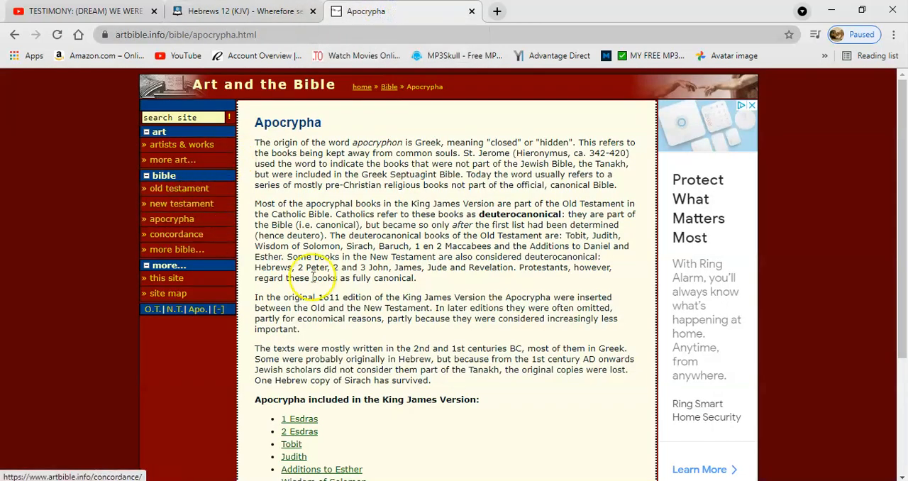
{"action": "left_click", "coordinate": [299, 431]}
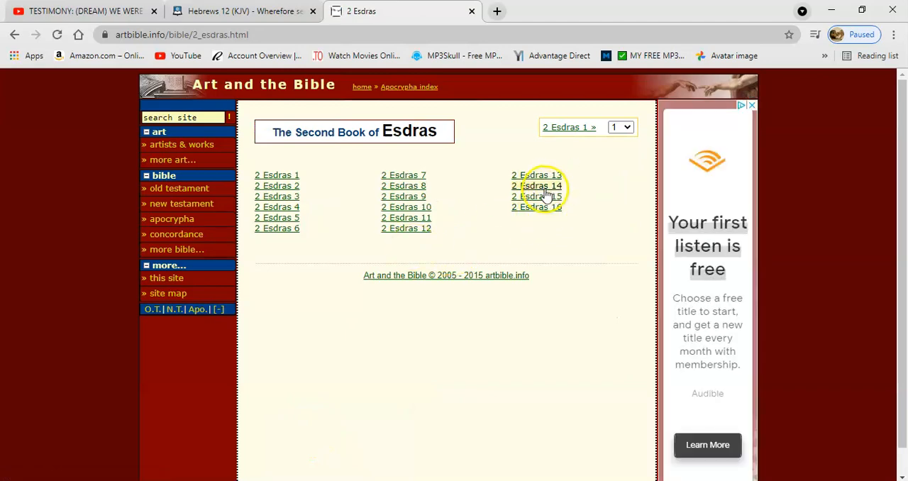
{"action": "left_click", "coordinate": [541, 185]}
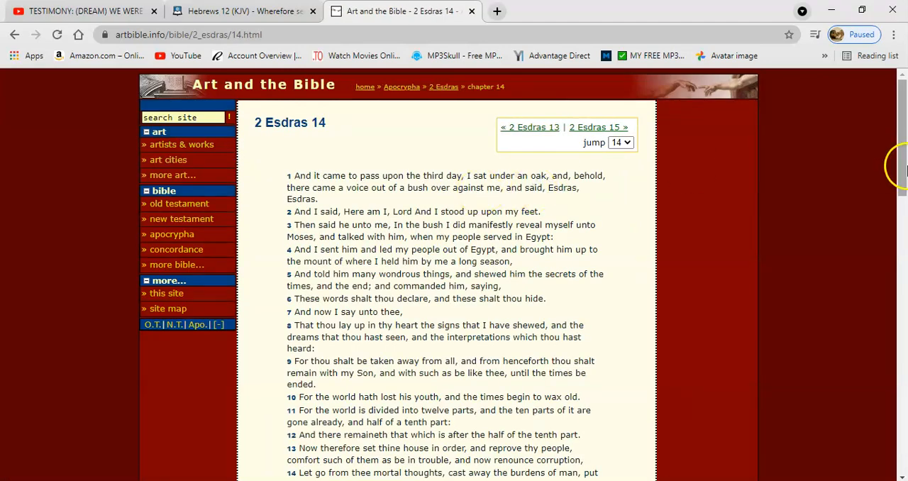
{"action": "scroll", "scroll_direction": "down", "scroll_amount": 3}
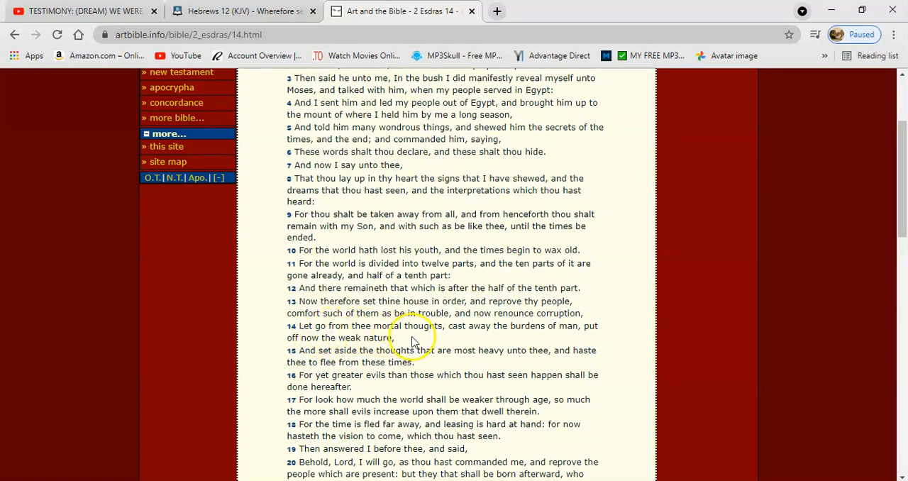
{"action": "mouse_move", "coordinate": [468, 330]}
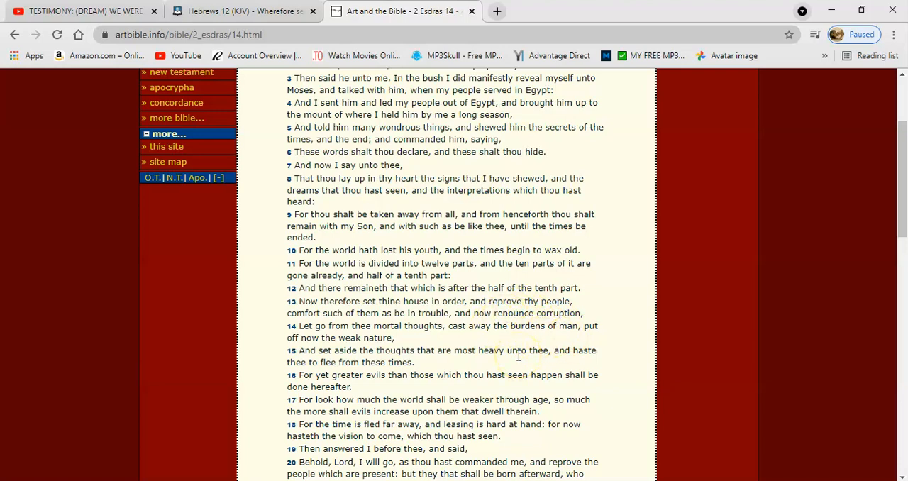
{"action": "mouse_move", "coordinate": [342, 337]}
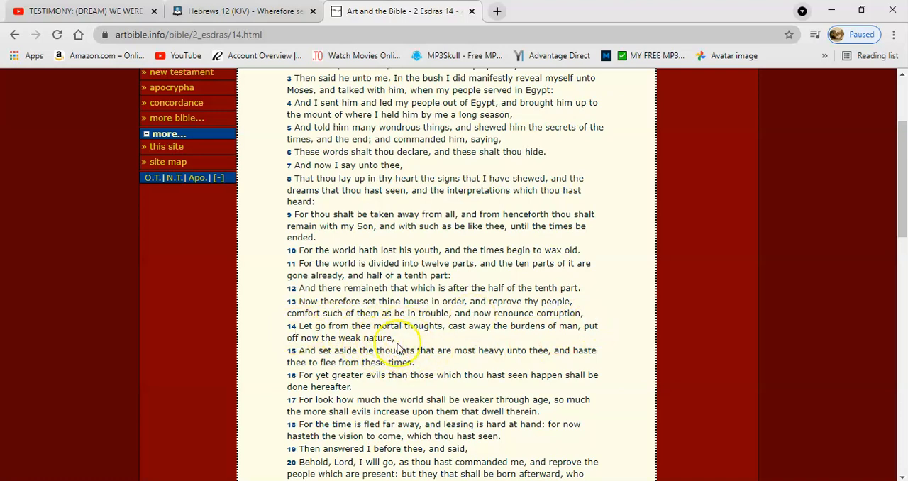
{"action": "mouse_move", "coordinate": [440, 369]}
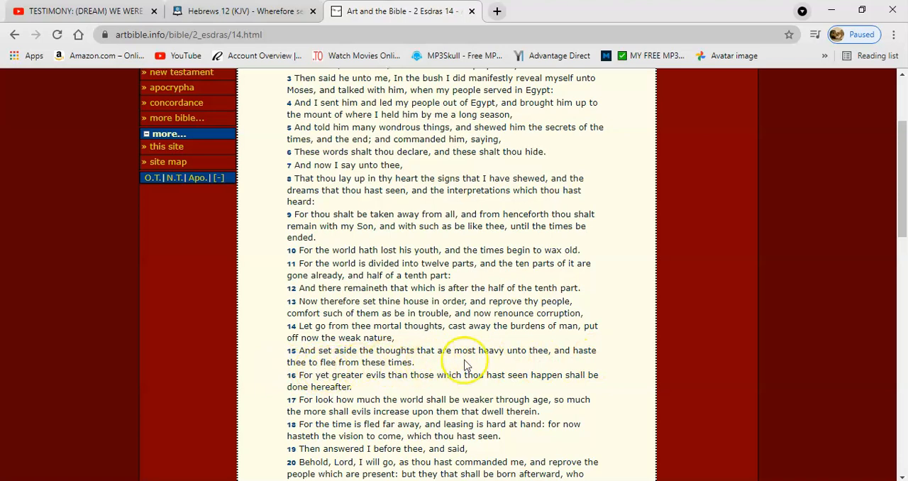
{"action": "mouse_move", "coordinate": [388, 394]}
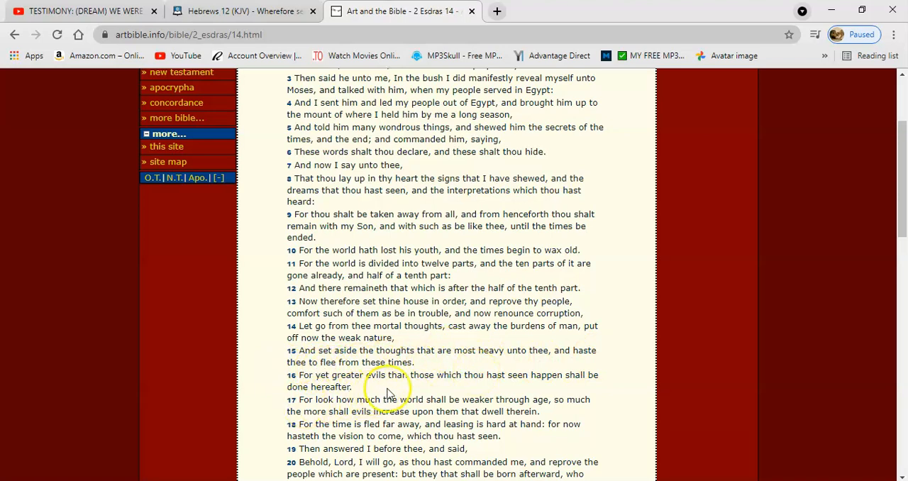
{"action": "mouse_move", "coordinate": [443, 385]}
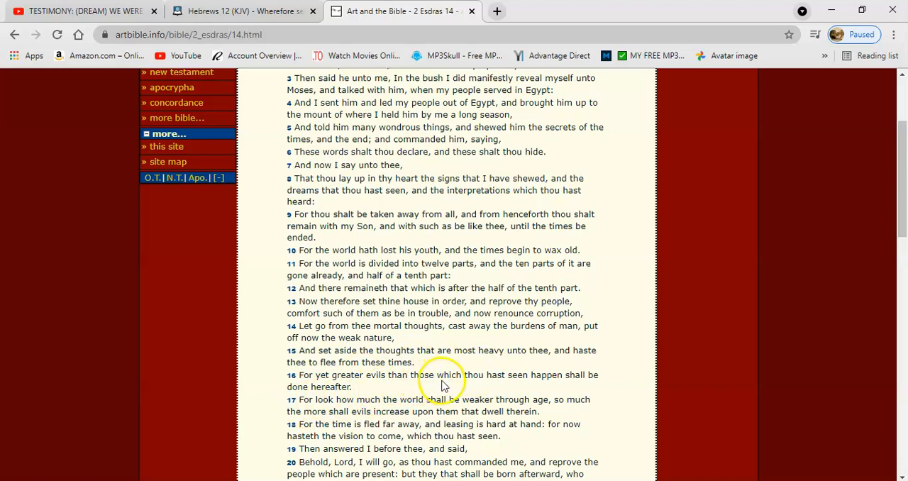
{"action": "mouse_move", "coordinate": [546, 383]}
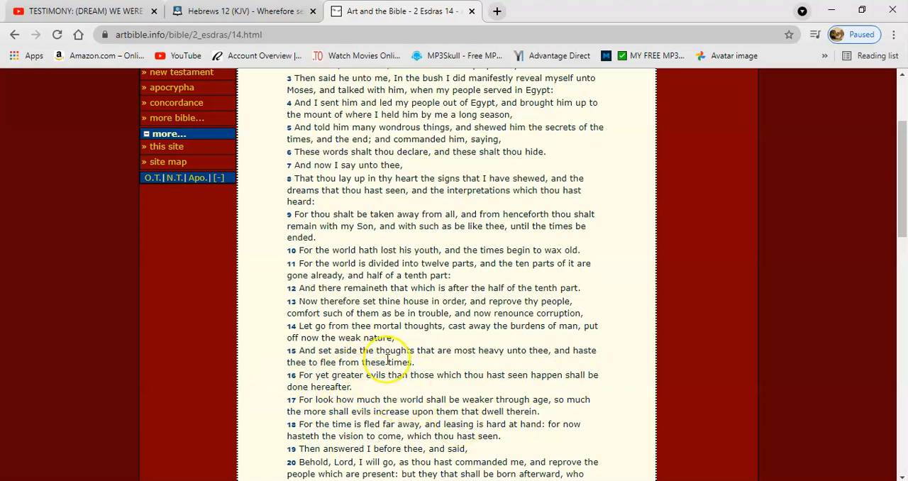
{"action": "mouse_move", "coordinate": [424, 375]}
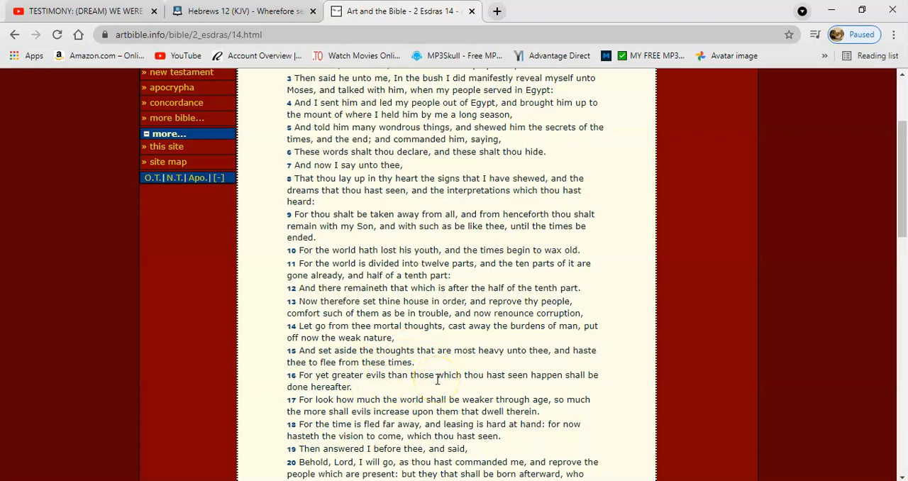
{"action": "mouse_move", "coordinate": [450, 373]}
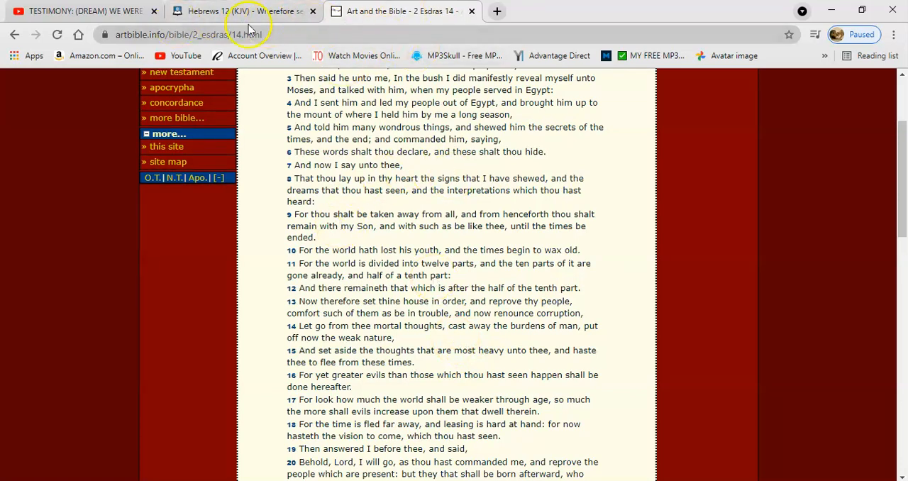
{"action": "mouse_move", "coordinate": [459, 99]}
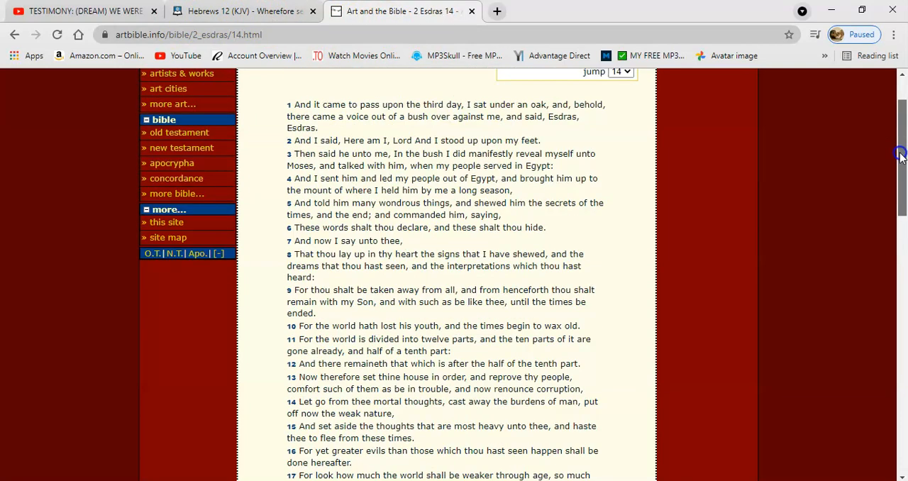
- Look up Matthew 24 in the KJV from the Blue Letter Bible verse box
{"action": "left_click", "coordinate": [242, 10]}
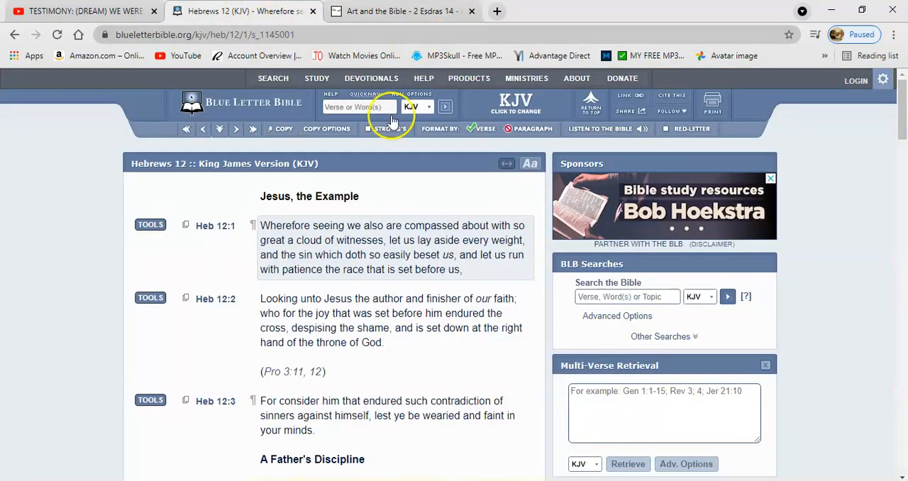
{"action": "left_click", "coordinate": [358, 107]}
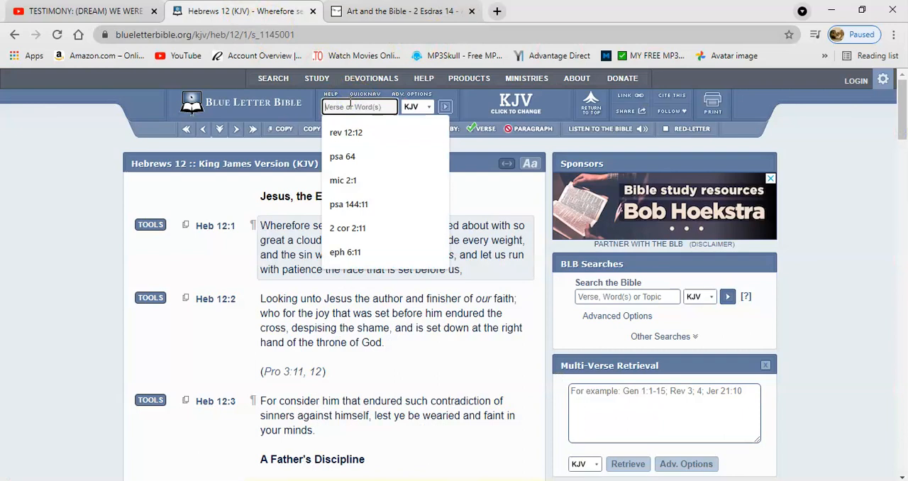
{"action": "type", "text": "mat 24"}
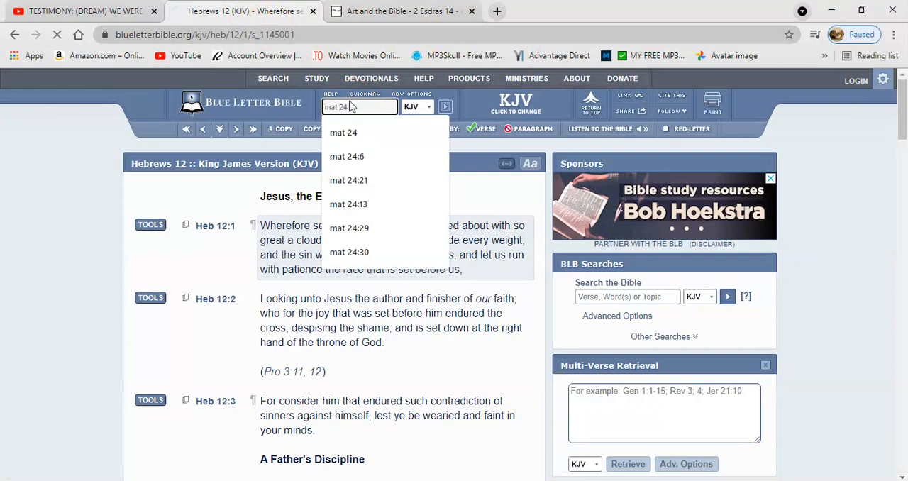
{"action": "left_click", "coordinate": [343, 132]}
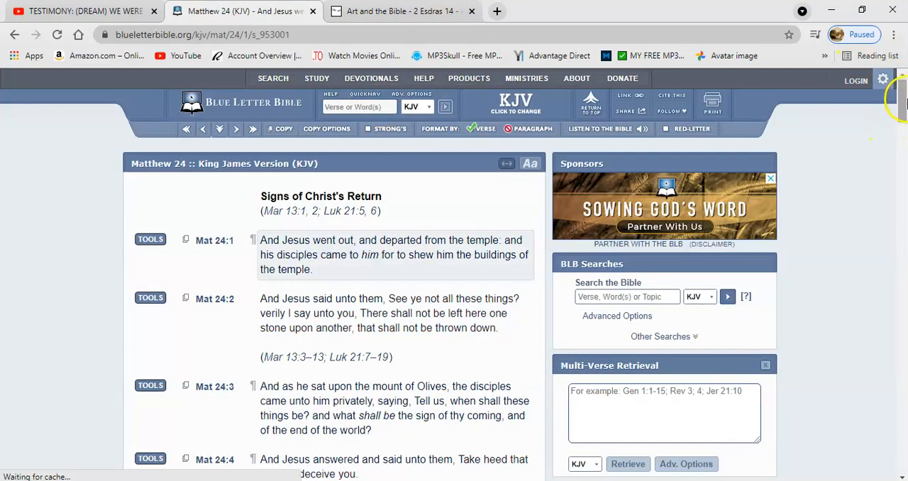
- Scroll Matthew 24 down so verses 15–21 on the abomination of desolation are in view
{"action": "scroll", "scroll_direction": "down", "scroll_amount": 3}
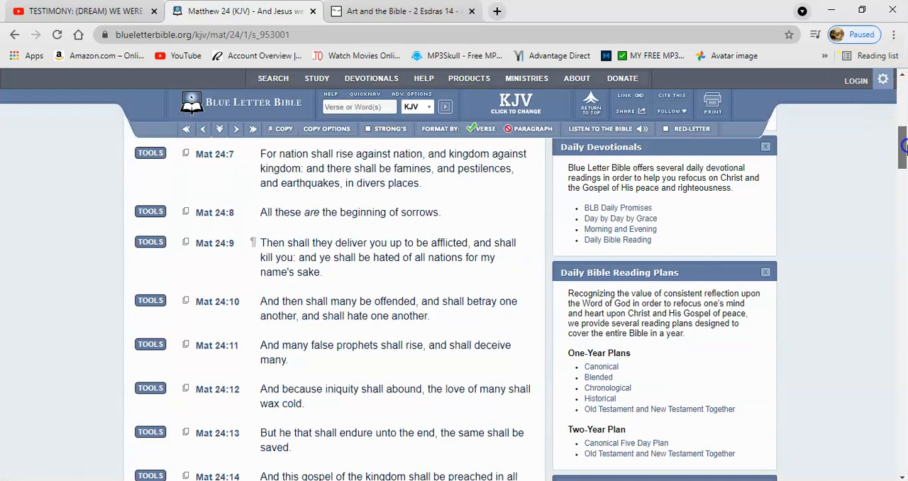
{"action": "scroll", "scroll_direction": "down", "scroll_amount": 3}
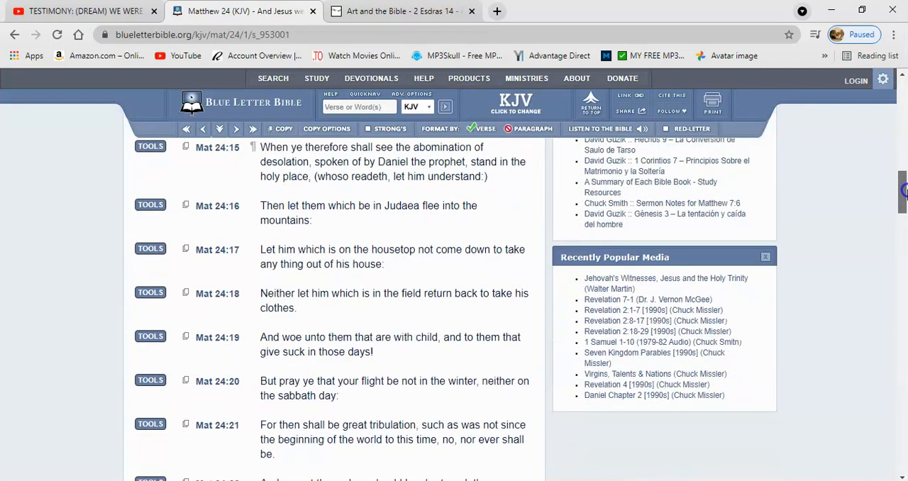
{"action": "scroll", "scroll_direction": "down", "scroll_amount": 3}
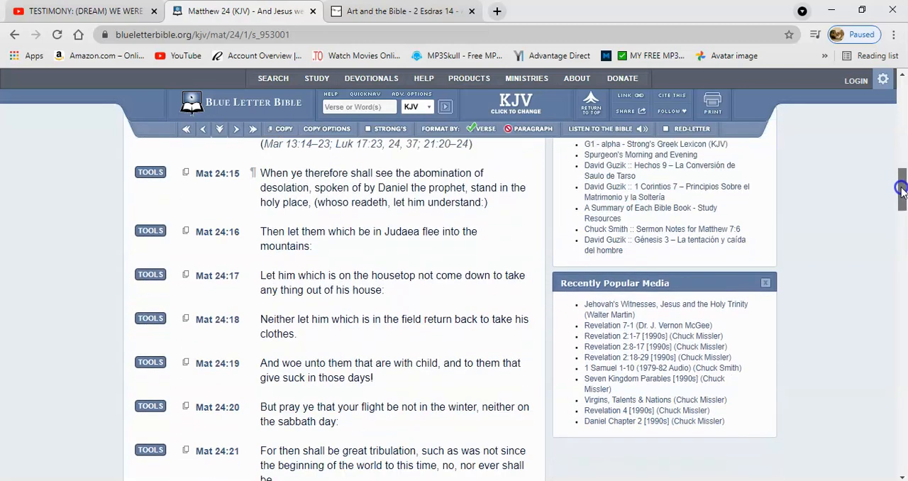
{"action": "scroll", "scroll_direction": "down", "scroll_amount": 3}
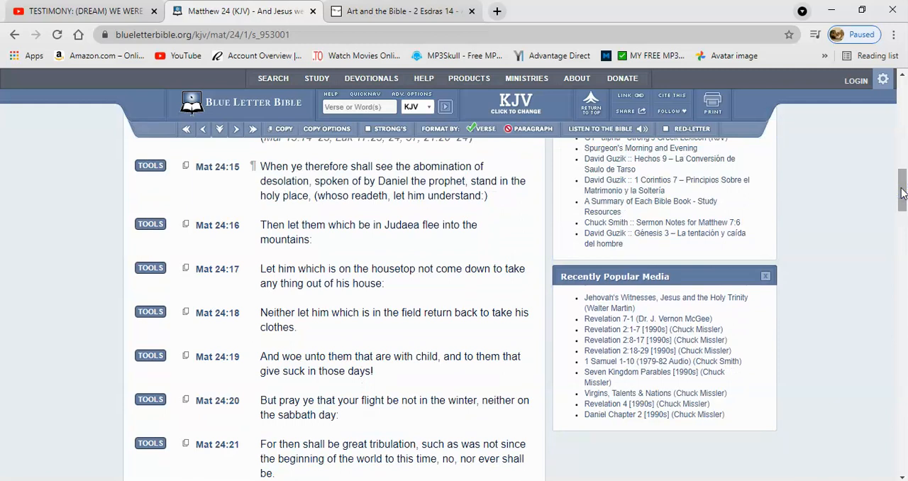
{"action": "left_click", "coordinate": [353, 181]}
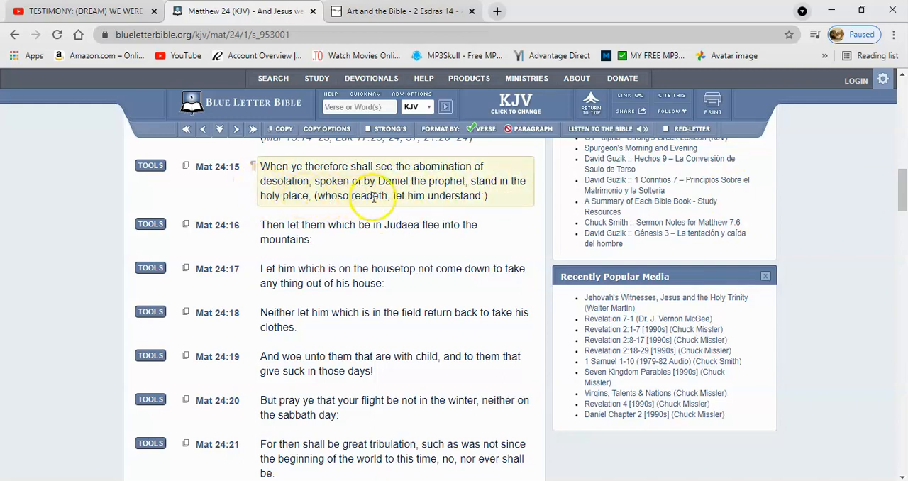
{"action": "mouse_move", "coordinate": [422, 205]}
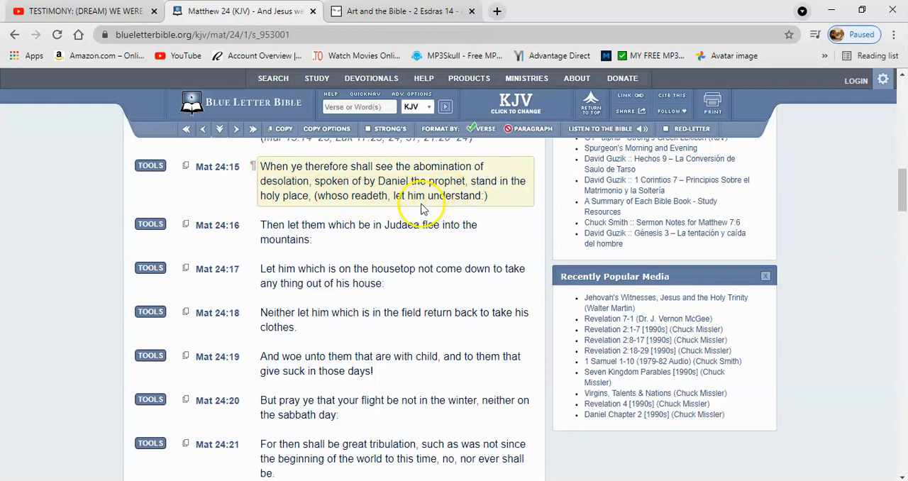
{"action": "mouse_move", "coordinate": [347, 232]}
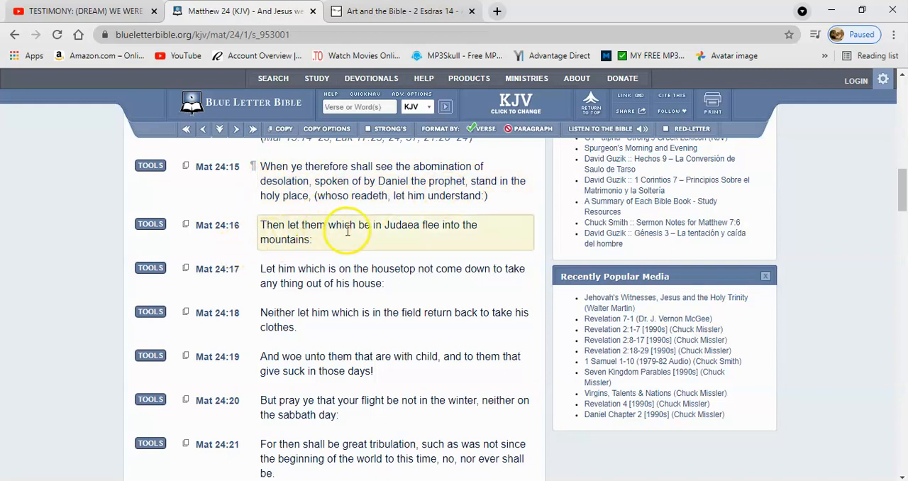
{"action": "mouse_move", "coordinate": [440, 245]}
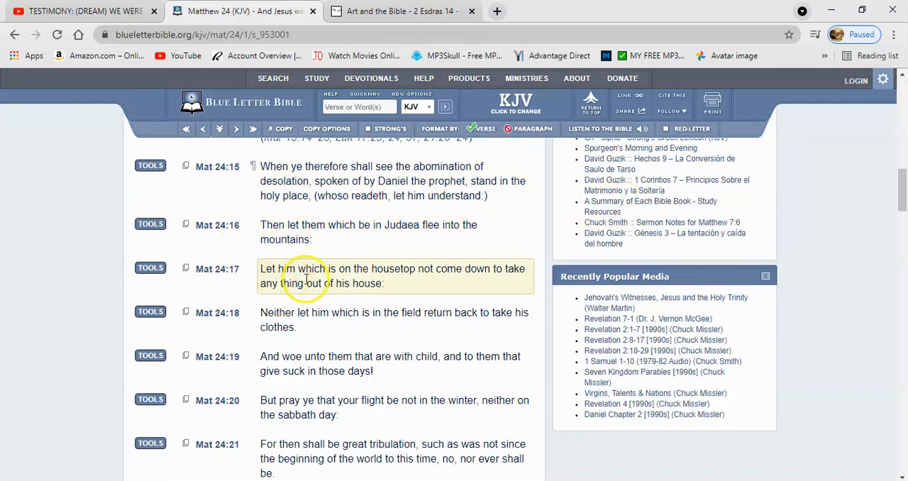
{"action": "mouse_move", "coordinate": [431, 276]}
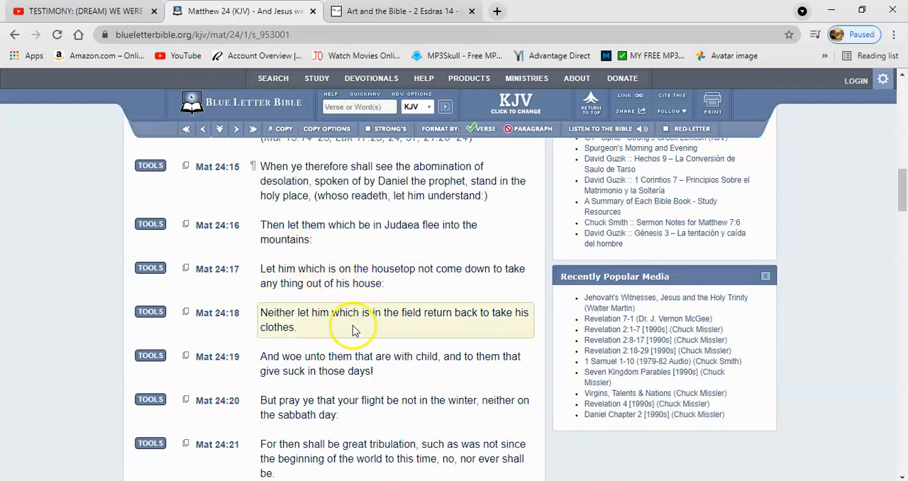
{"action": "mouse_move", "coordinate": [334, 296]}
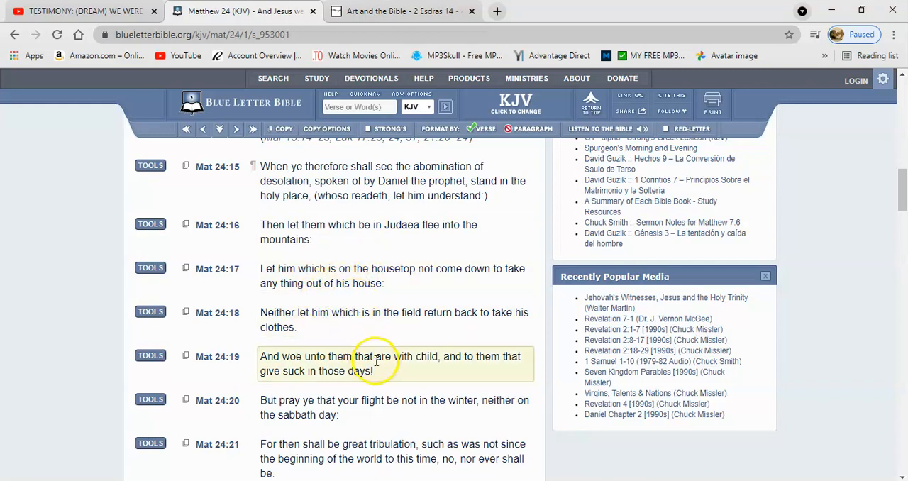
{"action": "mouse_move", "coordinate": [358, 353]}
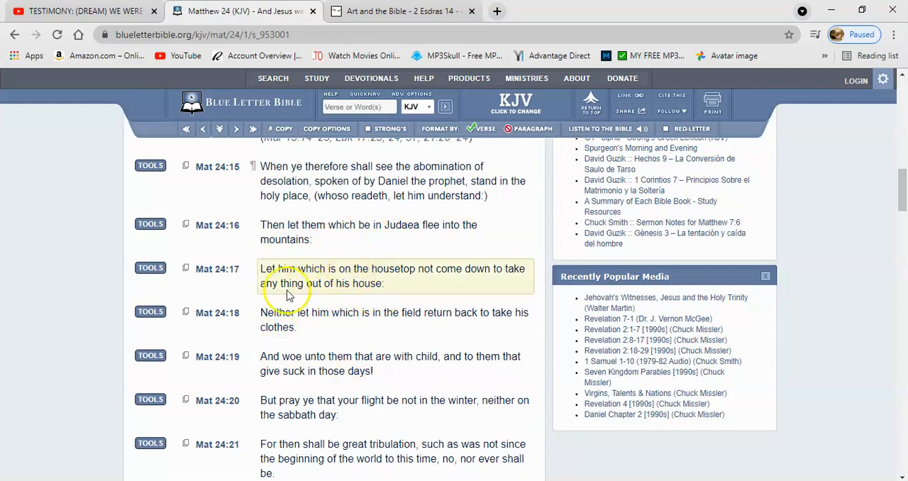
{"action": "mouse_move", "coordinate": [347, 232]}
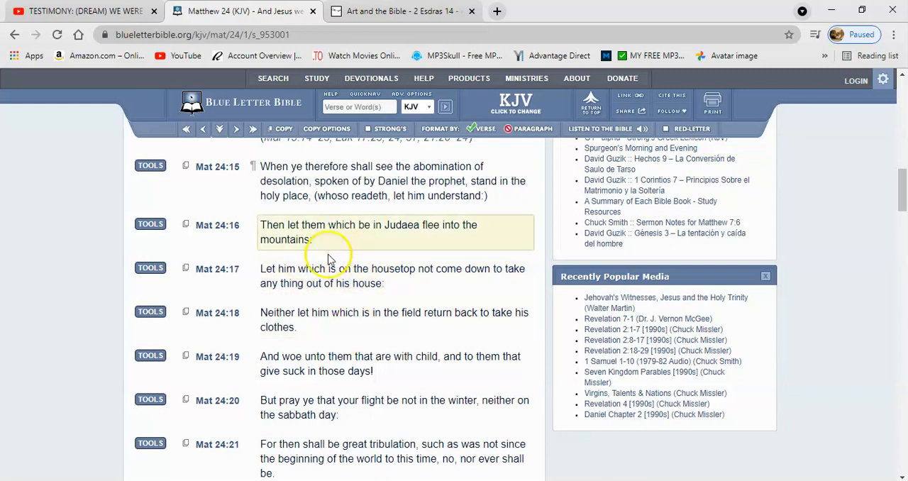
{"action": "mouse_move", "coordinate": [330, 275]}
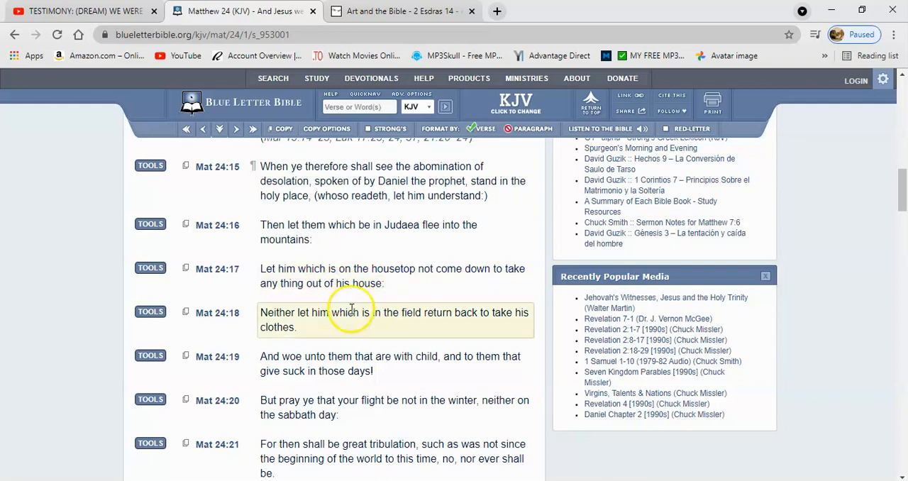
{"action": "mouse_move", "coordinate": [429, 276]}
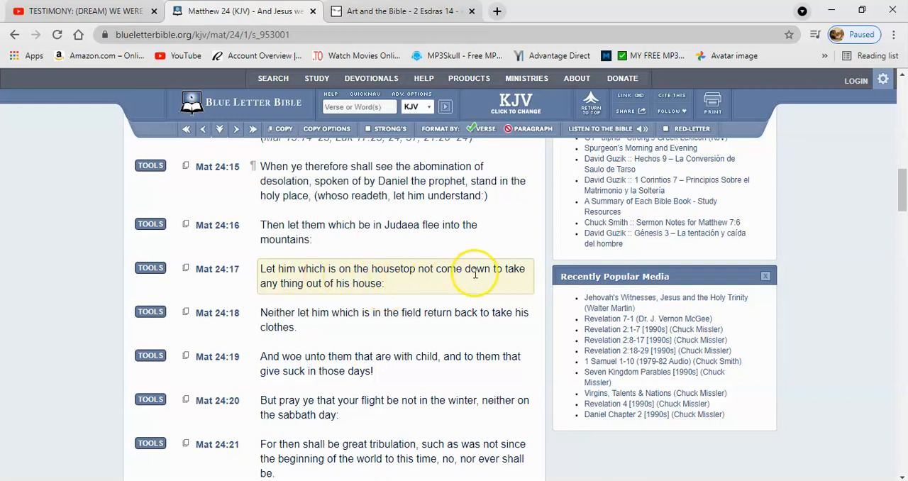
{"action": "mouse_move", "coordinate": [412, 293]}
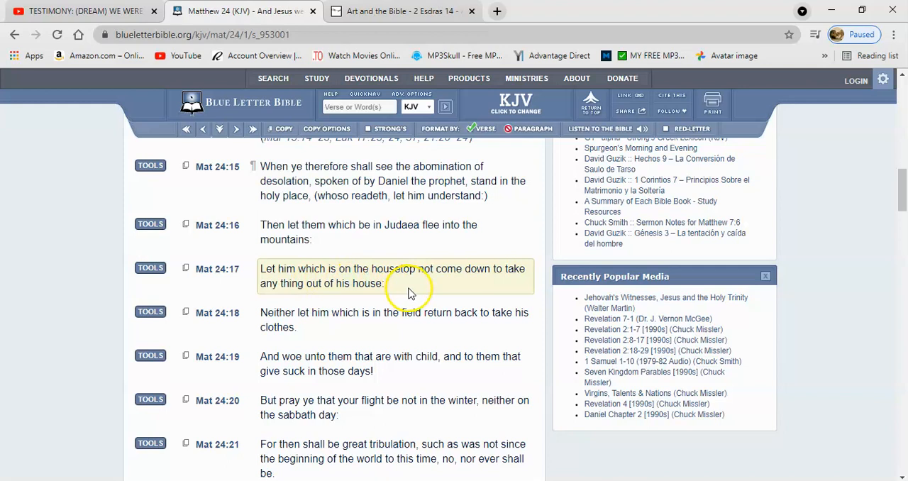
- Return to the YouTube testimony video paused at 7:33
{"action": "left_click", "coordinate": [85, 11]}
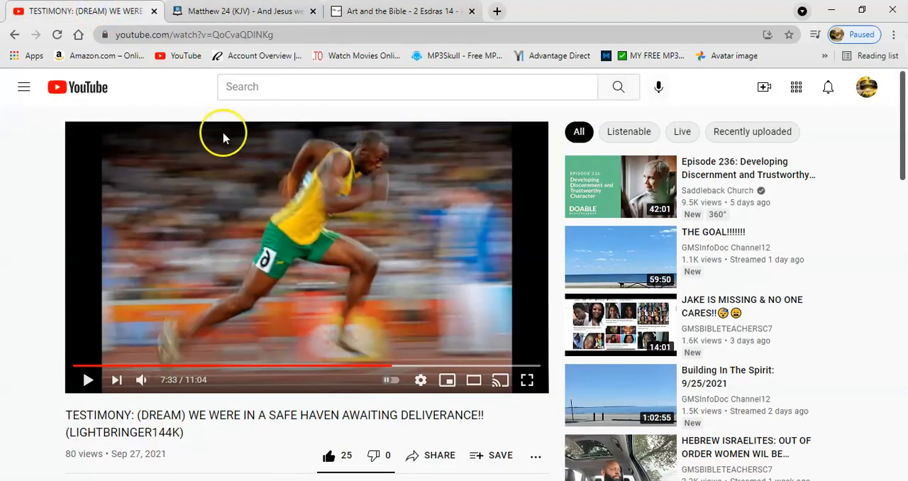
{"action": "mouse_move", "coordinate": [261, 270]}
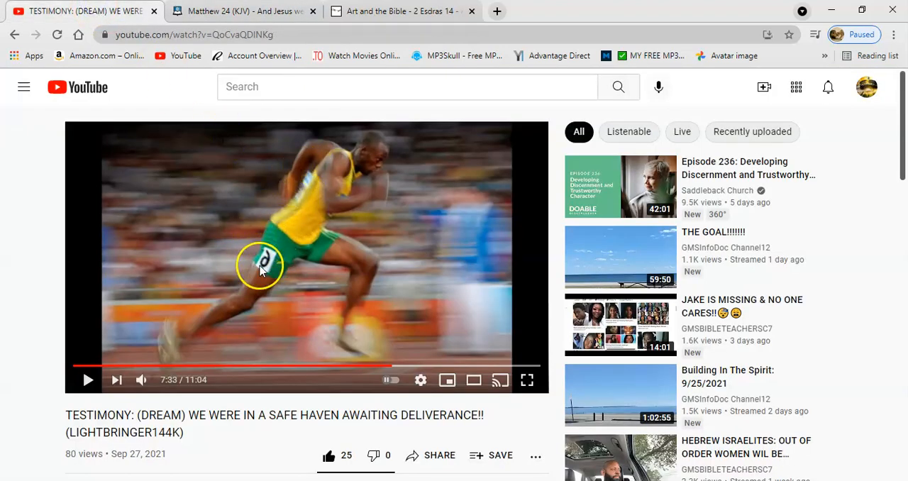
{"action": "mouse_move", "coordinate": [289, 275]}
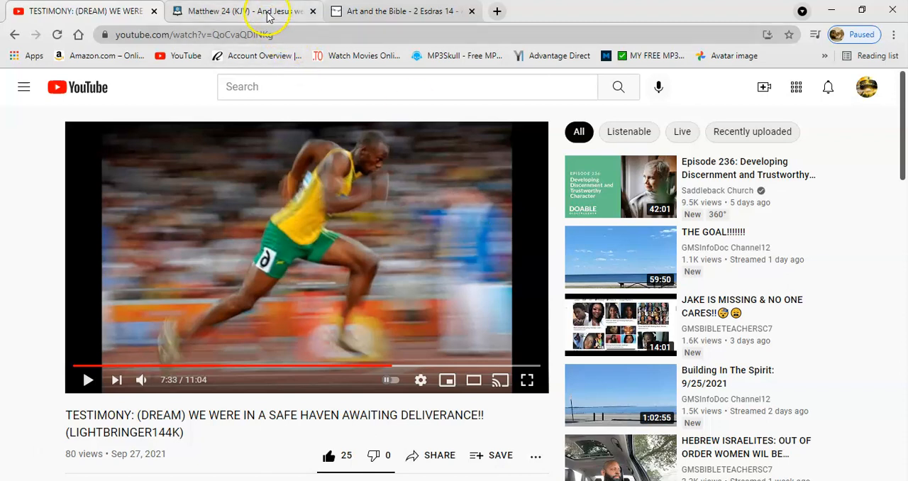
- Switch back to the Matthew 24 (KJV) reading on Blue Letter Bible
{"action": "left_click", "coordinate": [245, 10]}
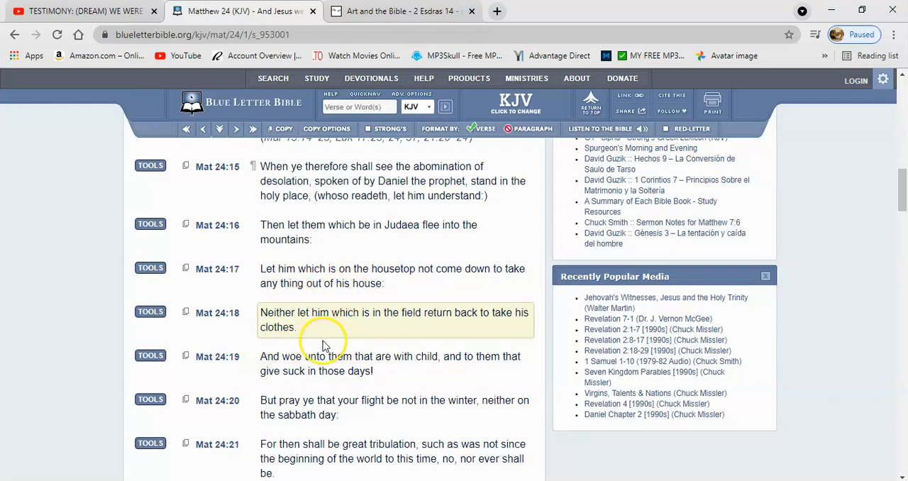
{"action": "mouse_move", "coordinate": [440, 356]}
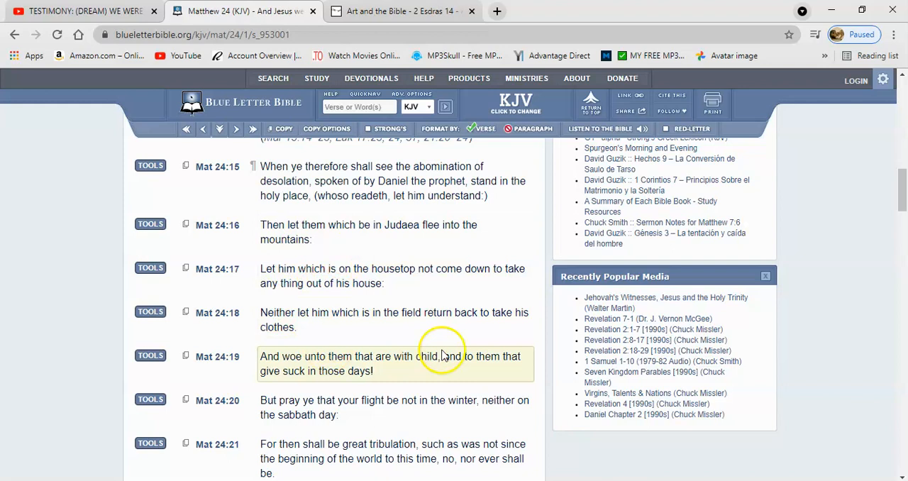
{"action": "mouse_move", "coordinate": [390, 312]}
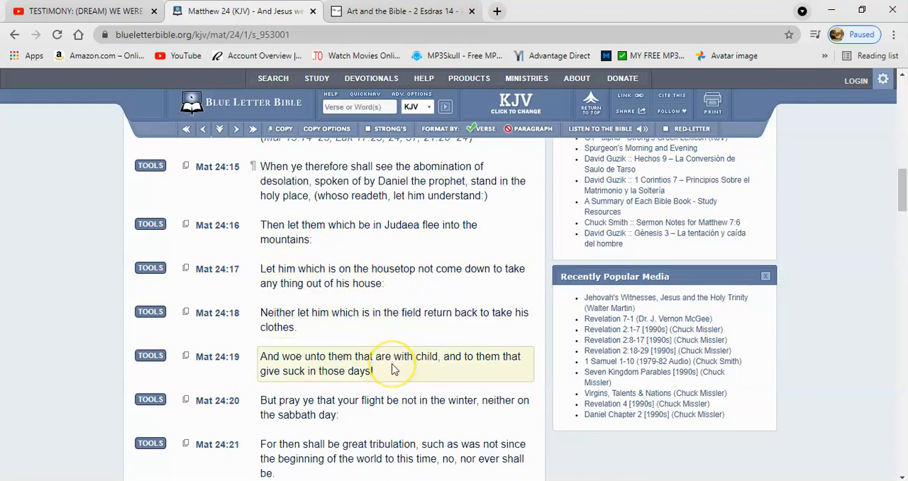
{"action": "mouse_move", "coordinate": [362, 362]}
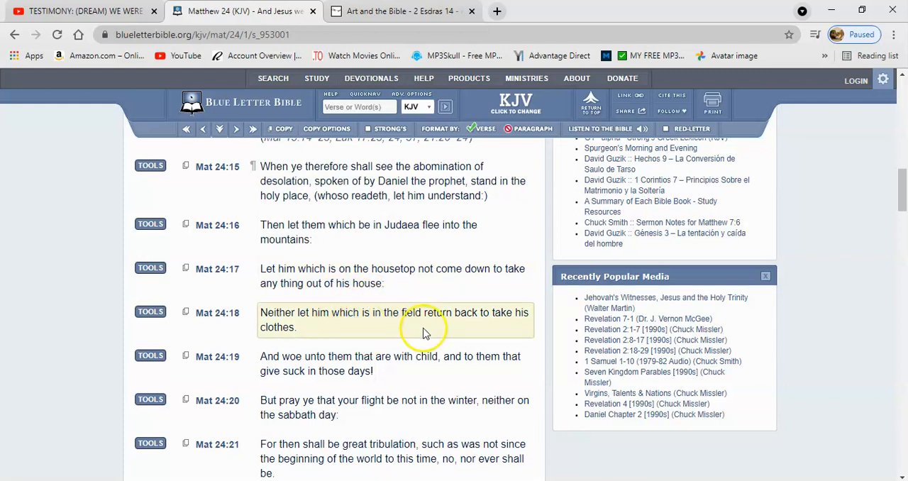
{"action": "mouse_move", "coordinate": [382, 314]}
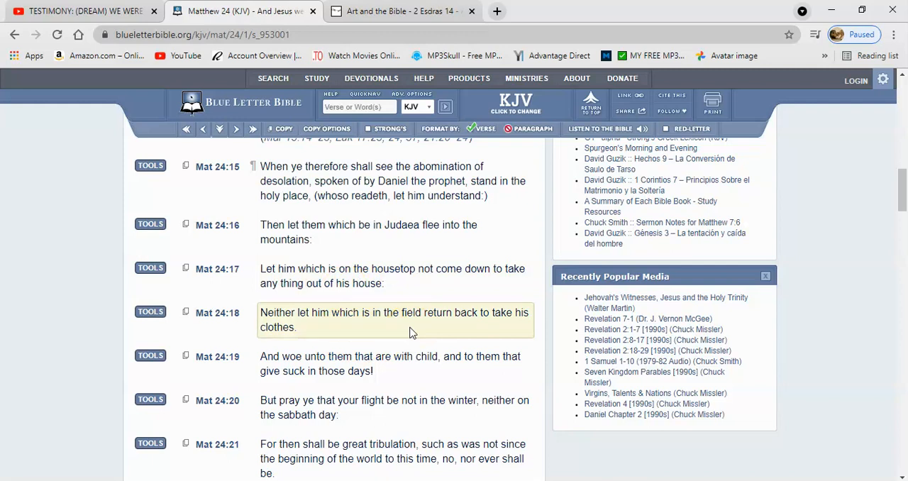
- Go back to the paused YouTube testimony video
{"action": "left_click", "coordinate": [85, 10]}
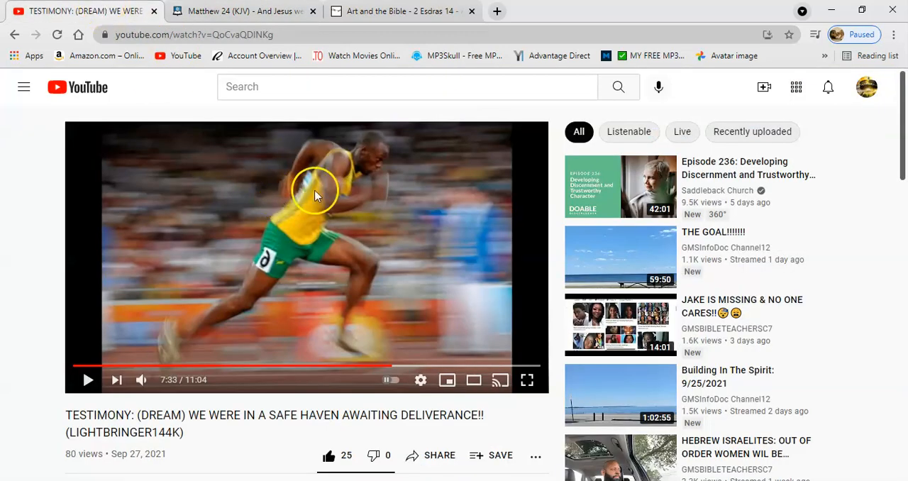
{"action": "mouse_move", "coordinate": [289, 244]}
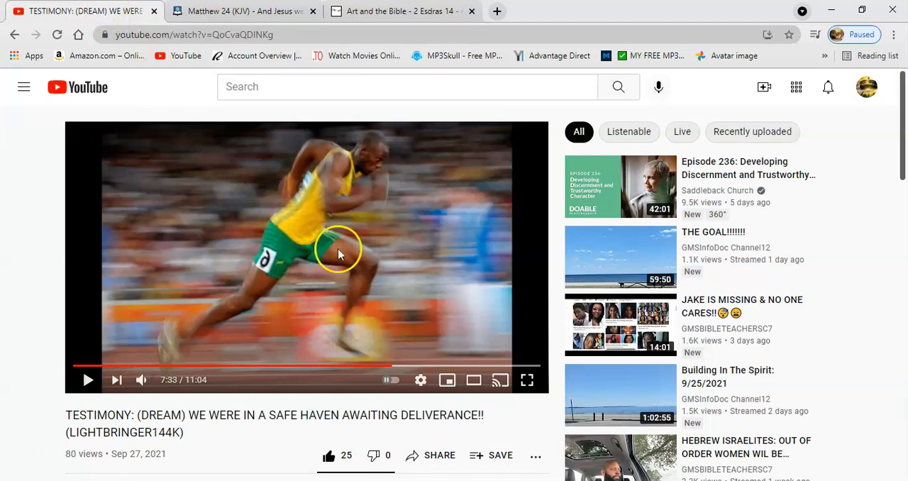
{"action": "mouse_move", "coordinate": [468, 263]}
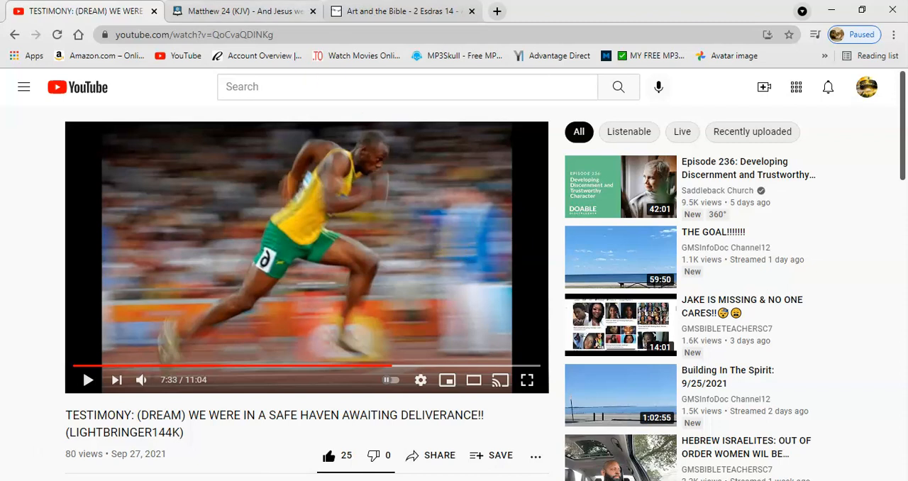
- Return to Matthew 24 and scroll to verses 16–22 on fleeing Judaea
{"action": "left_click", "coordinate": [245, 10]}
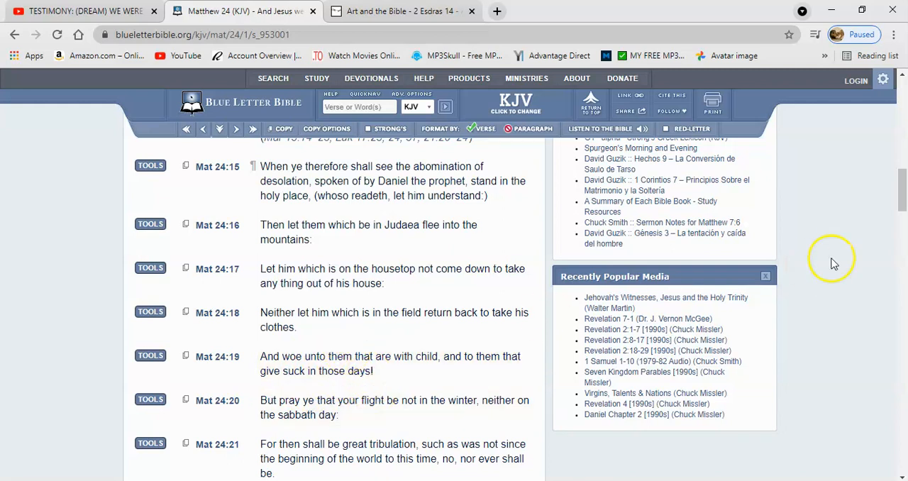
{"action": "scroll", "scroll_direction": "down", "scroll_amount": 3}
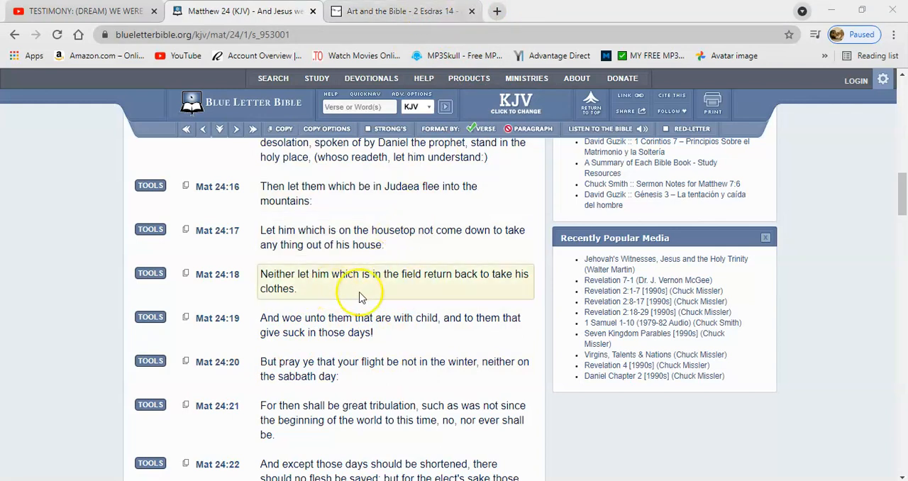
{"action": "mouse_move", "coordinate": [319, 332]}
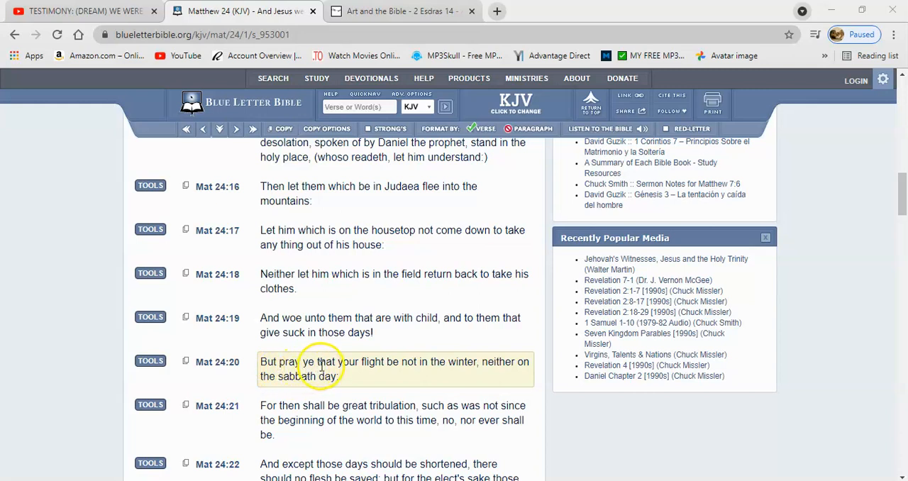
{"action": "mouse_move", "coordinate": [291, 376]}
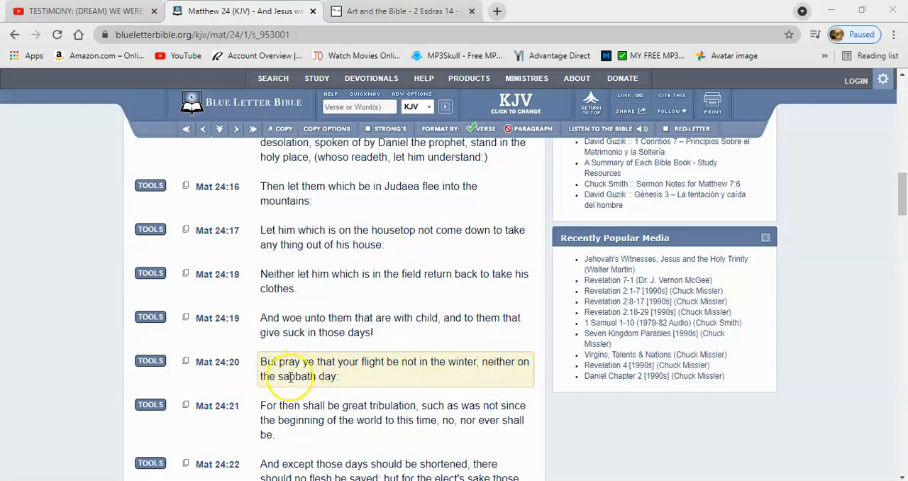
{"action": "mouse_move", "coordinate": [369, 362]}
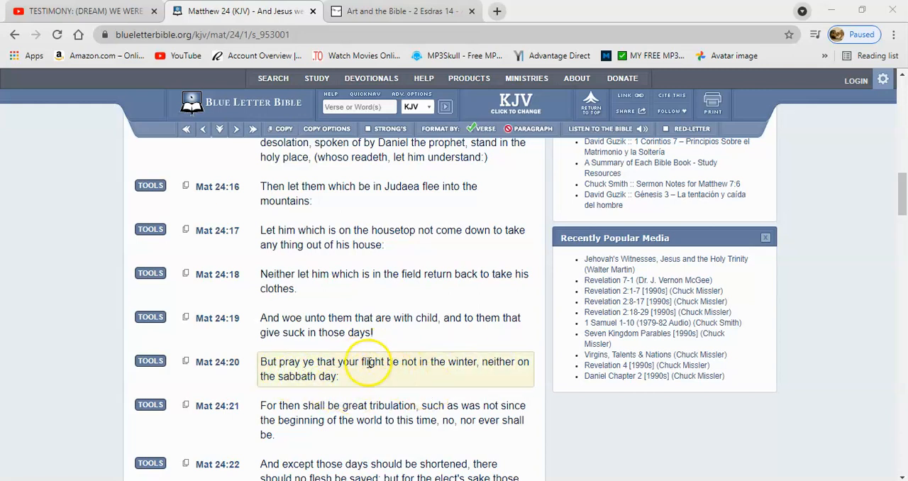
{"action": "mouse_move", "coordinate": [339, 377]}
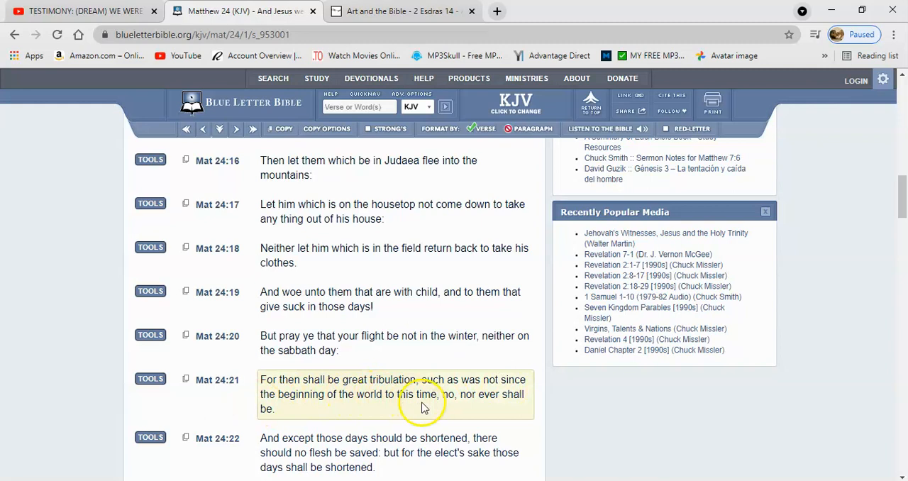
{"action": "mouse_move", "coordinate": [328, 412]}
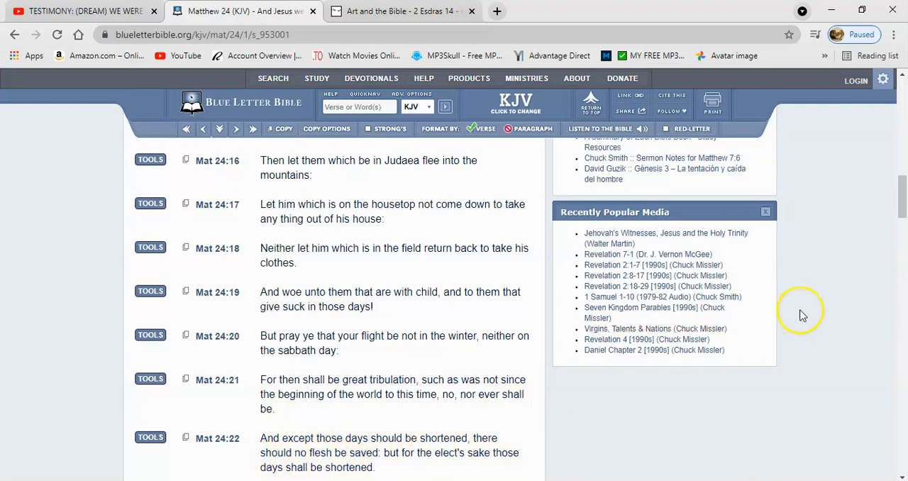
{"action": "mouse_move", "coordinate": [447, 431]}
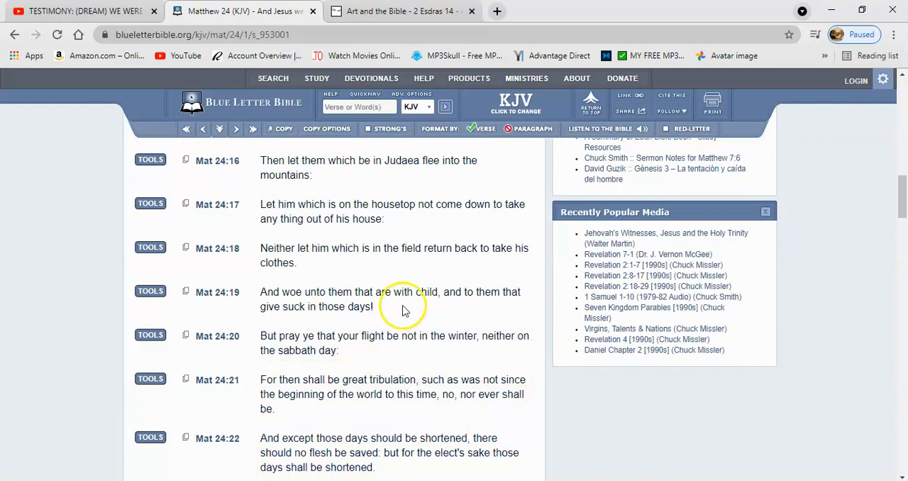
- Look up Luke 17 and scroll to verses 26–32 on the days of Noe and Lot
{"action": "left_click", "coordinate": [358, 107]}
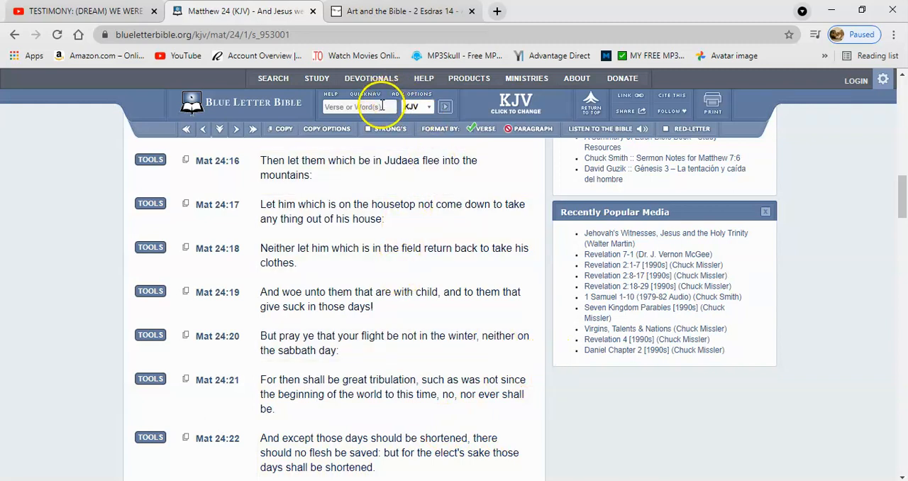
{"action": "type", "text": "luk 1"}
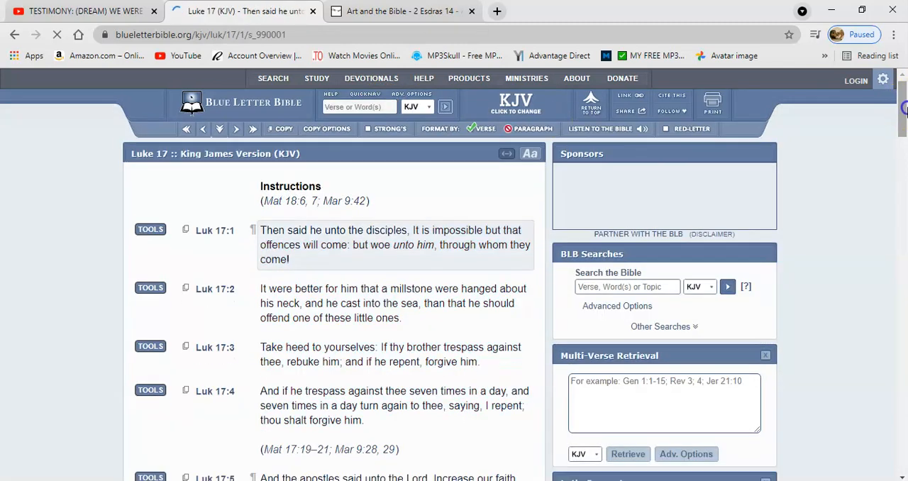
{"action": "scroll", "scroll_direction": "down", "scroll_amount": 3}
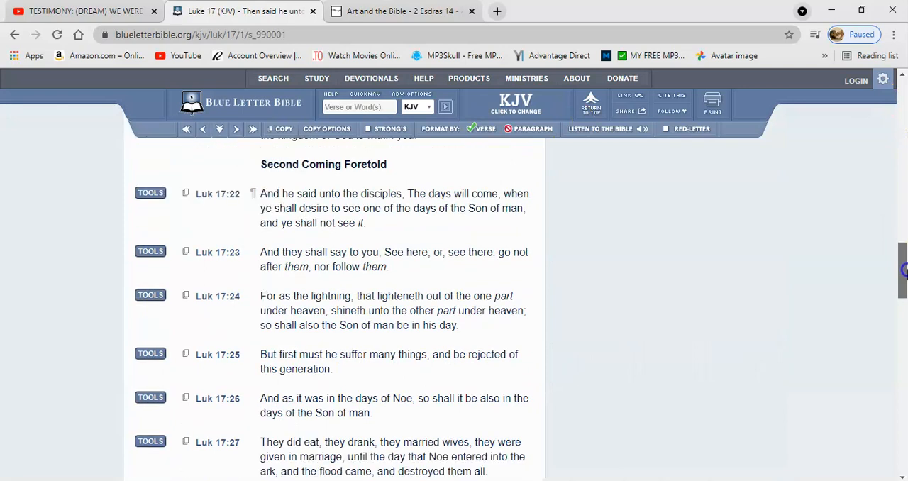
{"action": "scroll", "scroll_direction": "down", "scroll_amount": 3}
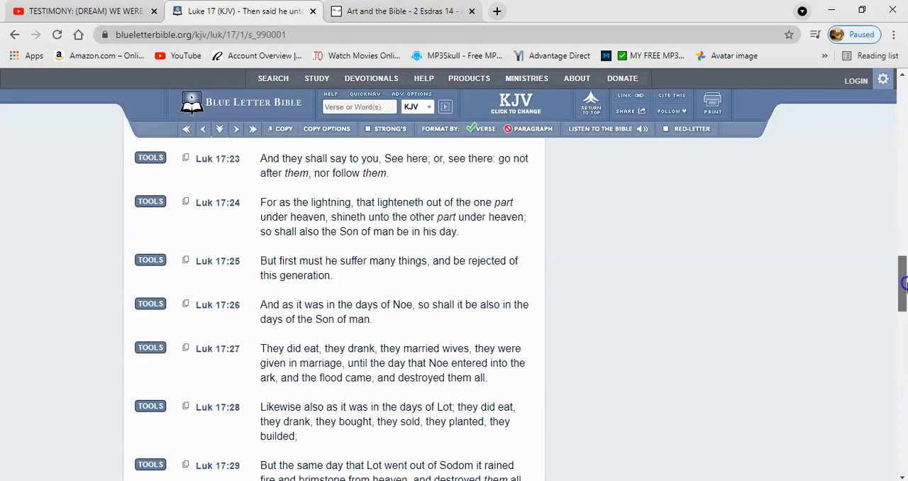
{"action": "scroll", "scroll_direction": "down", "scroll_amount": 3}
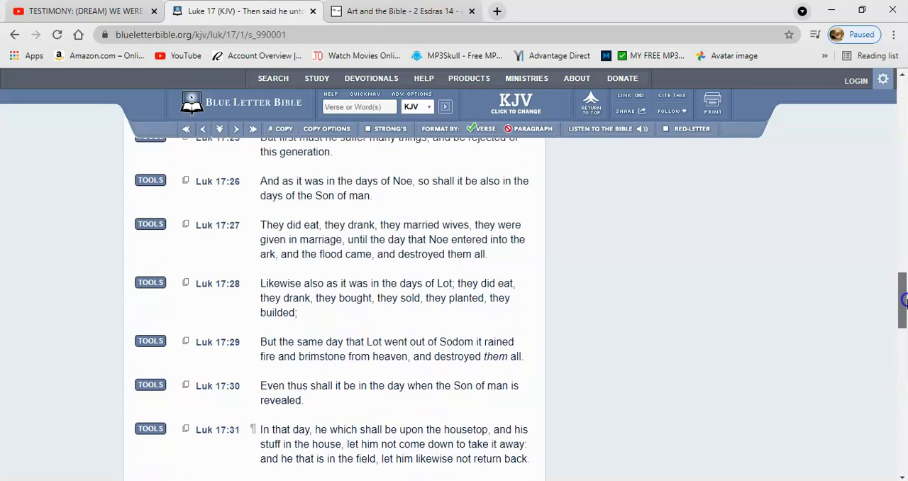
{"action": "scroll", "scroll_direction": "down", "scroll_amount": 3}
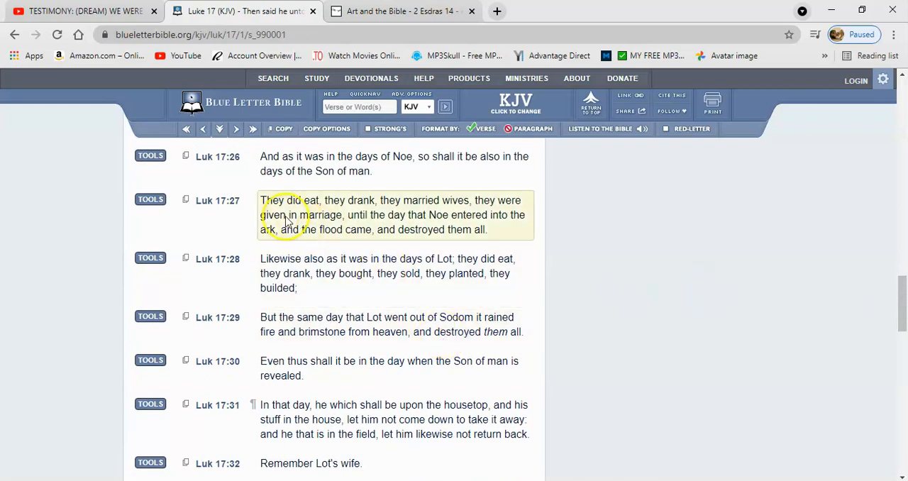
{"action": "mouse_move", "coordinate": [393, 163]}
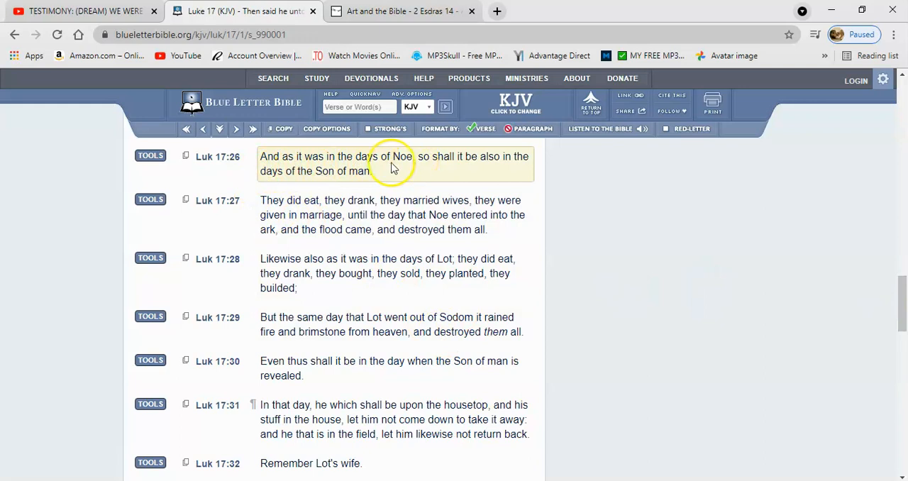
{"action": "mouse_move", "coordinate": [374, 170]}
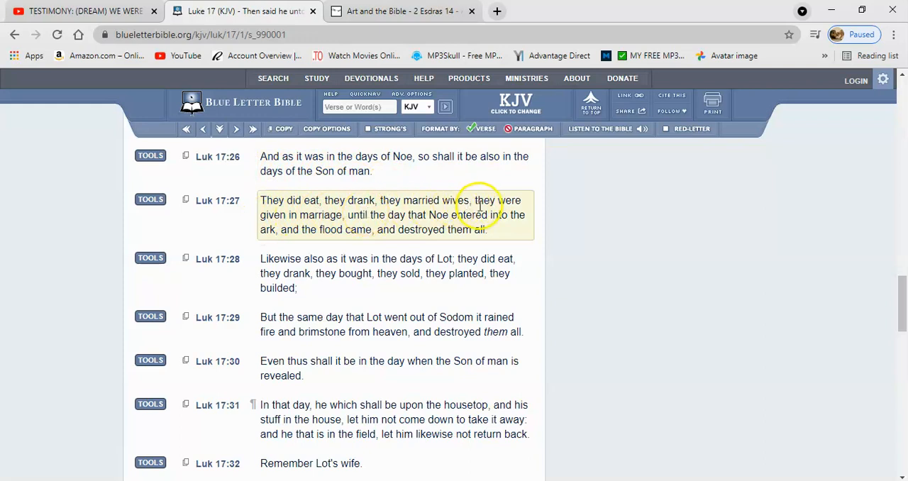
{"action": "mouse_move", "coordinate": [393, 220]}
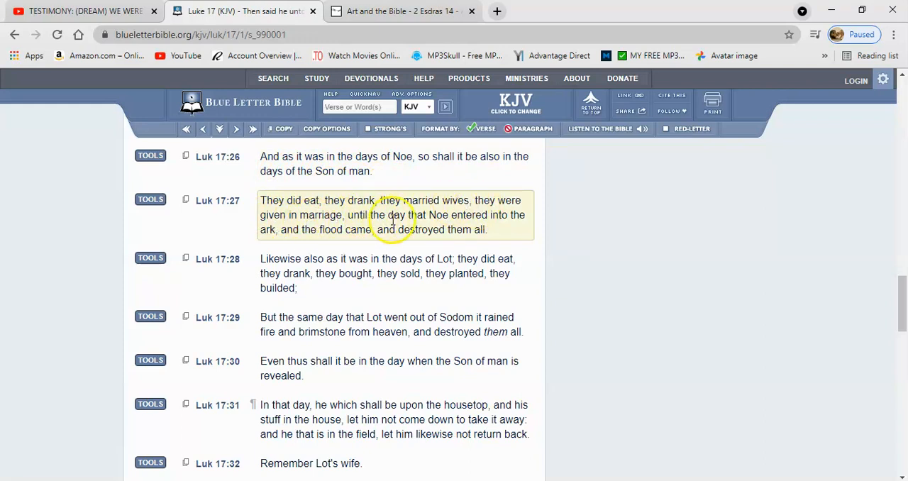
{"action": "mouse_move", "coordinate": [519, 220]}
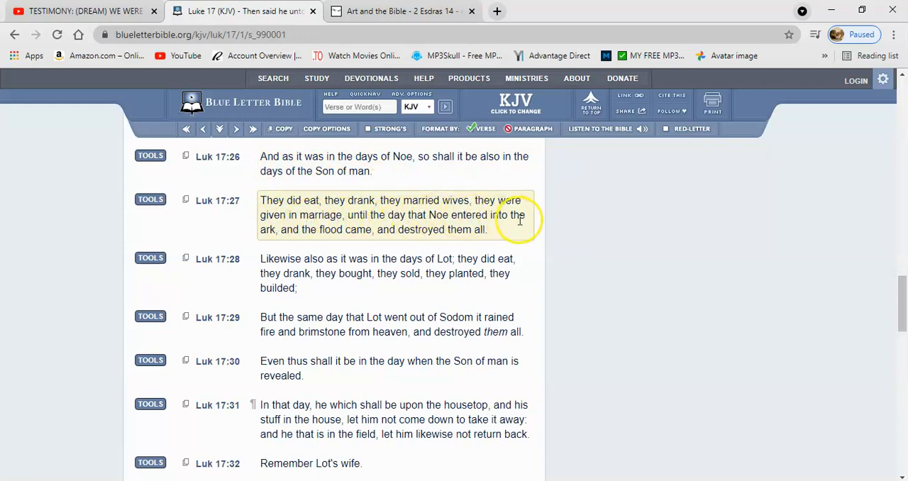
{"action": "mouse_move", "coordinate": [457, 241]}
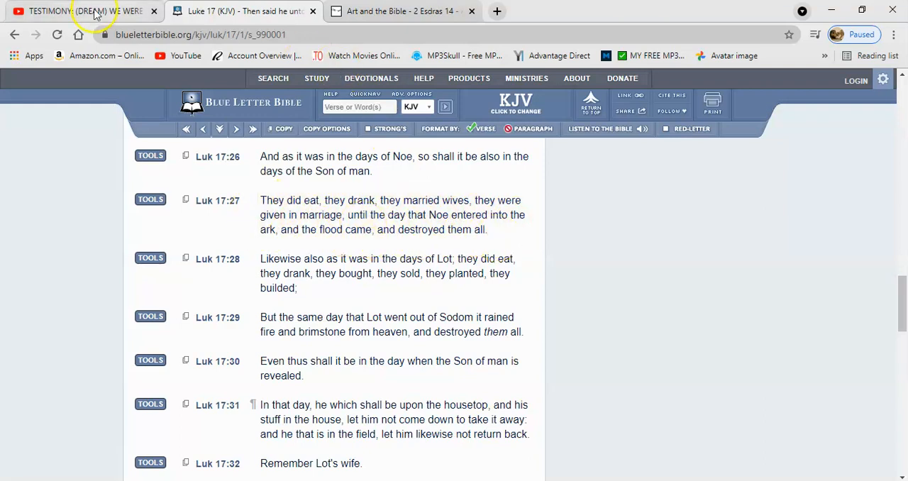
- Switch to the YouTube testimony video, still paused at 7:33 of 11:04
{"action": "left_click", "coordinate": [78, 11]}
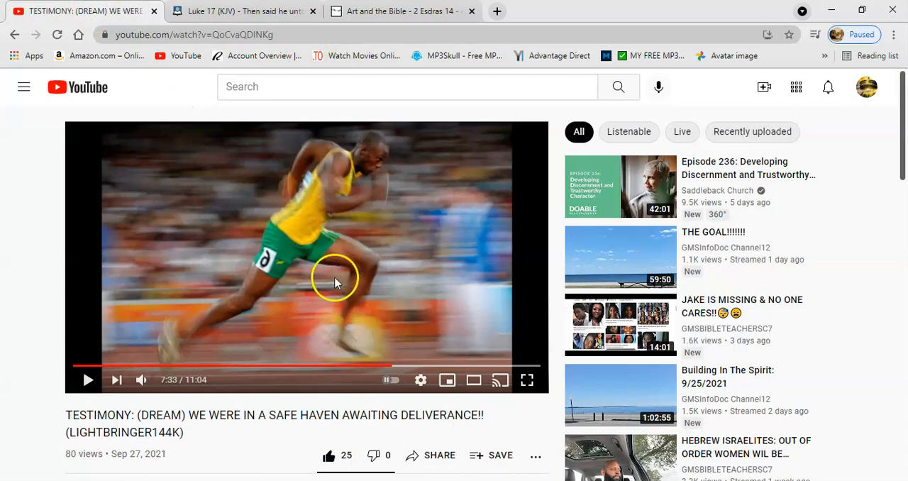
{"action": "mouse_move", "coordinate": [10, 263]}
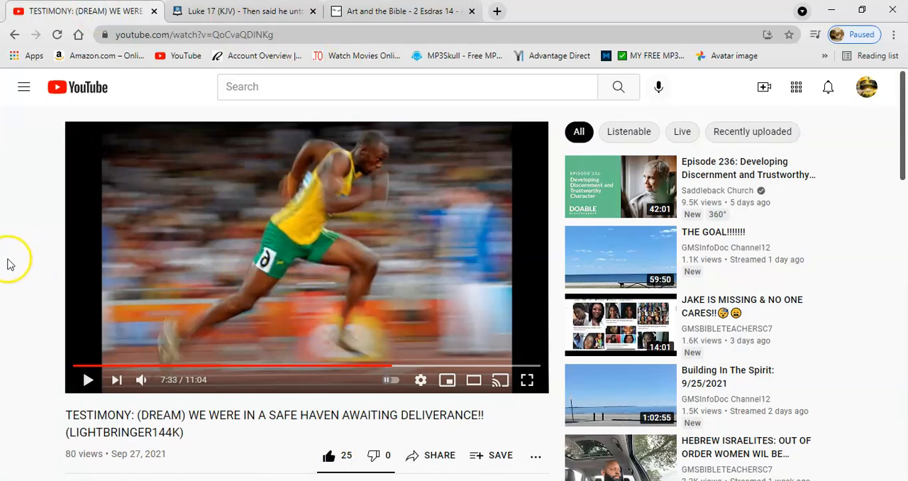
{"action": "mouse_move", "coordinate": [43, 264]}
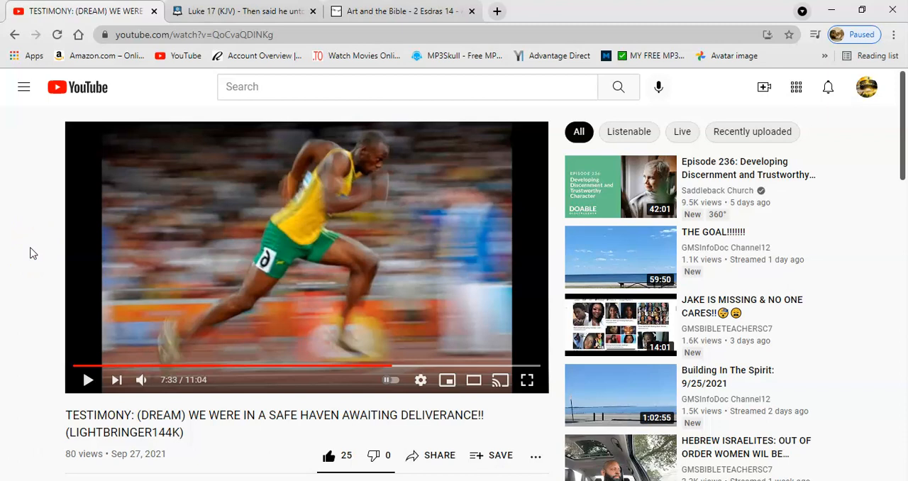
{"action": "mouse_move", "coordinate": [208, 219]}
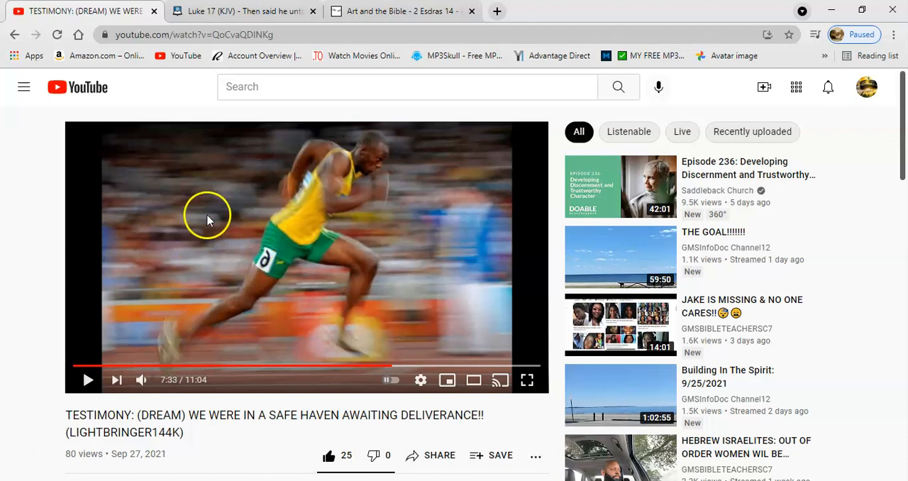
{"action": "mouse_move", "coordinate": [380, 254]}
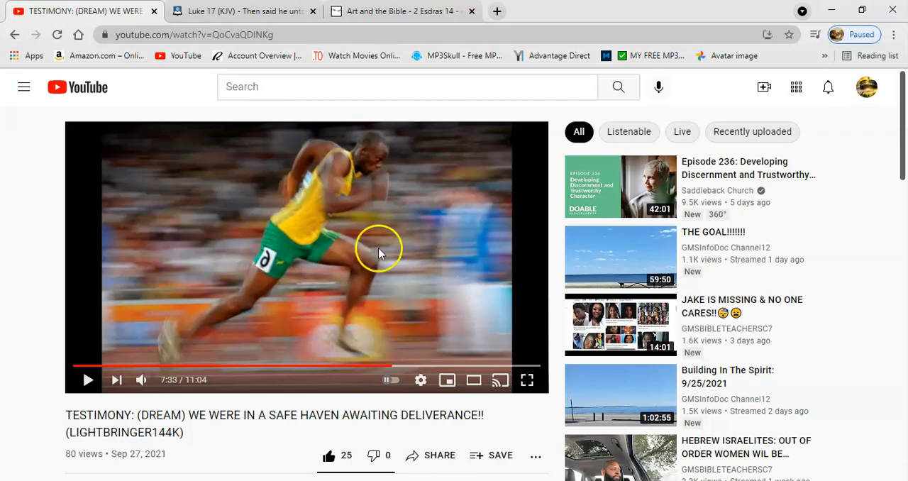
{"action": "mouse_move", "coordinate": [415, 258]}
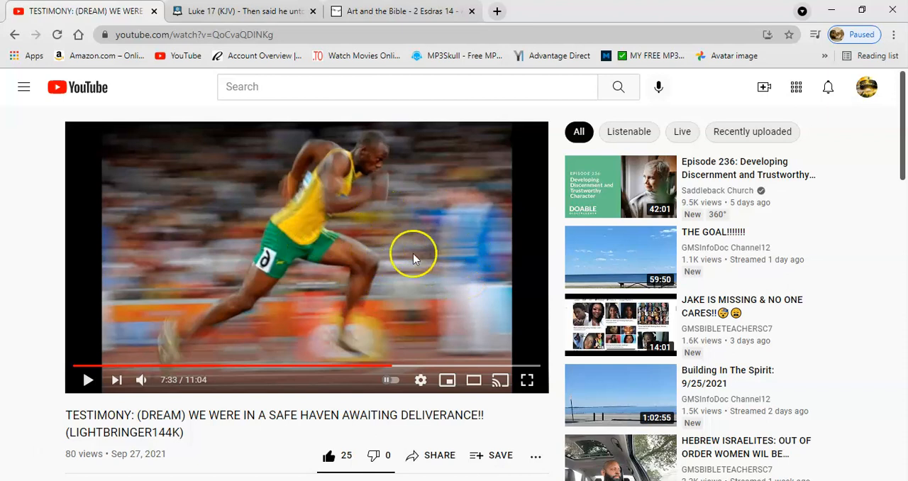
{"action": "mouse_move", "coordinate": [355, 117]}
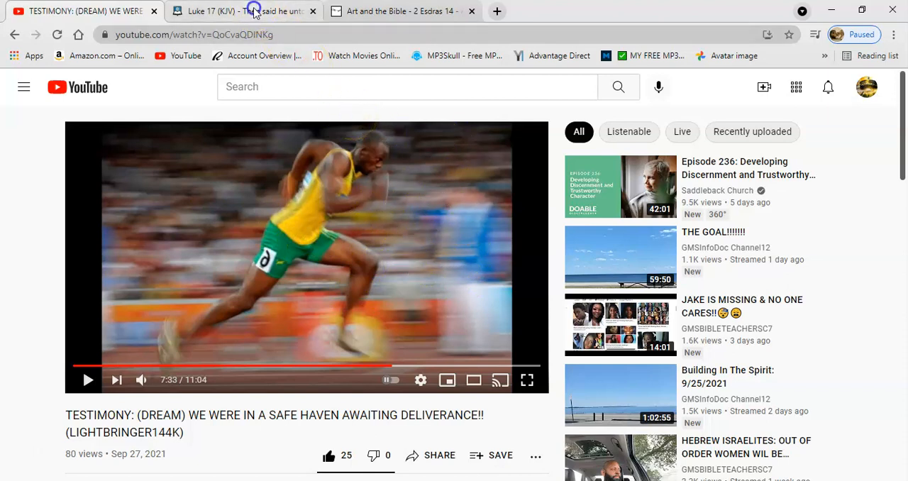
- Return to the Luke 17 tab and highlight verse 28 about the days of Lot
{"action": "left_click", "coordinate": [241, 10]}
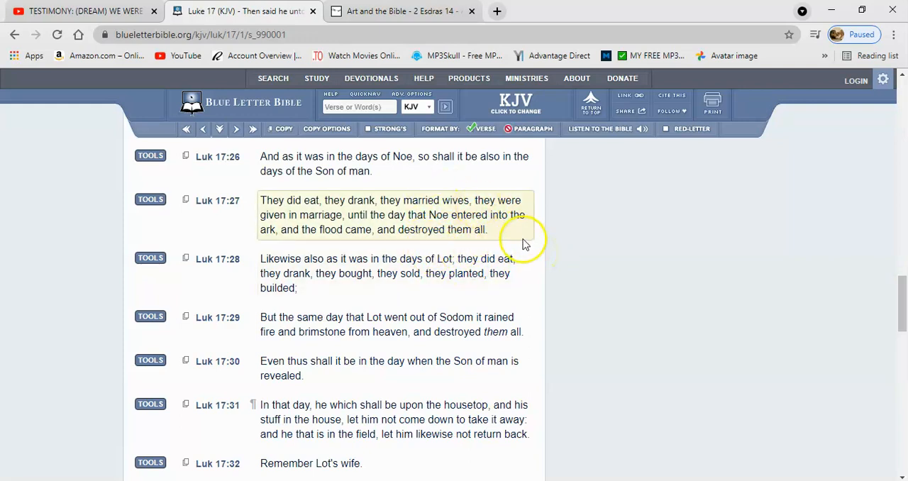
{"action": "mouse_move", "coordinate": [449, 208]}
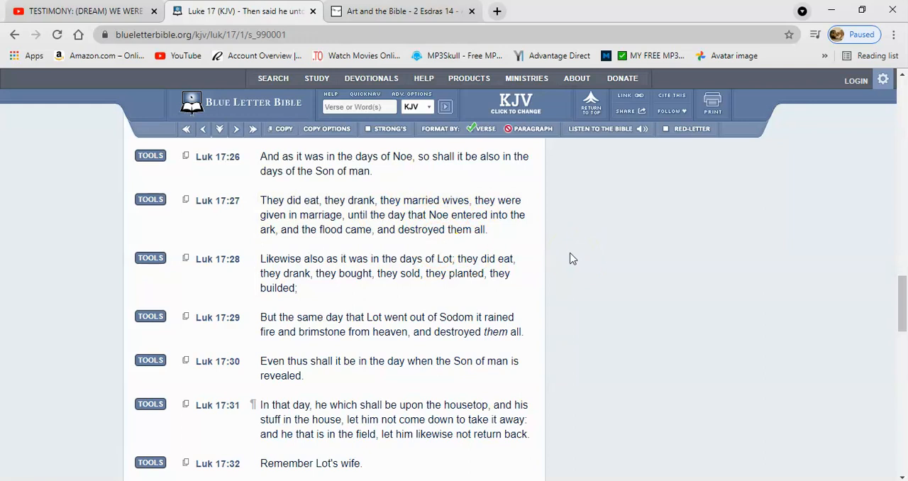
{"action": "left_click", "coordinate": [495, 258]}
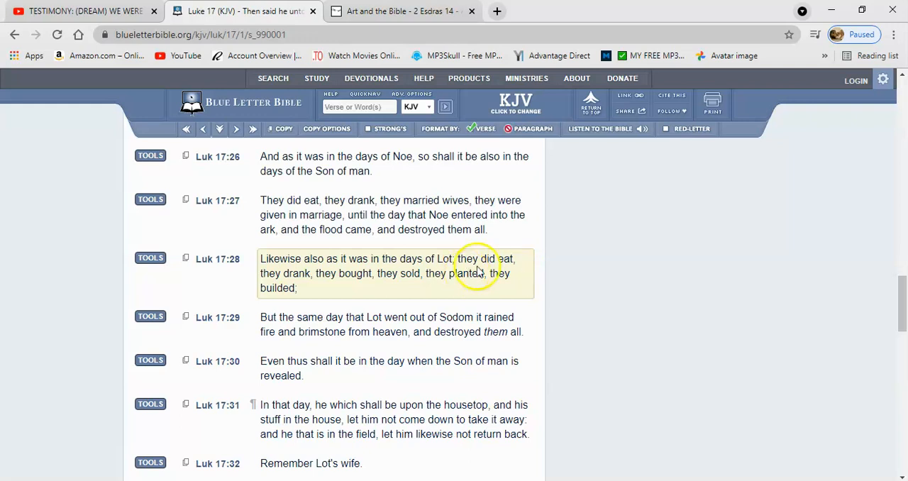
{"action": "mouse_move", "coordinate": [394, 298]}
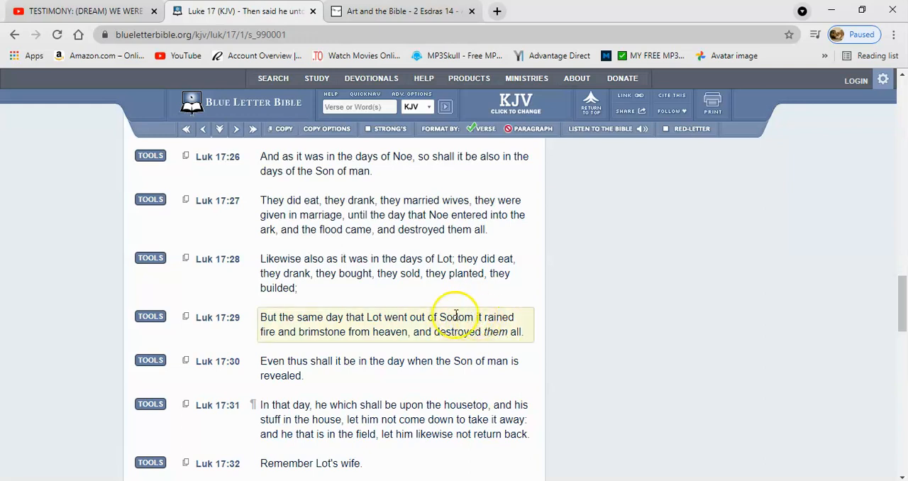
{"action": "mouse_move", "coordinate": [506, 314]}
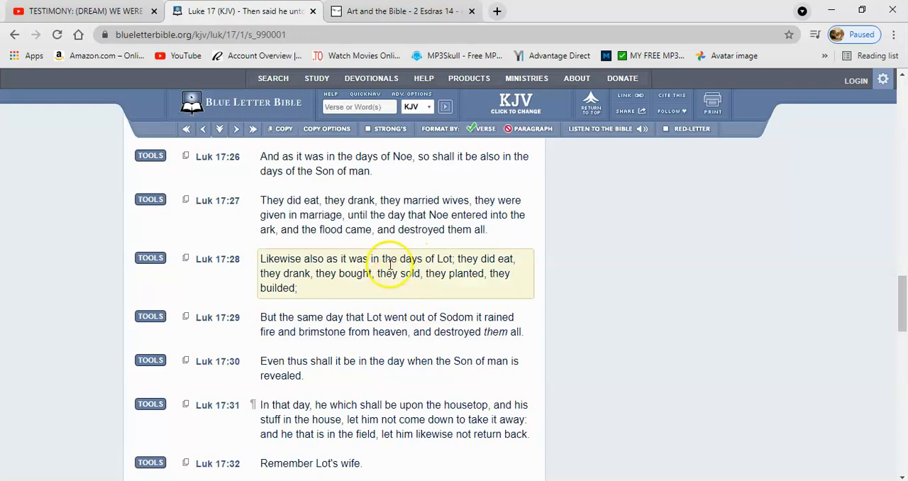
{"action": "mouse_move", "coordinate": [450, 273]}
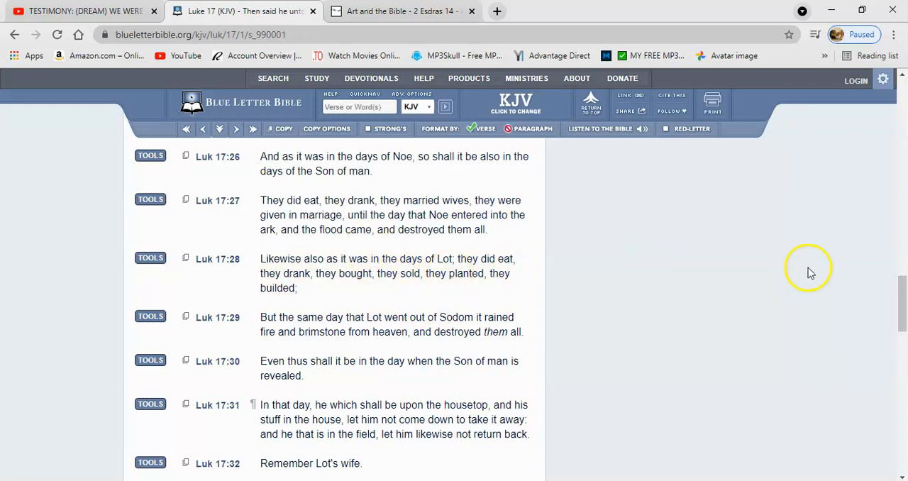
{"action": "scroll", "scroll_direction": "down", "scroll_amount": 3}
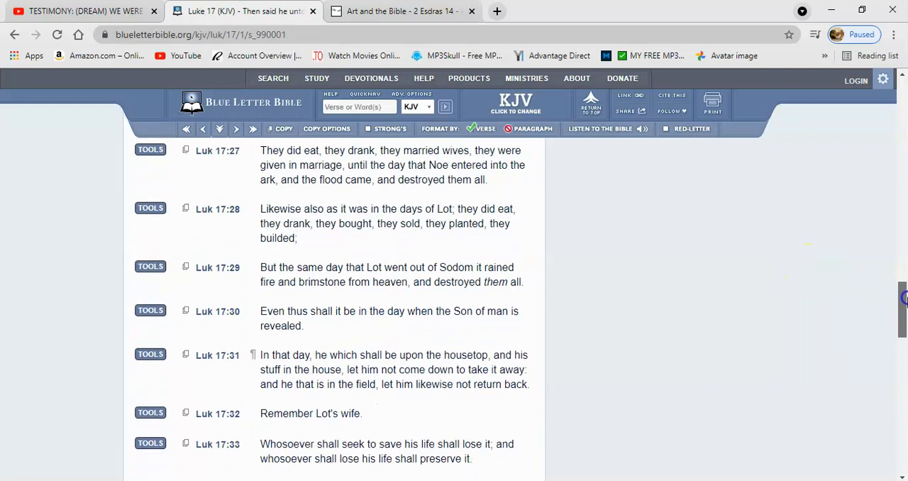
{"action": "left_click", "coordinate": [390, 275]}
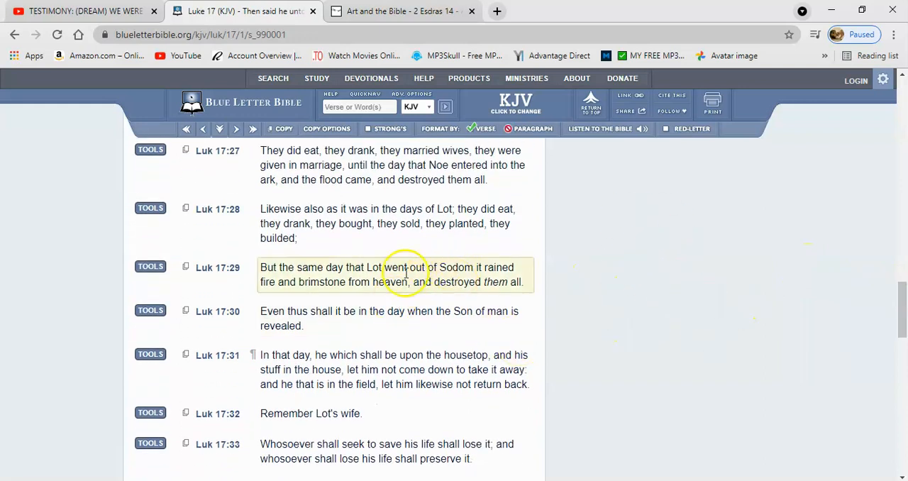
{"action": "mouse_move", "coordinate": [287, 311]}
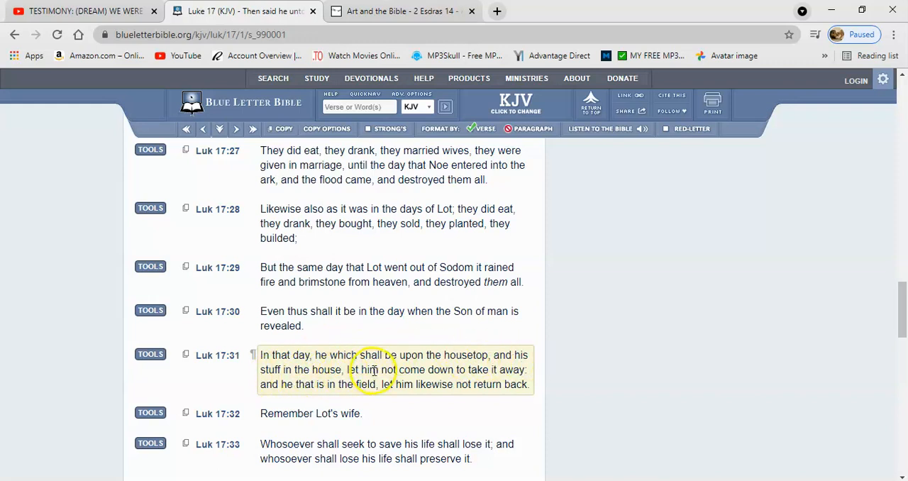
{"action": "mouse_move", "coordinate": [514, 365]}
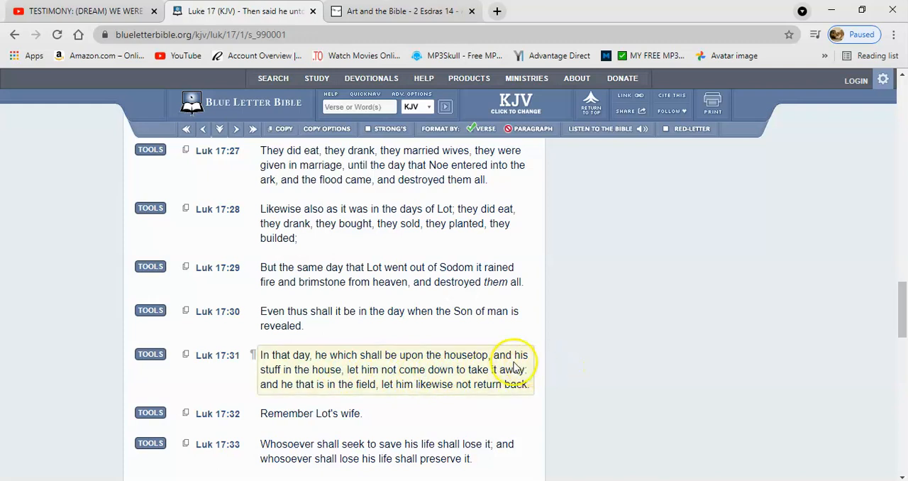
{"action": "mouse_move", "coordinate": [489, 382]}
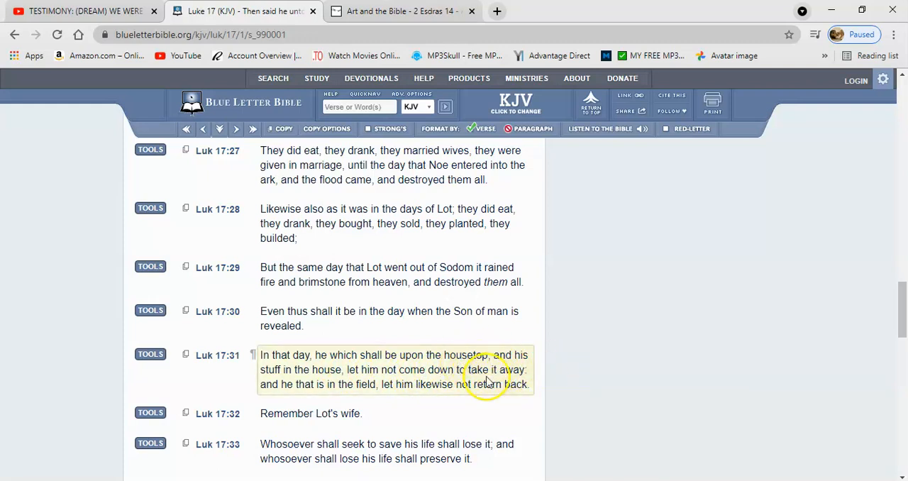
{"action": "mouse_move", "coordinate": [461, 366]}
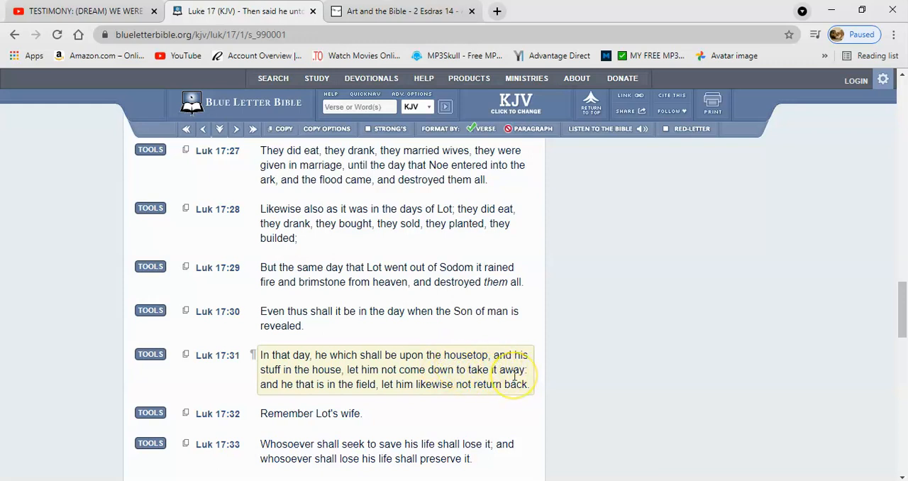
{"action": "mouse_move", "coordinate": [514, 382]}
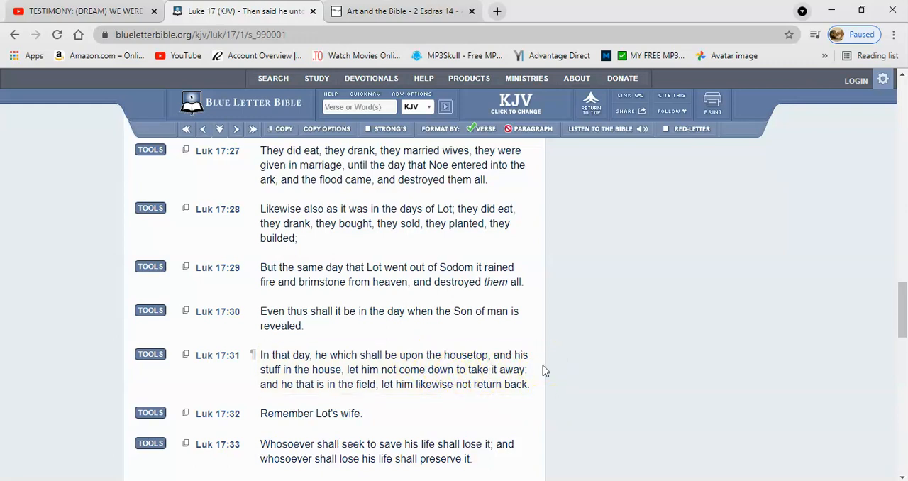
{"action": "left_click", "coordinate": [316, 369]}
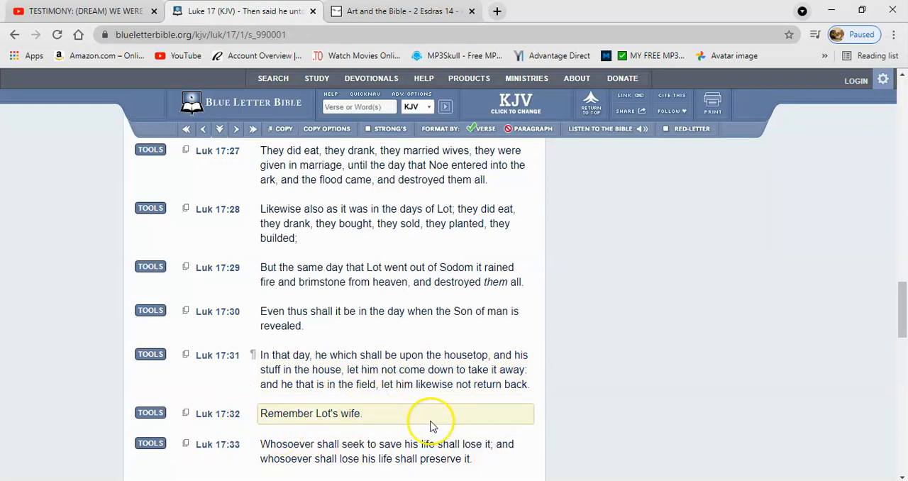
{"action": "mouse_move", "coordinate": [365, 422]}
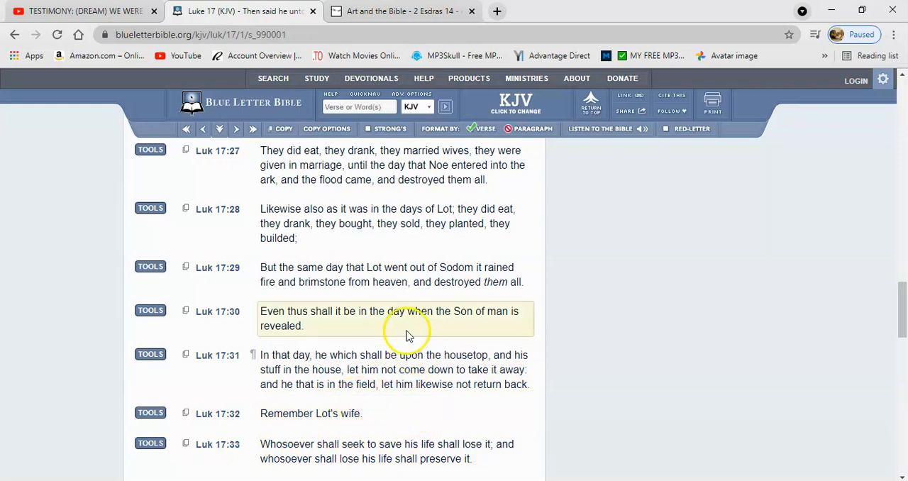
{"action": "mouse_move", "coordinate": [385, 348]}
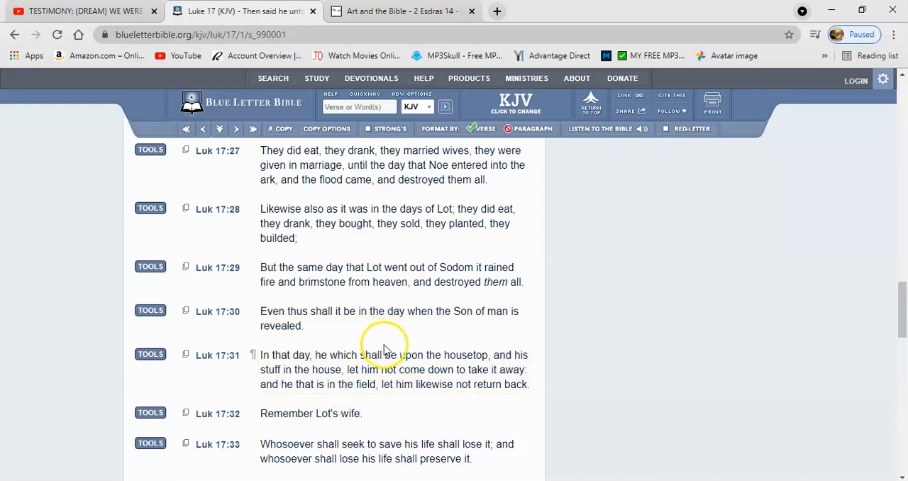
{"action": "mouse_move", "coordinate": [406, 406]}
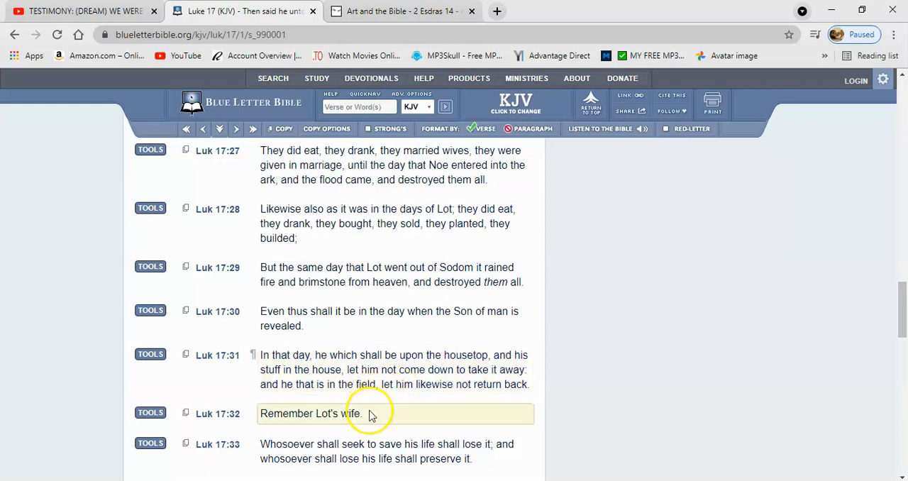
{"action": "mouse_move", "coordinate": [376, 414]}
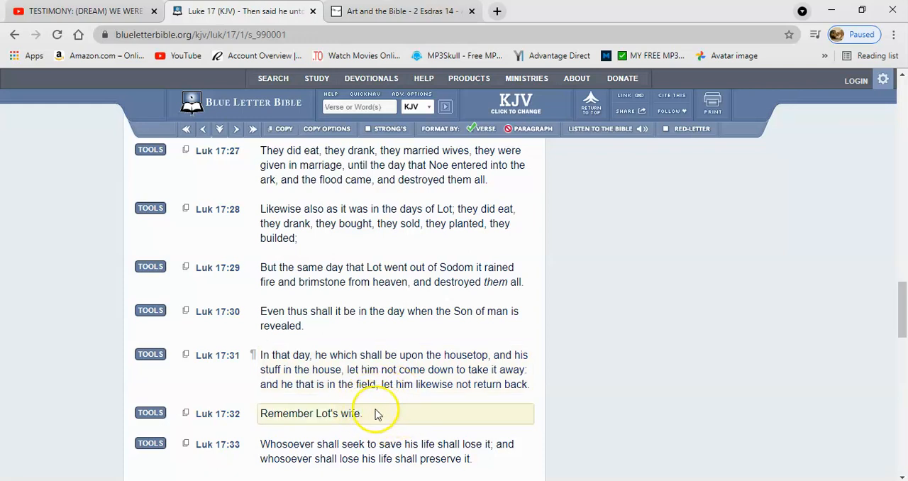
{"action": "mouse_move", "coordinate": [397, 415]}
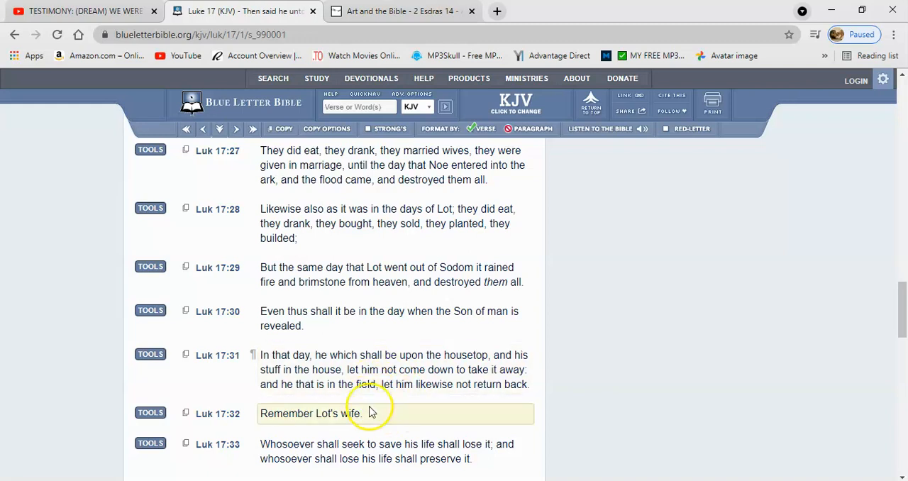
{"action": "mouse_move", "coordinate": [376, 426]}
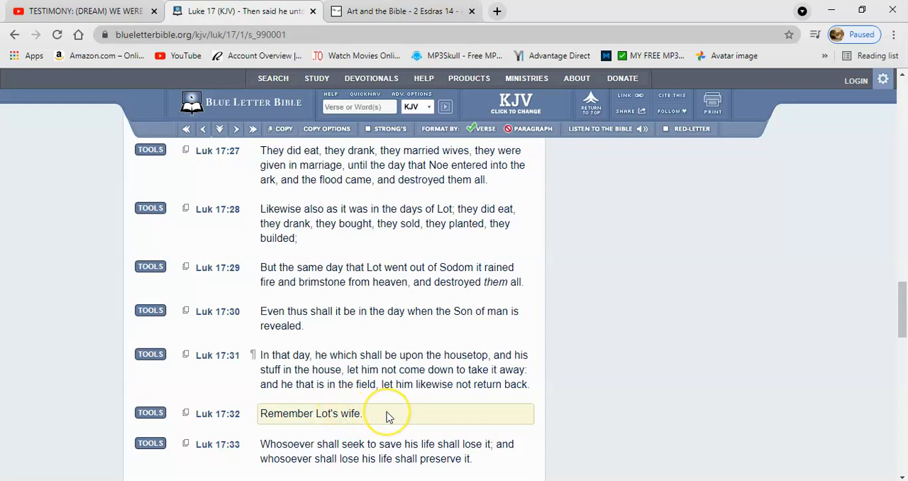
{"action": "mouse_move", "coordinate": [389, 416]}
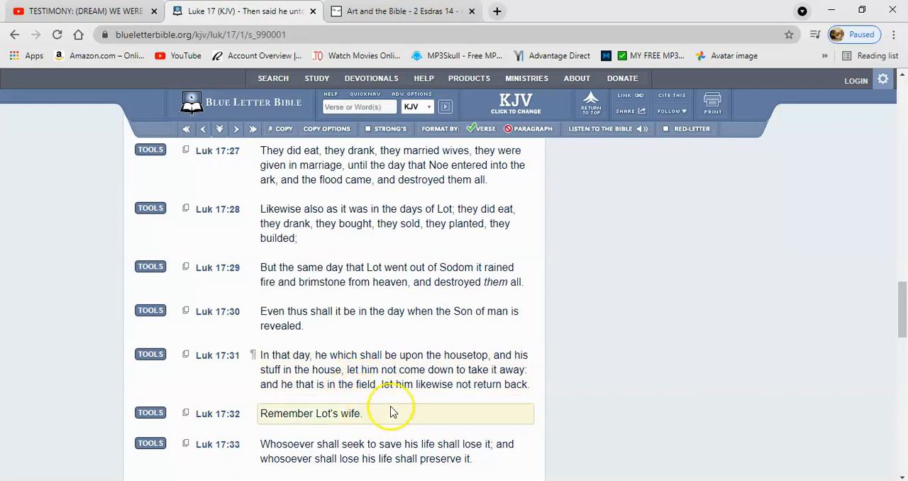
{"action": "mouse_move", "coordinate": [381, 415]}
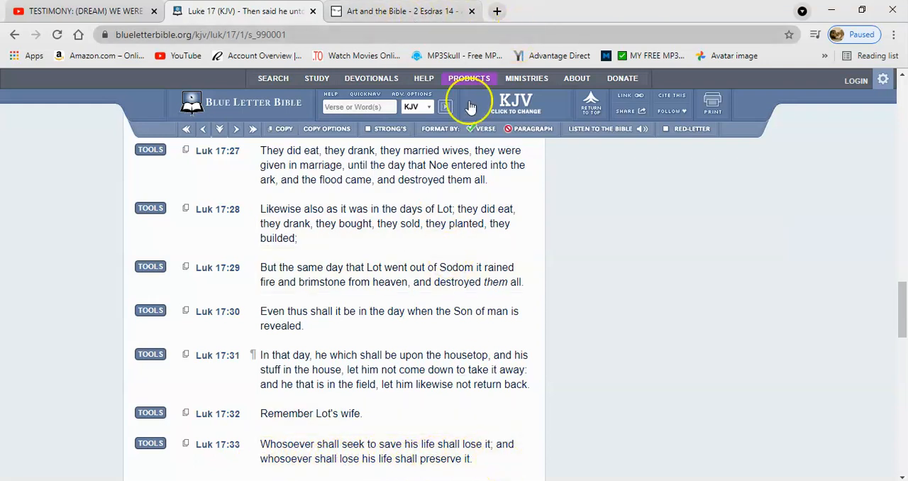
- From the 2 Esdras 14 page, browse the apocrypha overview and bring up Sirach chapter 11
{"action": "left_click", "coordinate": [397, 10]}
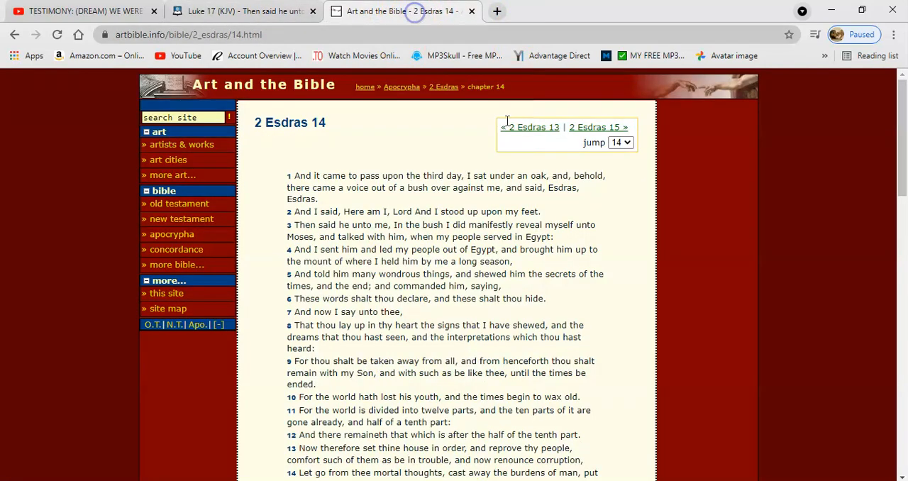
{"action": "left_click", "coordinate": [171, 234]}
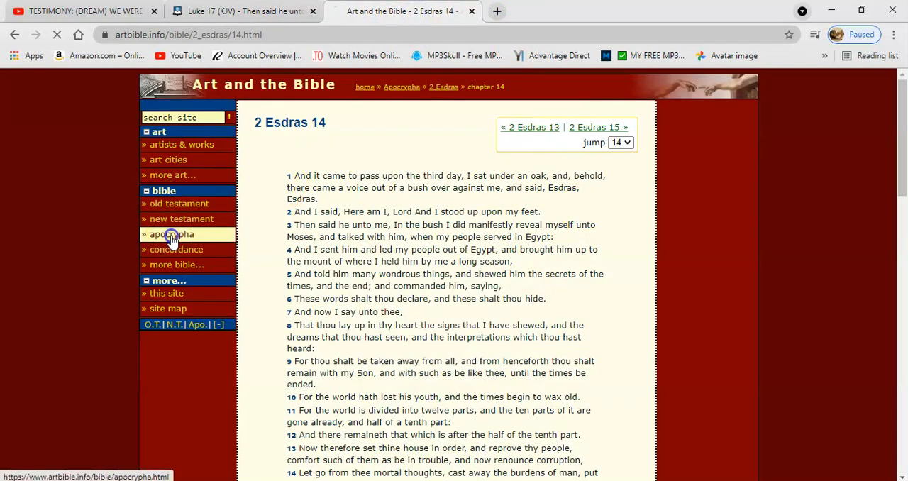
{"action": "left_click", "coordinate": [171, 234]}
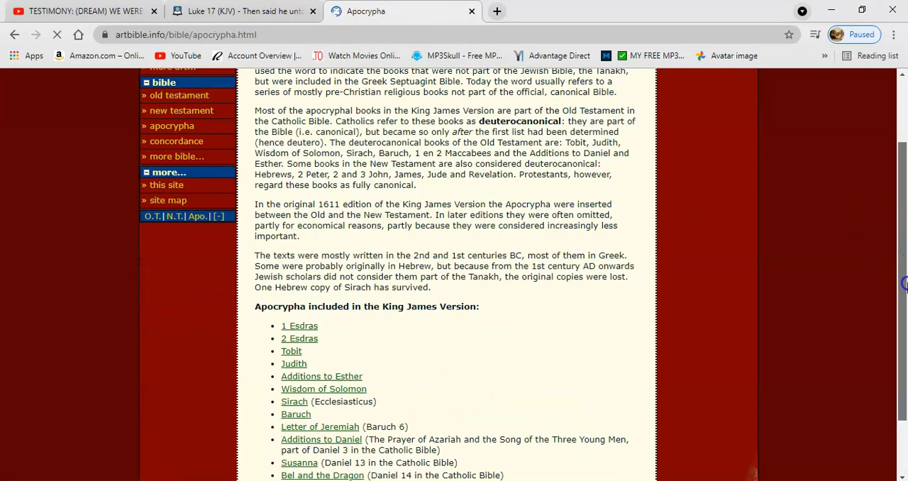
{"action": "scroll", "scroll_direction": "down", "scroll_amount": 3}
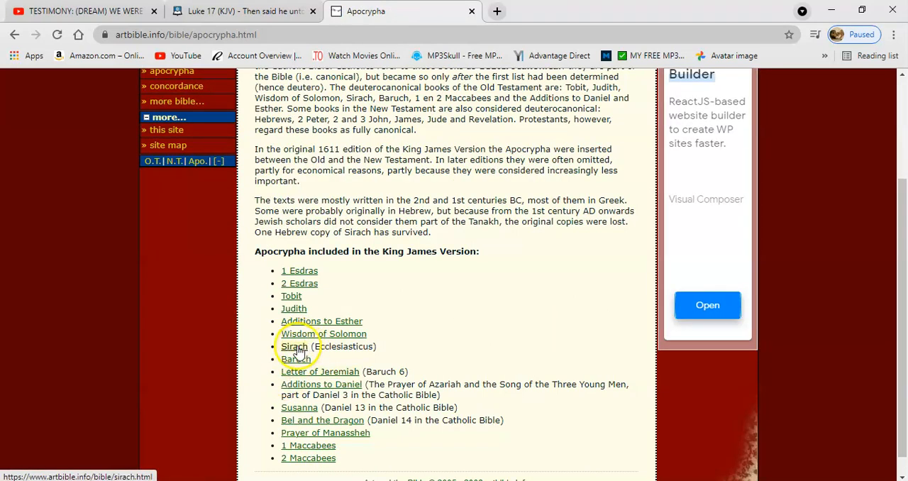
{"action": "left_click", "coordinate": [293, 346]}
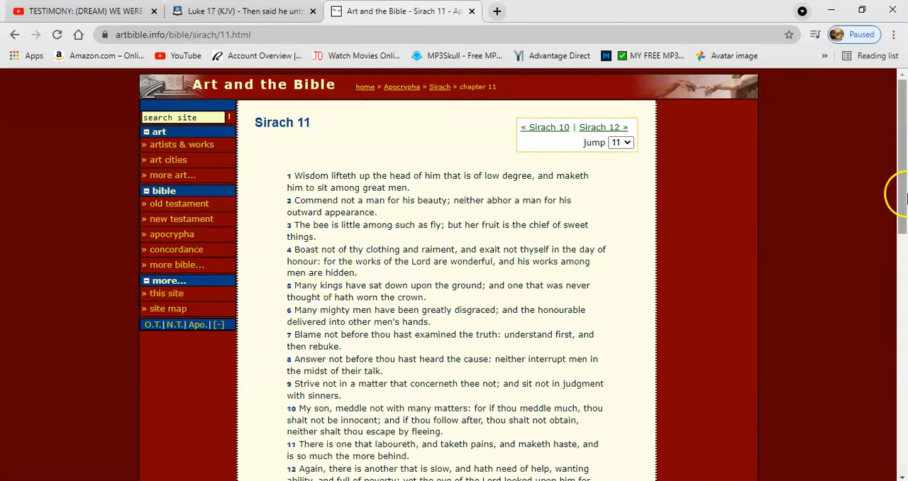
- Read Sirach 11's later verses, then return to the paused YouTube testimony
{"action": "scroll", "scroll_direction": "down", "scroll_amount": 3}
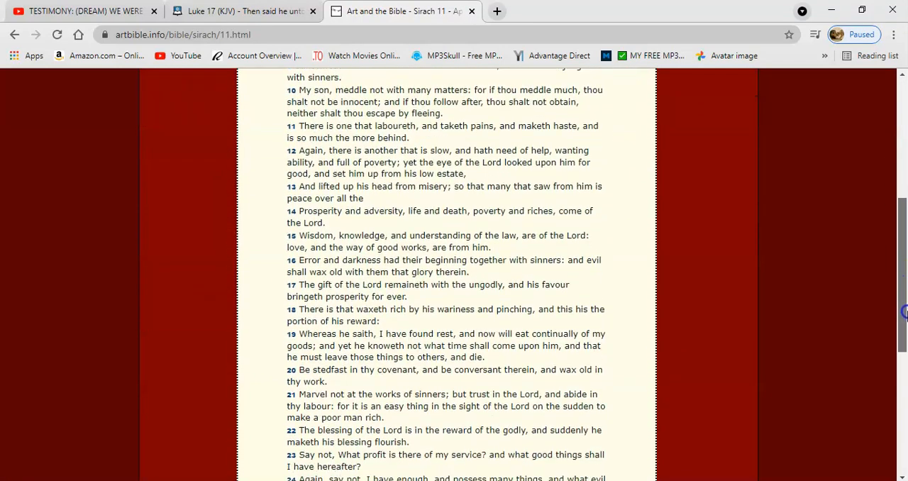
{"action": "scroll", "scroll_direction": "down", "scroll_amount": 3}
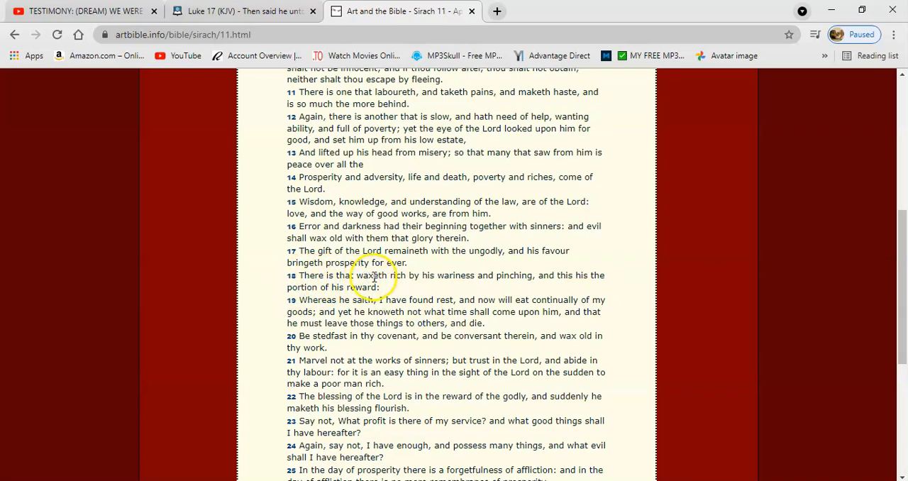
{"action": "mouse_move", "coordinate": [532, 287]}
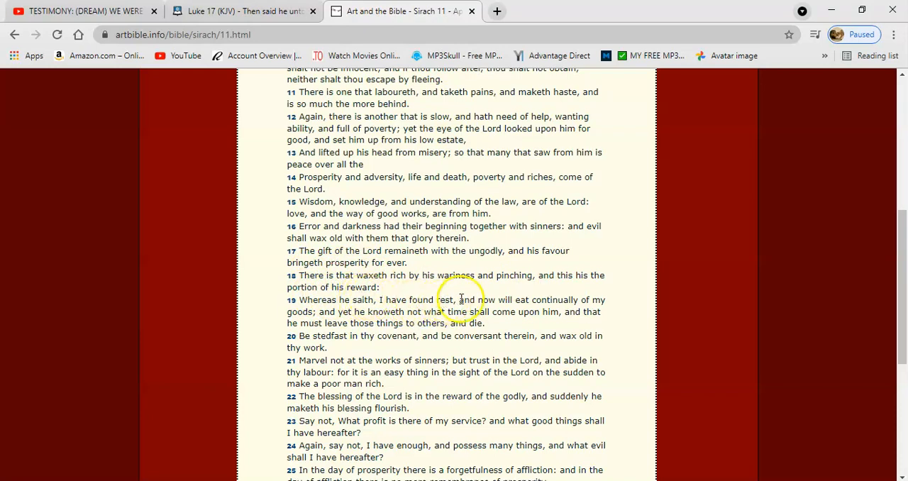
{"action": "mouse_move", "coordinate": [568, 299]}
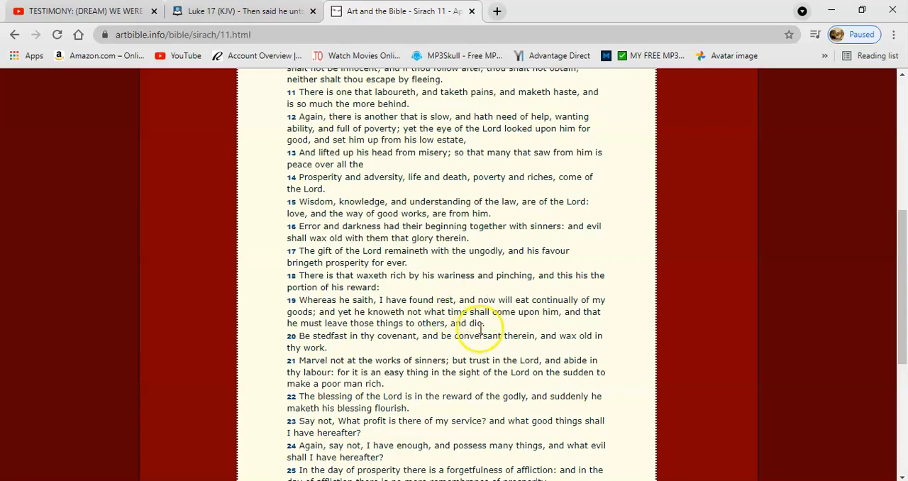
{"action": "mouse_move", "coordinate": [473, 351]}
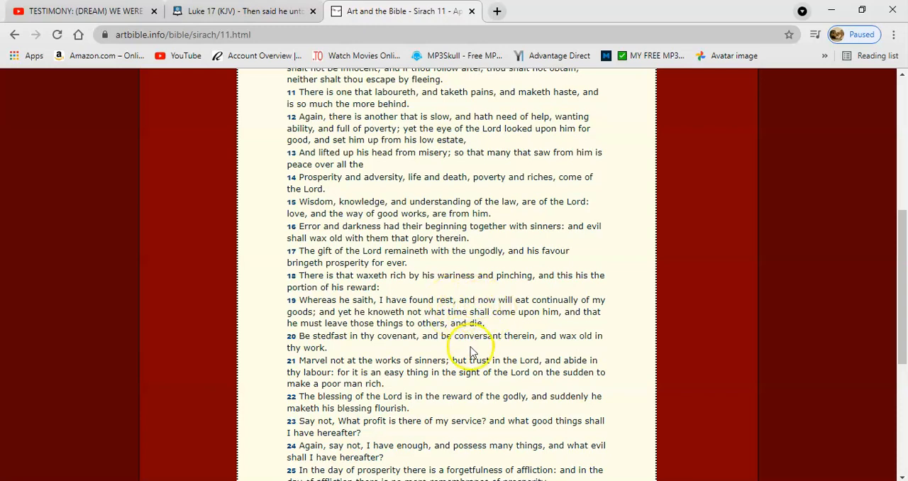
{"action": "mouse_move", "coordinate": [504, 334]}
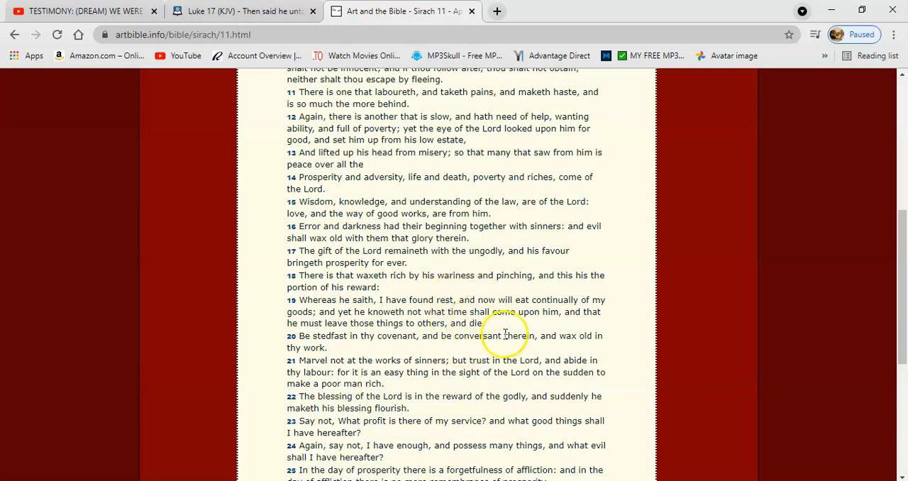
{"action": "mouse_move", "coordinate": [470, 313]}
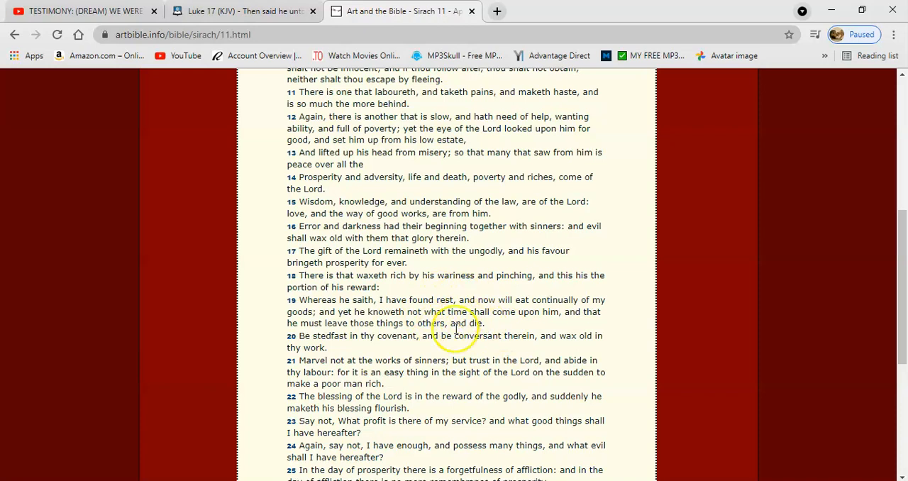
{"action": "mouse_move", "coordinate": [376, 318]}
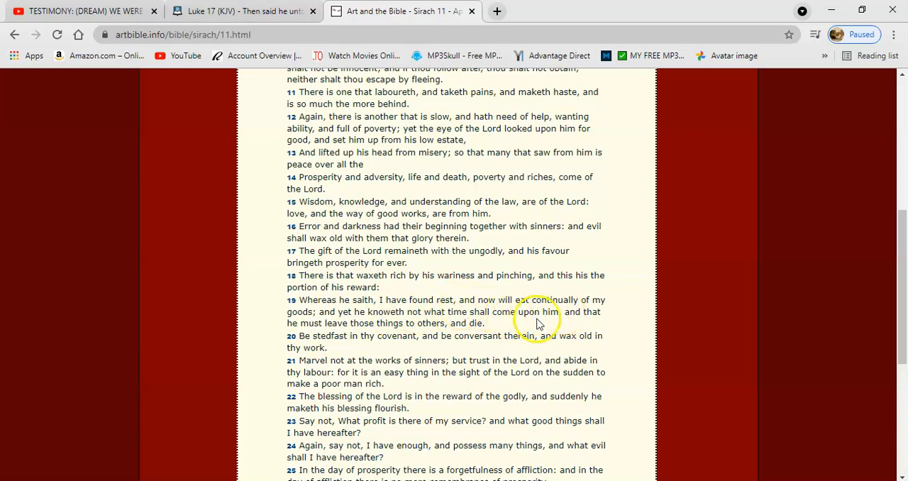
{"action": "mouse_move", "coordinate": [521, 330]}
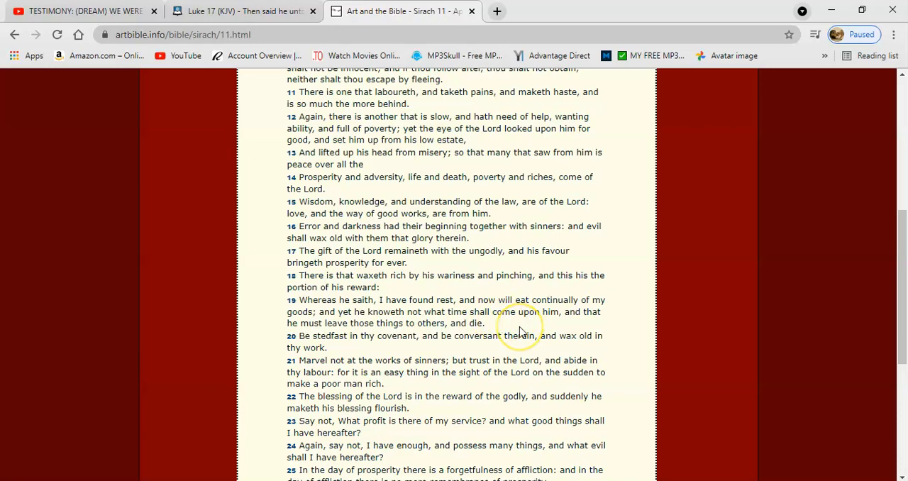
{"action": "mouse_move", "coordinate": [501, 327]}
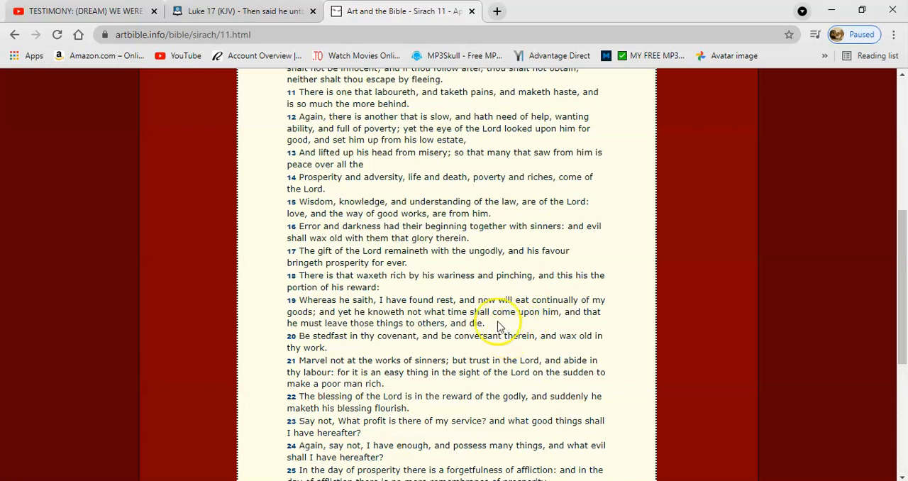
{"action": "mouse_move", "coordinate": [496, 324]}
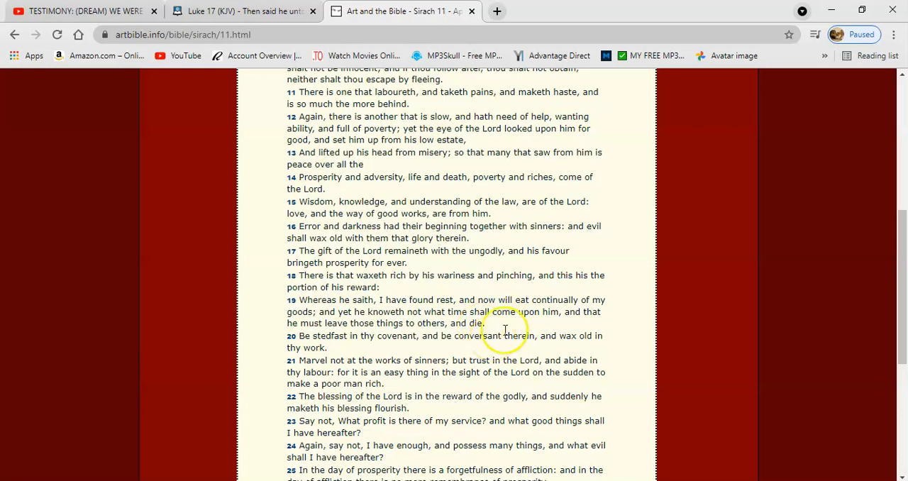
{"action": "mouse_move", "coordinate": [538, 330]}
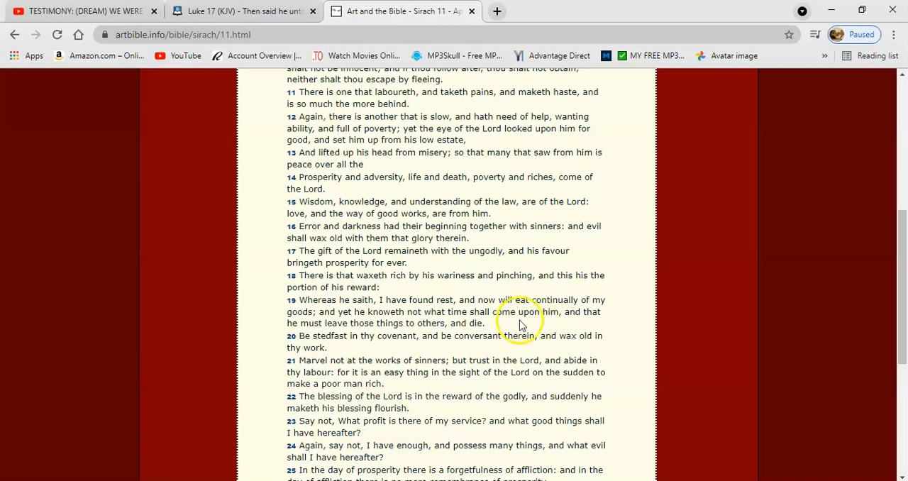
{"action": "mouse_move", "coordinate": [555, 324]}
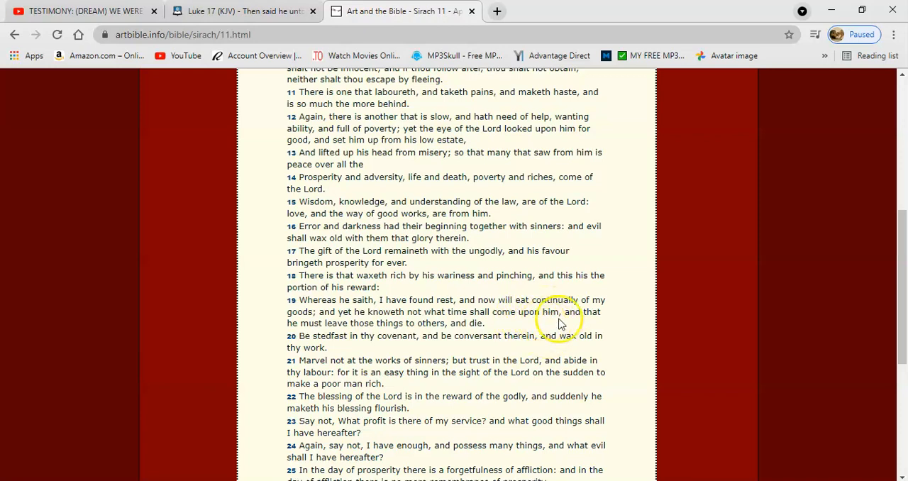
{"action": "mouse_move", "coordinate": [539, 307]}
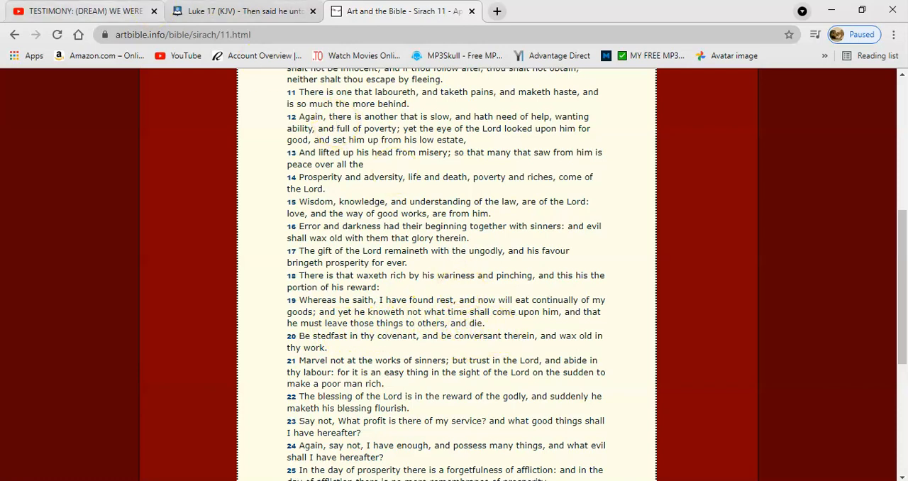
{"action": "left_click", "coordinate": [79, 11]}
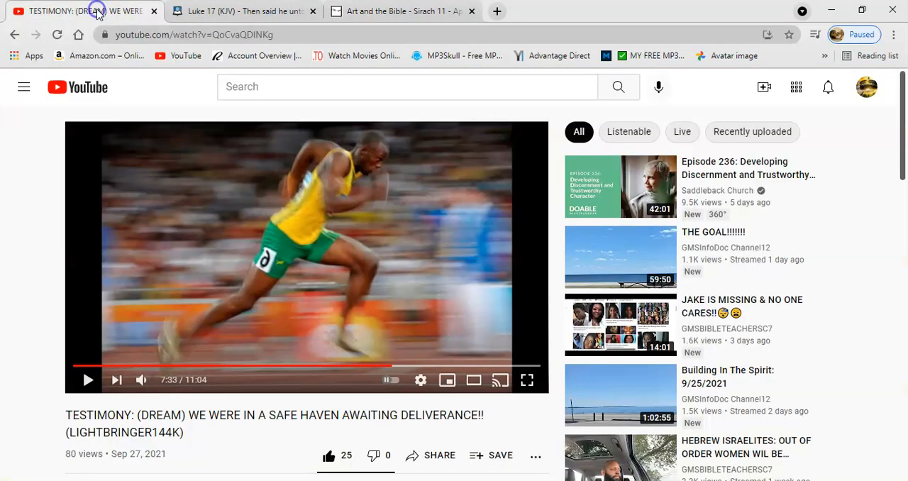
{"action": "mouse_move", "coordinate": [20, 281]}
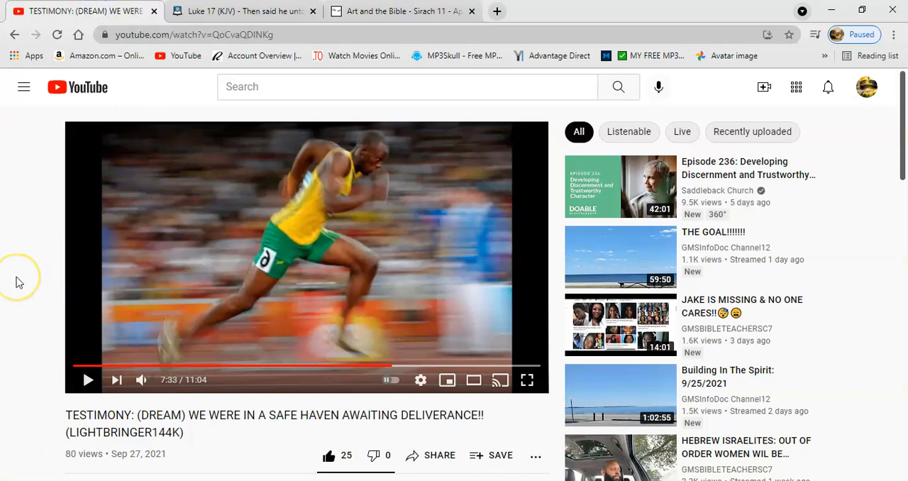
{"action": "mouse_move", "coordinate": [38, 298]}
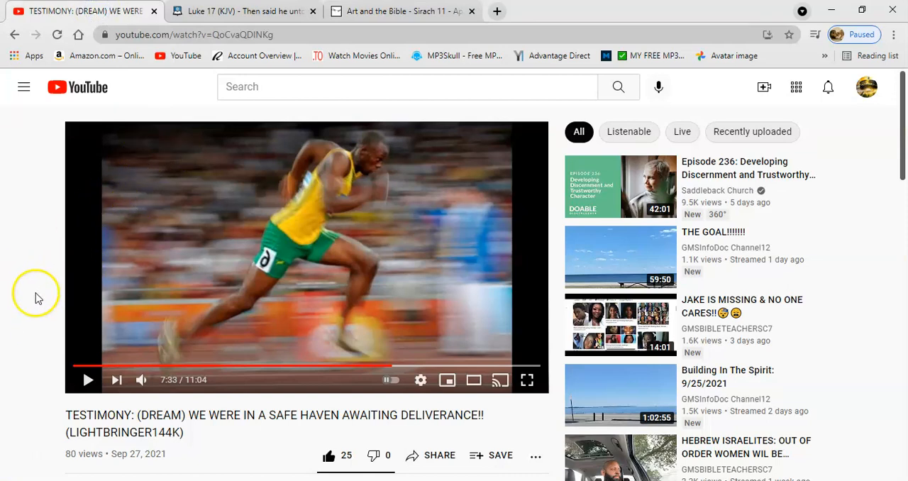
{"action": "mouse_move", "coordinate": [34, 284]}
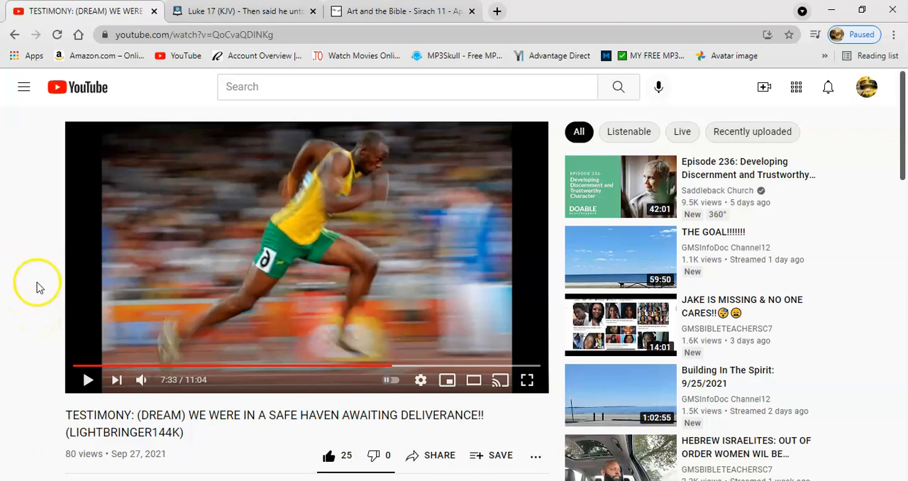
{"action": "mouse_move", "coordinate": [37, 317]}
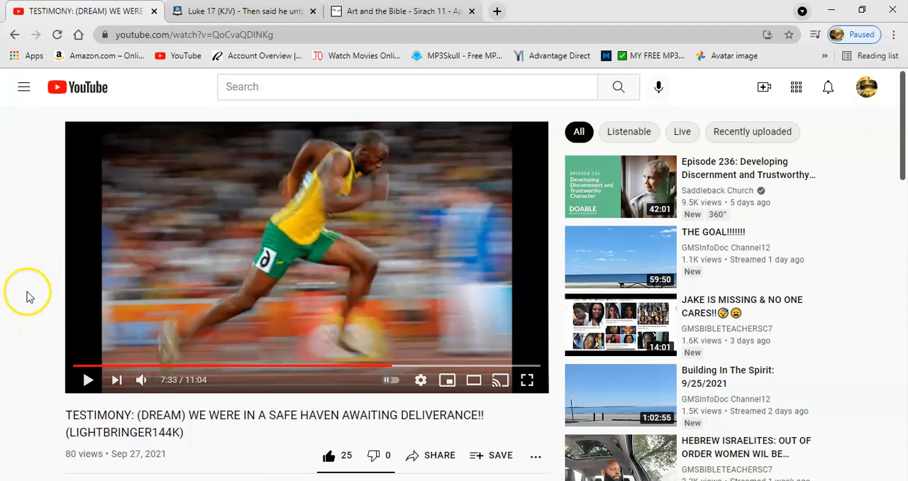
{"action": "mouse_move", "coordinate": [31, 281]}
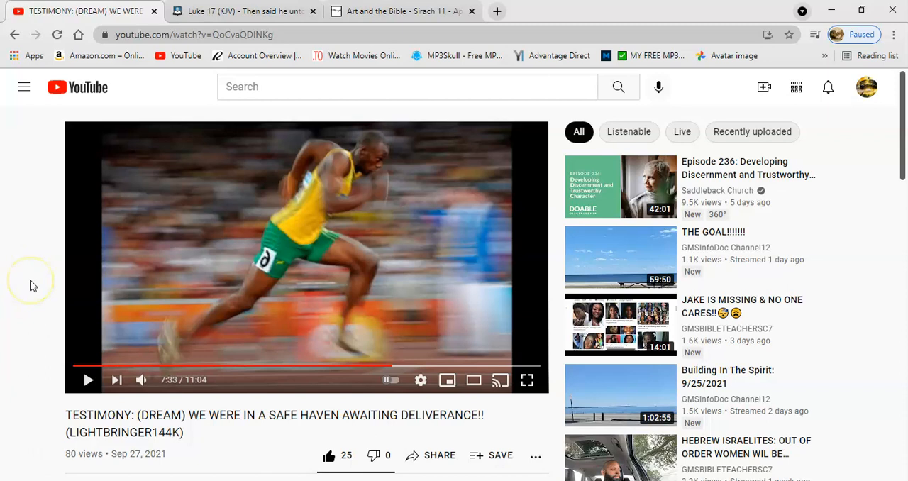
{"action": "mouse_move", "coordinate": [30, 284]}
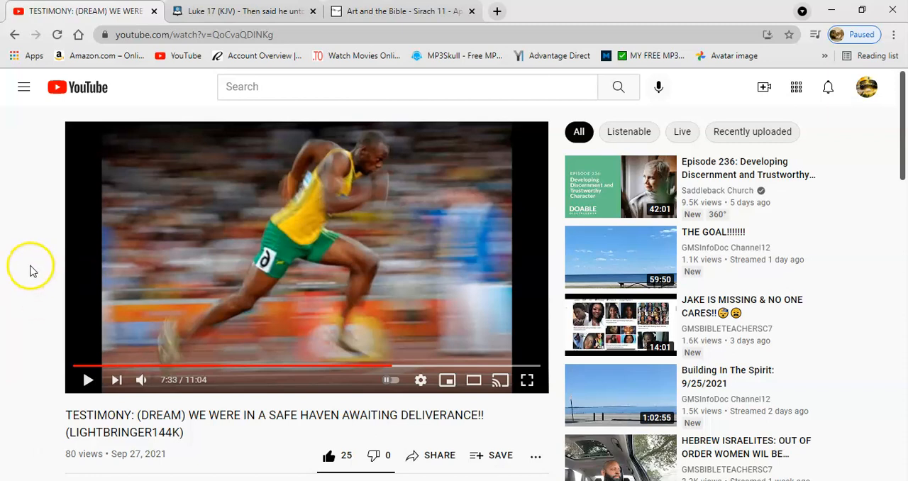
{"action": "mouse_move", "coordinate": [156, 74]}
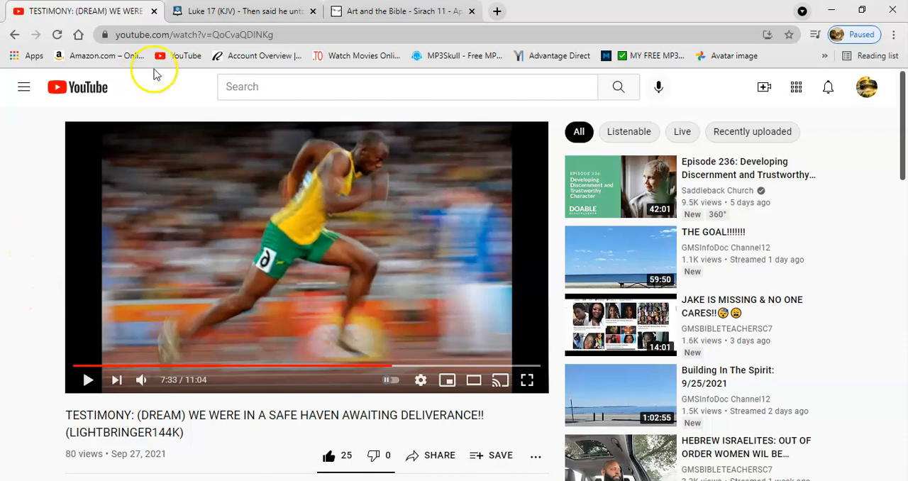
- Switch from the YouTube video back to the Luke 17 (KJV) tab showing verses 27–33
{"action": "left_click", "coordinate": [242, 11]}
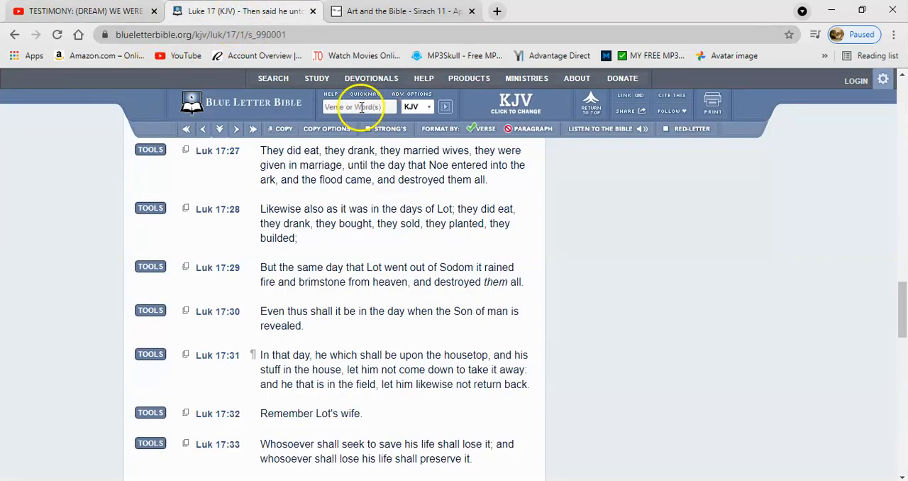
- Search 'isa' to read Isaiah 65:13–14 in the KJV, then return to the testimony video
{"action": "type", "text": "isa"}
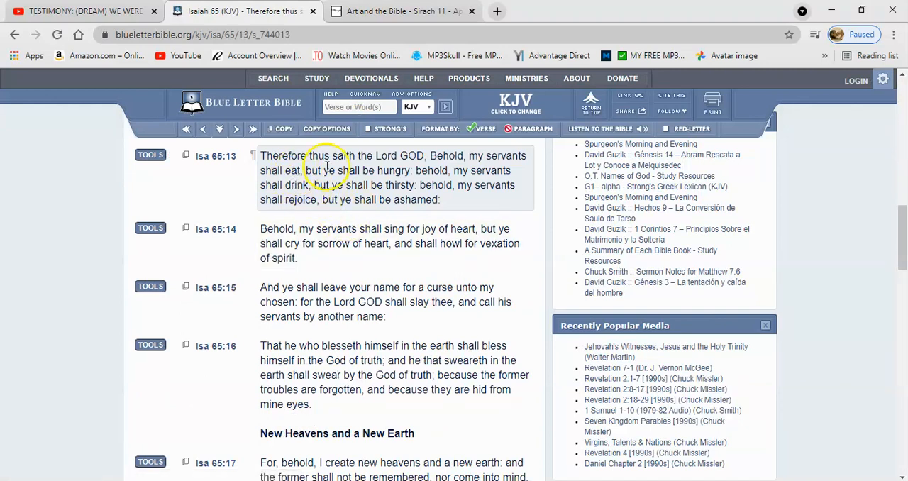
{"action": "mouse_move", "coordinate": [277, 188]}
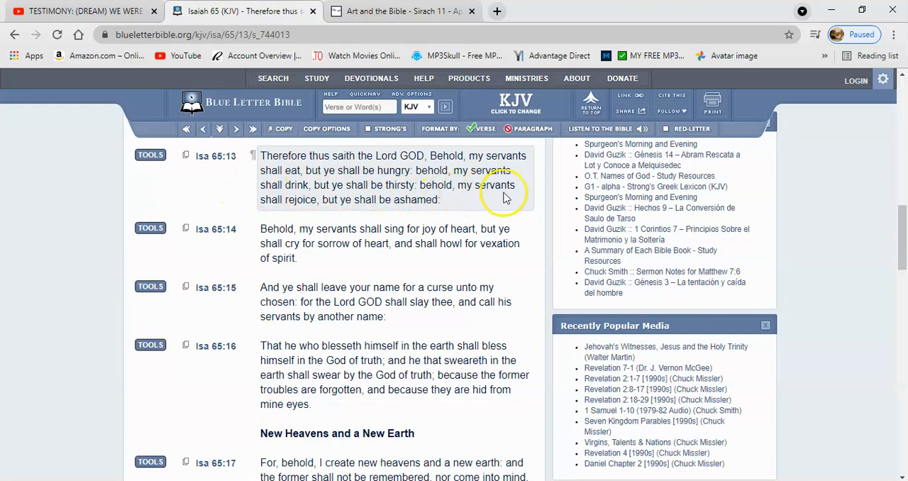
{"action": "mouse_move", "coordinate": [454, 217]}
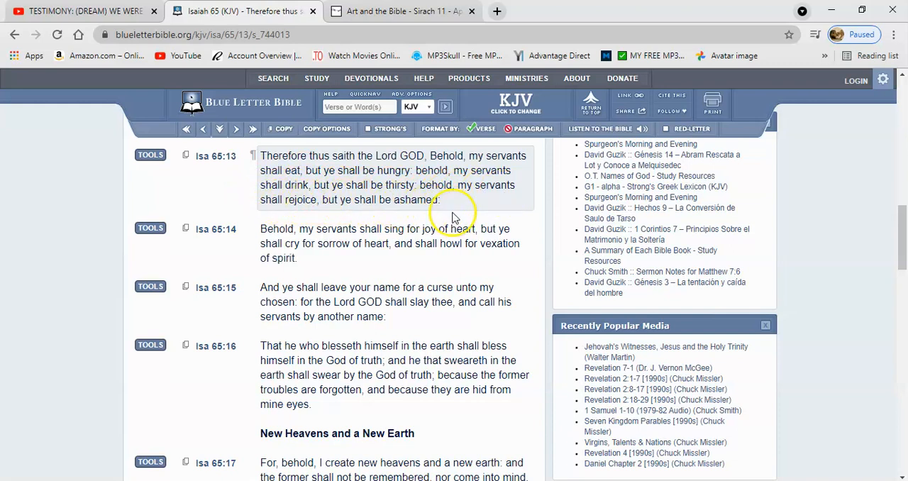
{"action": "mouse_move", "coordinate": [448, 198]}
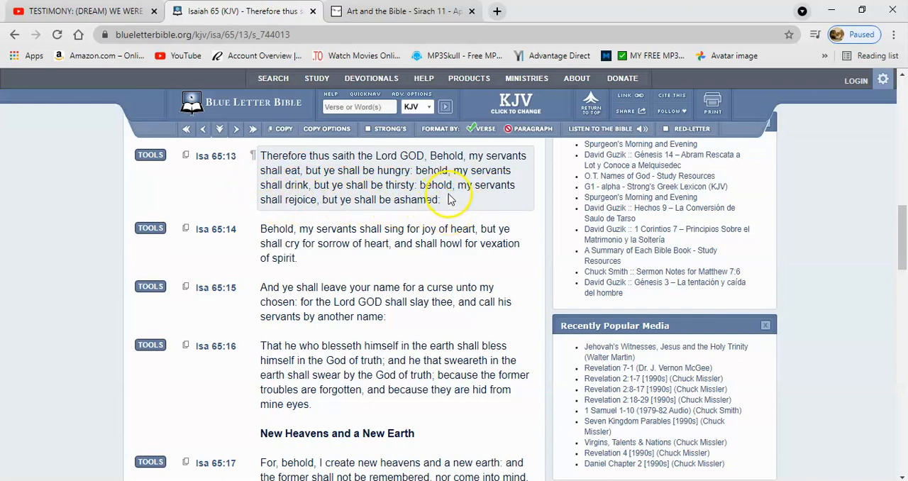
{"action": "mouse_move", "coordinate": [411, 192]}
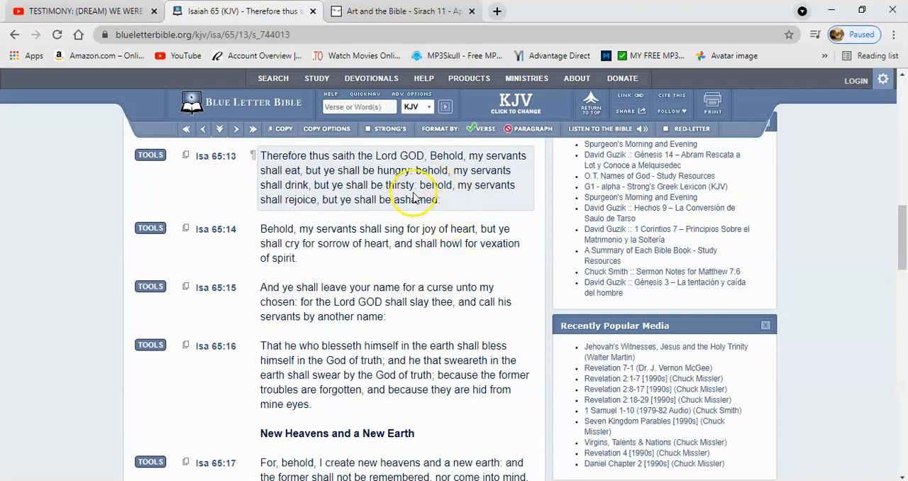
{"action": "mouse_move", "coordinate": [394, 228]}
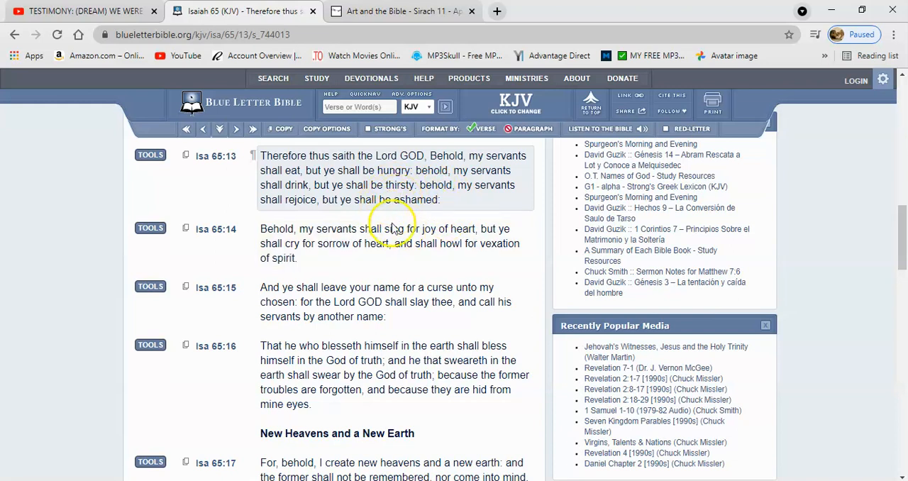
{"action": "mouse_move", "coordinate": [401, 192]}
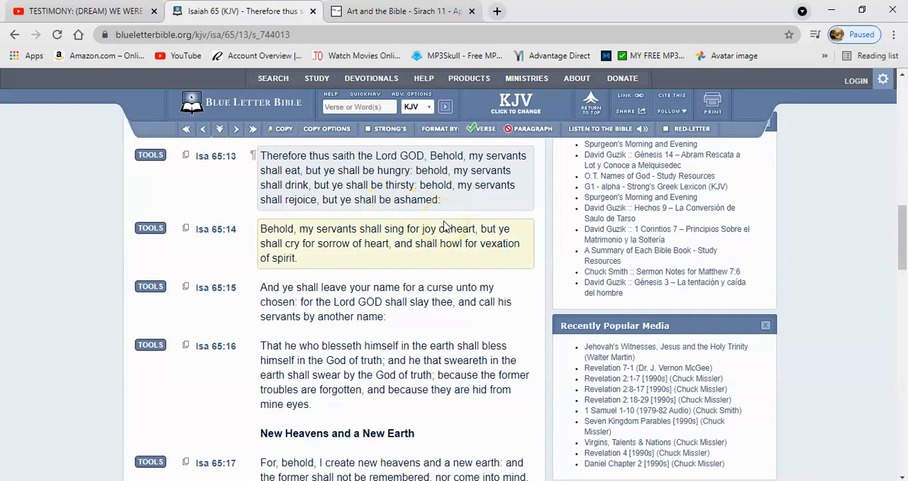
{"action": "mouse_move", "coordinate": [402, 215]}
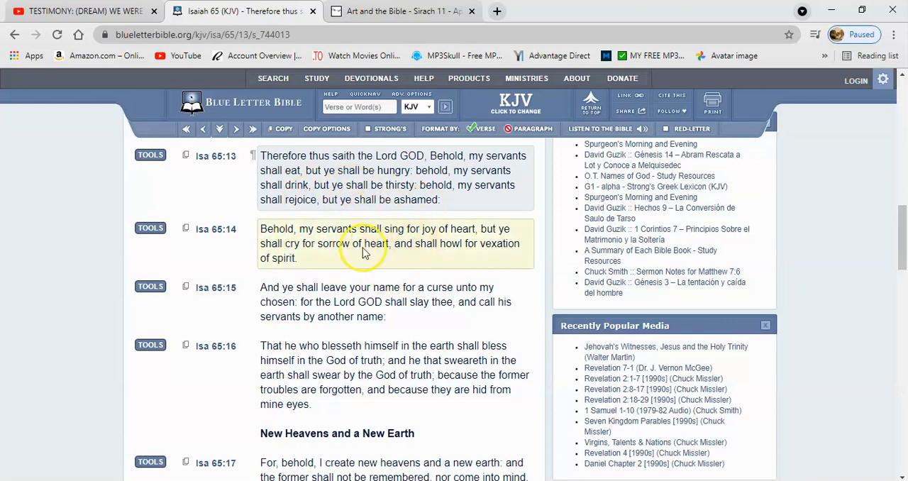
{"action": "mouse_move", "coordinate": [405, 223]}
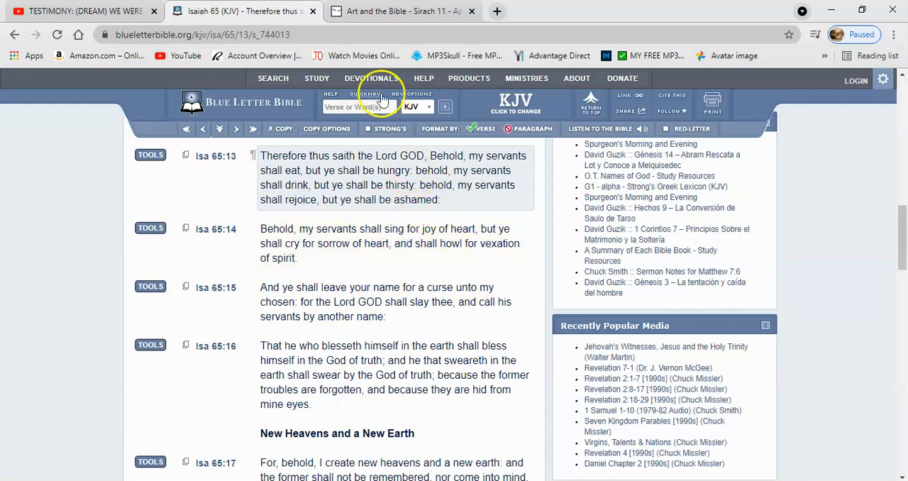
{"action": "left_click", "coordinate": [82, 10]}
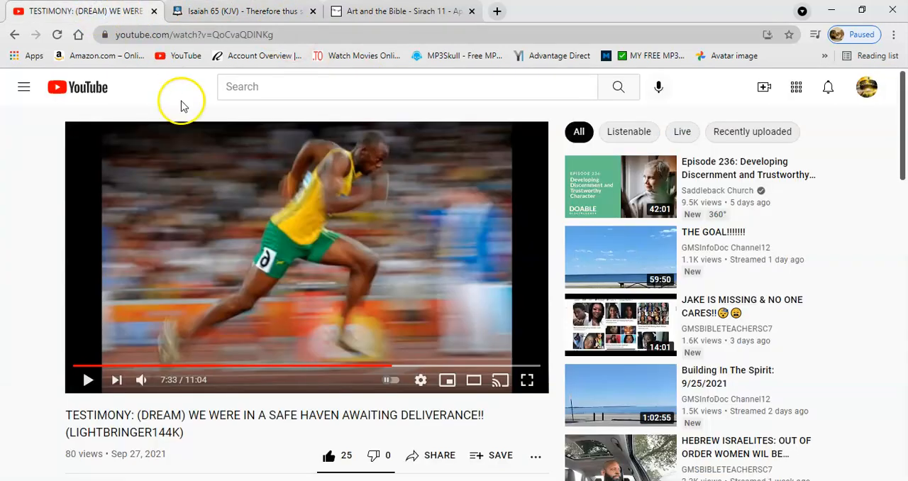
{"action": "mouse_move", "coordinate": [202, 217]}
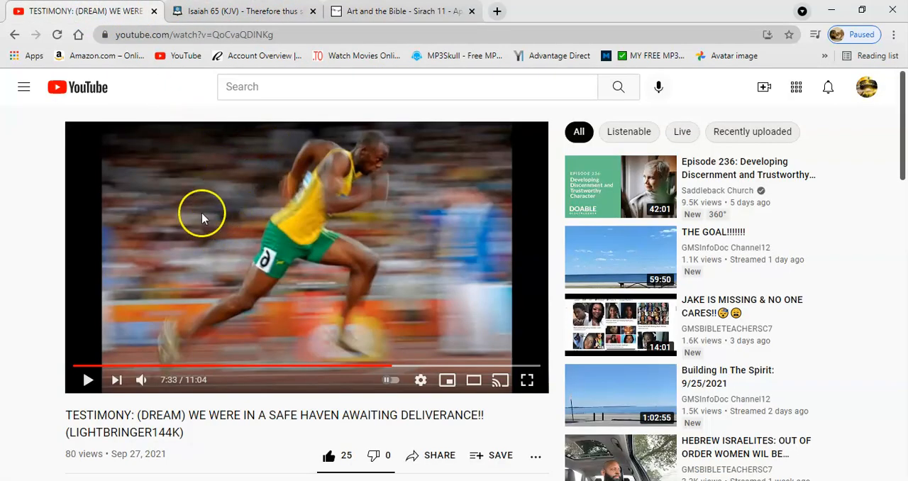
{"action": "mouse_move", "coordinate": [209, 229]}
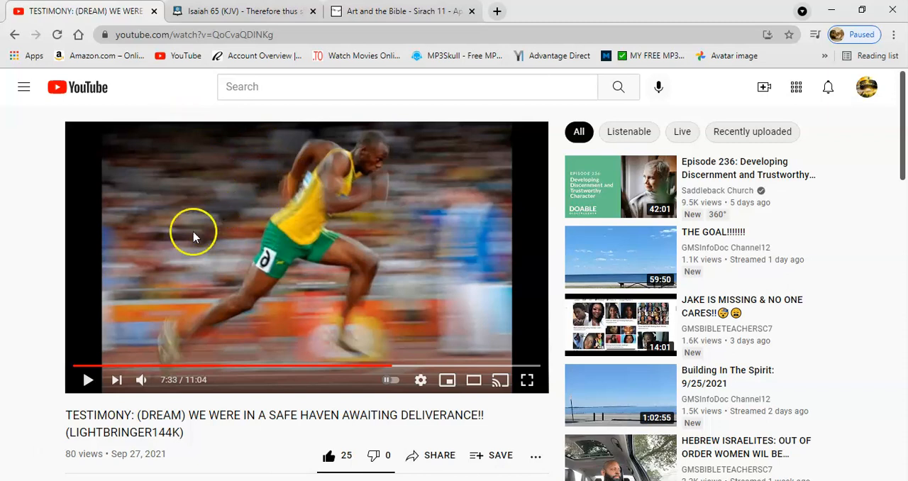
{"action": "mouse_move", "coordinate": [196, 255]}
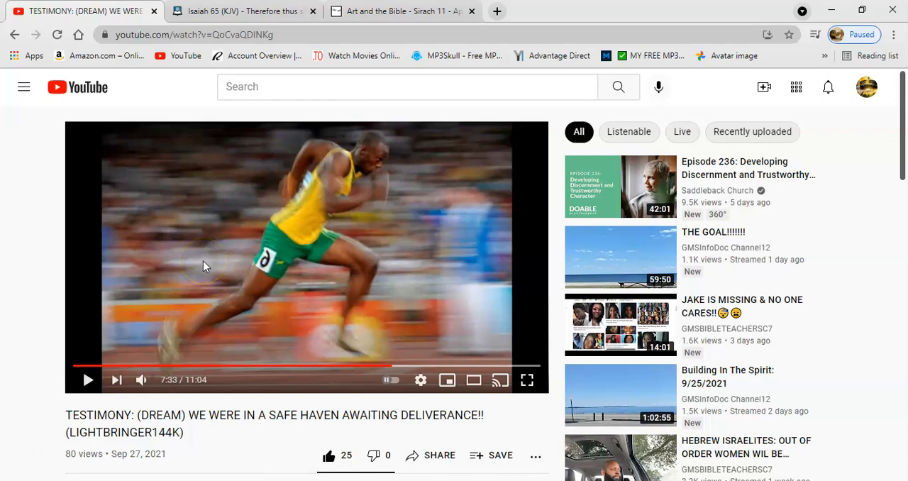
{"action": "mouse_move", "coordinate": [23, 275]}
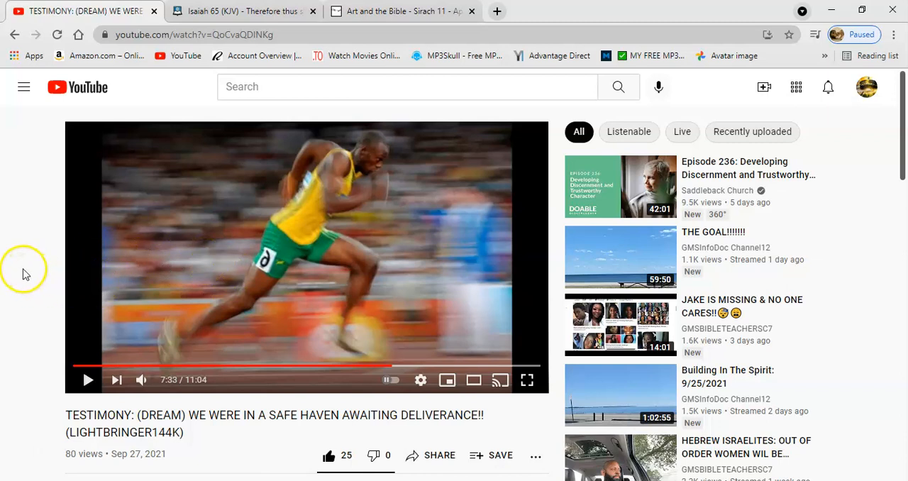
{"action": "mouse_move", "coordinate": [33, 289]}
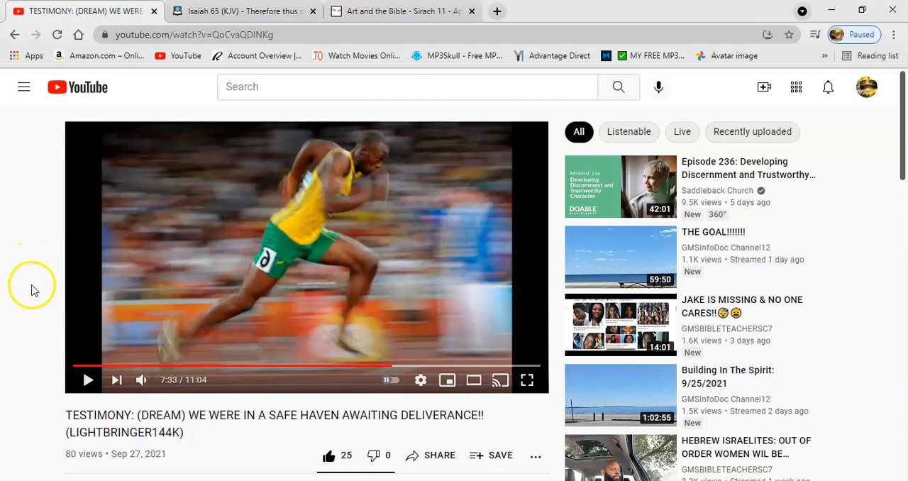
{"action": "mouse_move", "coordinate": [43, 254]}
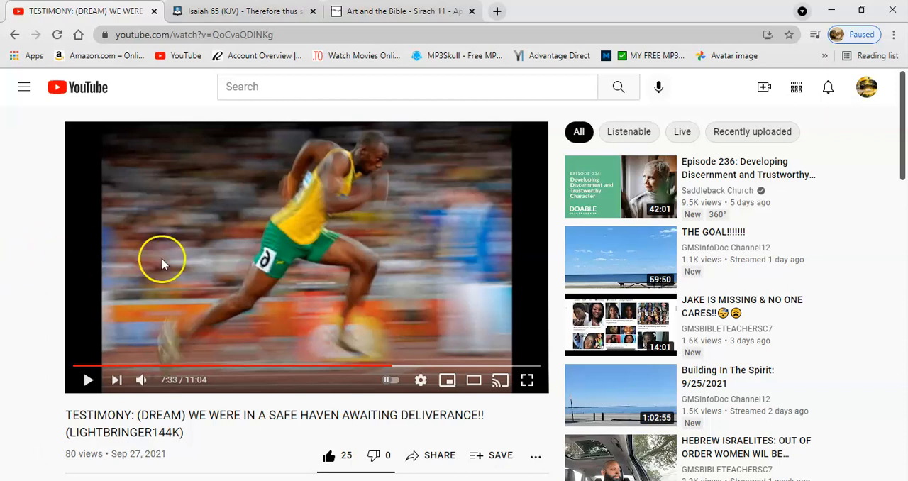
{"action": "mouse_move", "coordinate": [335, 325]}
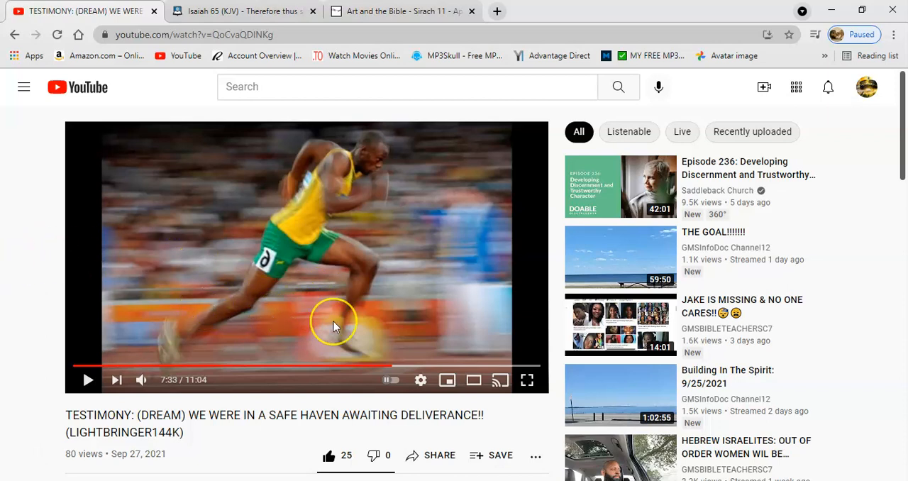
{"action": "mouse_move", "coordinate": [328, 325]}
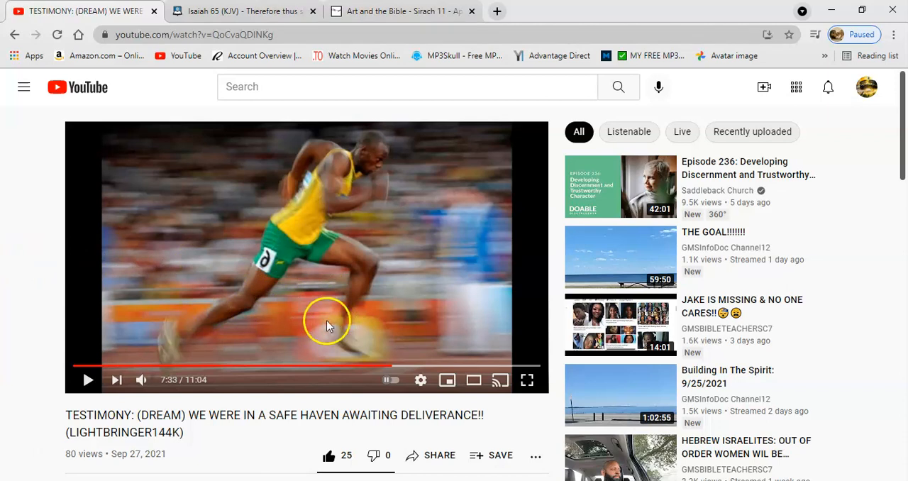
{"action": "mouse_move", "coordinate": [406, 298]}
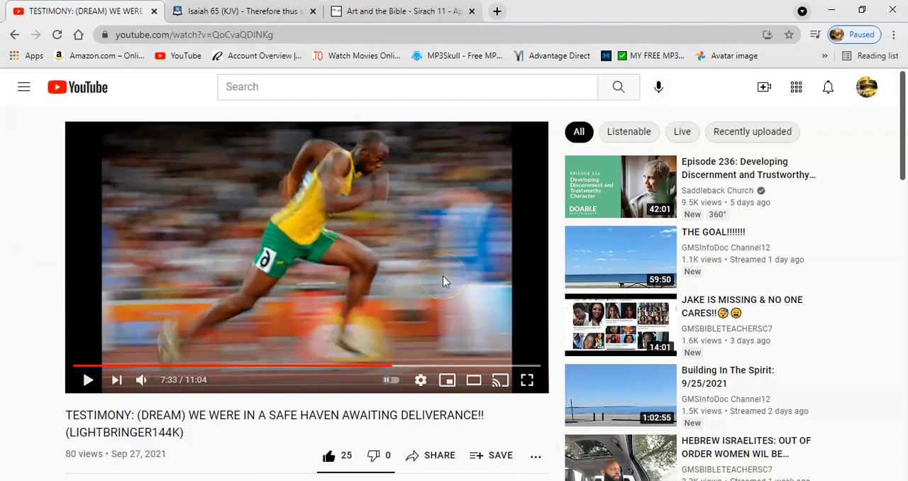
{"action": "mouse_move", "coordinate": [449, 259]}
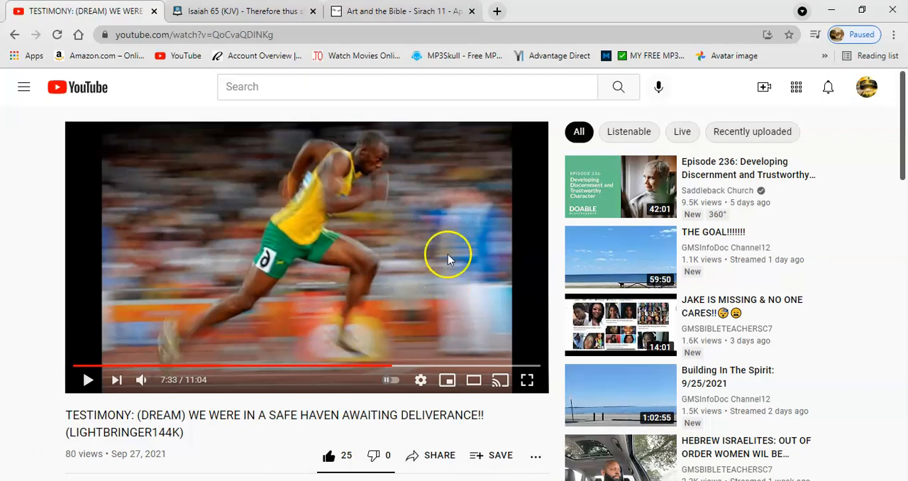
{"action": "mouse_move", "coordinate": [440, 280]}
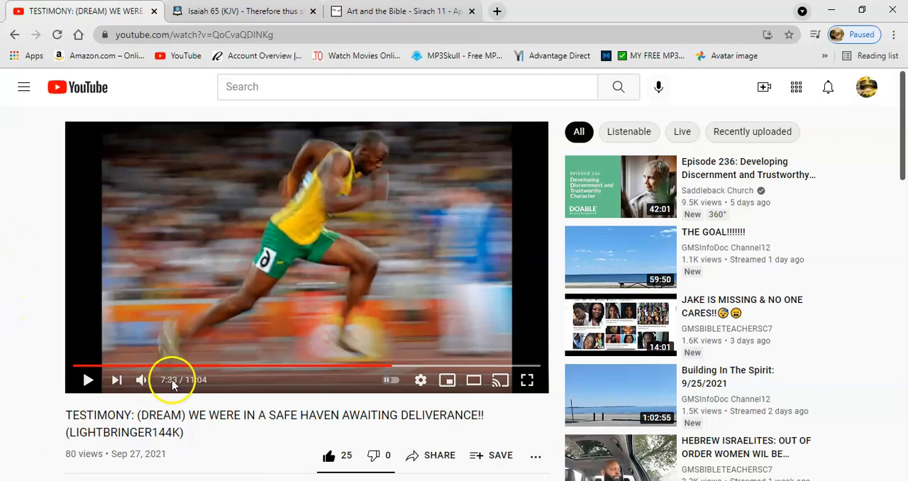
{"action": "mouse_move", "coordinate": [26, 255]}
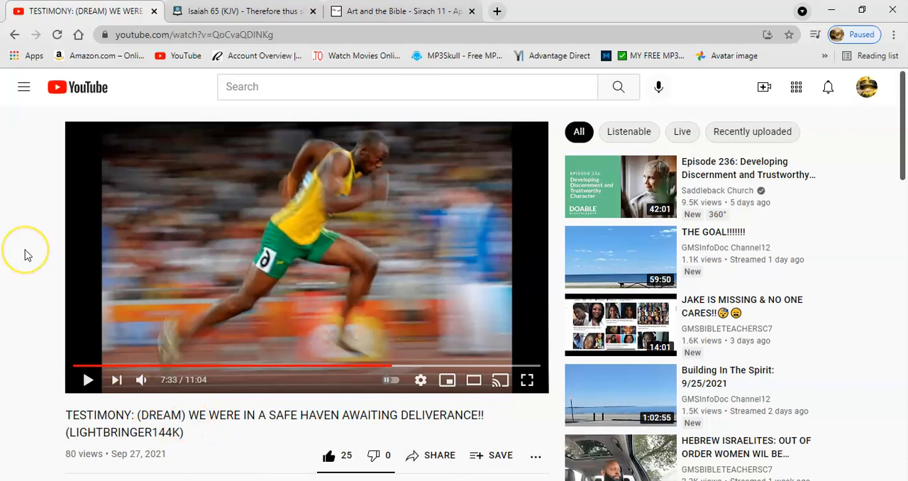